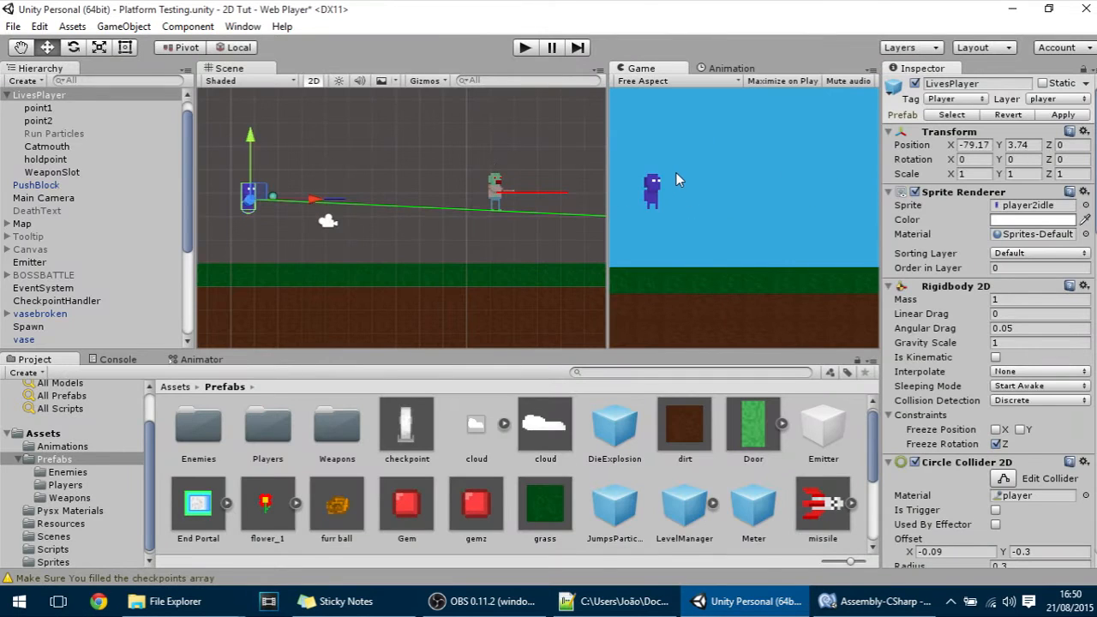
pyautogui.moveTo(672, 409)
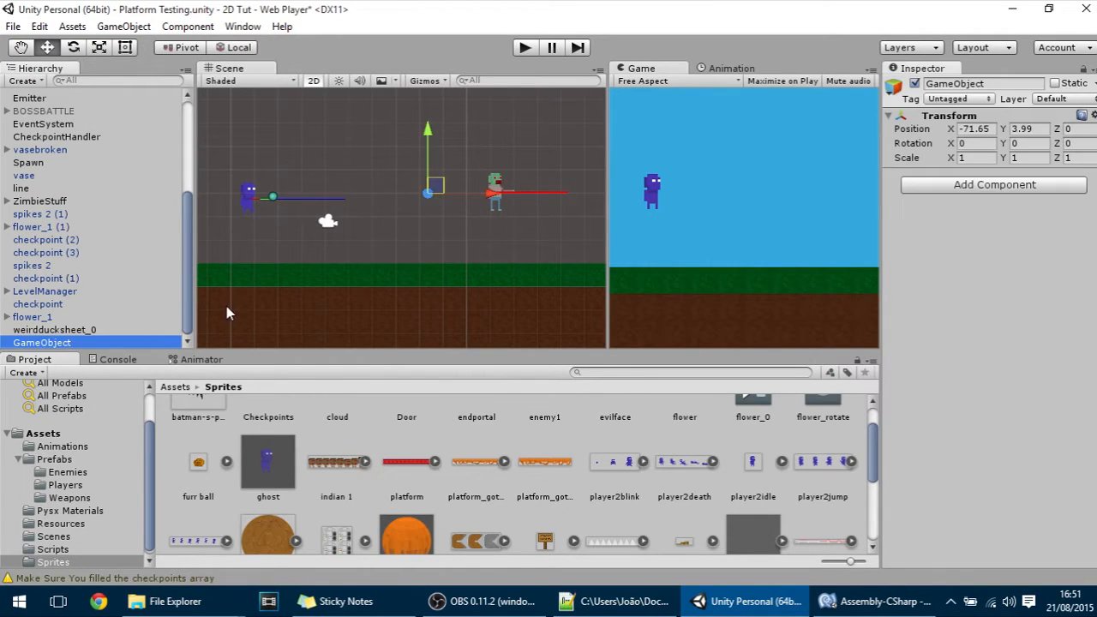
# Name the new empty GameObject 'WeaponPickup'.
pyautogui.write('WeaponPickup')
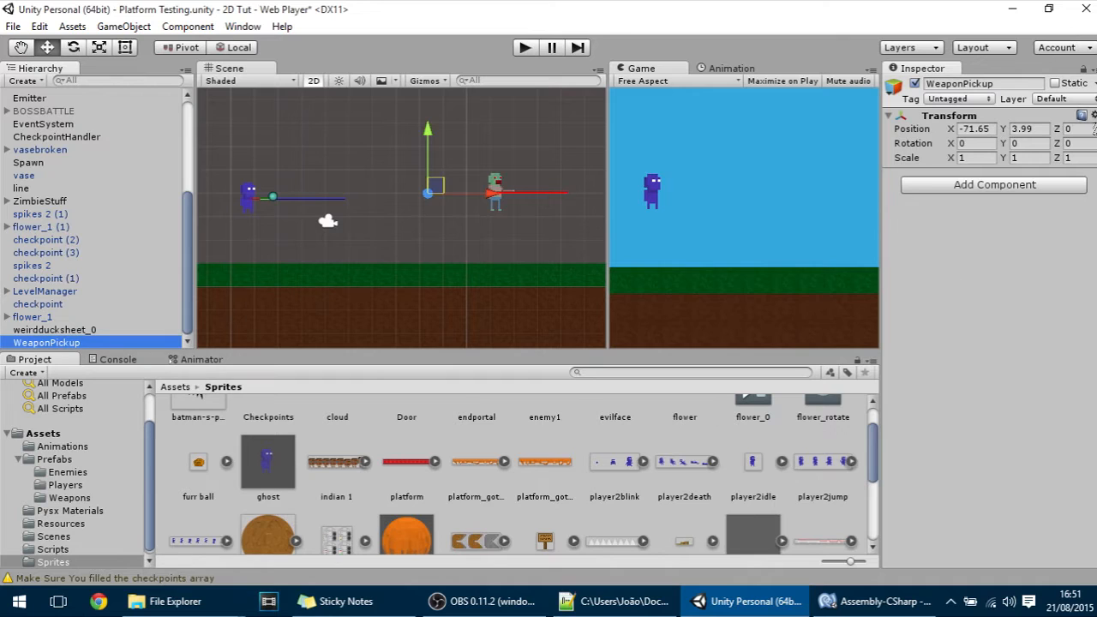
# Move WeaponPickup just above the ground, add a platform Sprite Renderer, and add a WeaponPickup script.
pyautogui.moveTo(428, 191); pyautogui.dragTo(380, 238)
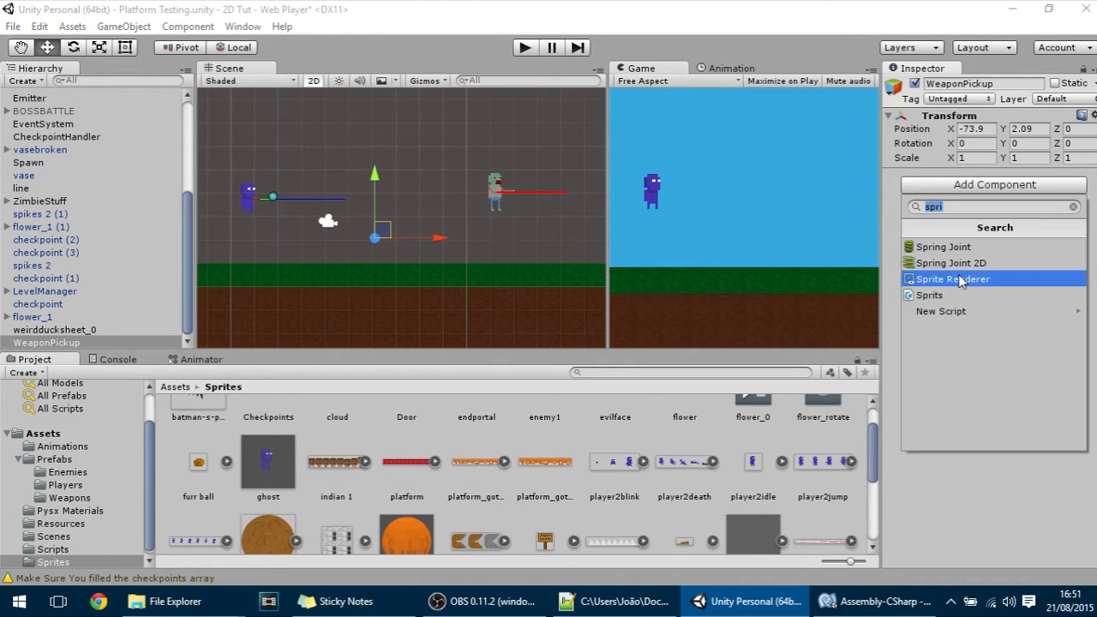
pyautogui.click(952, 278)
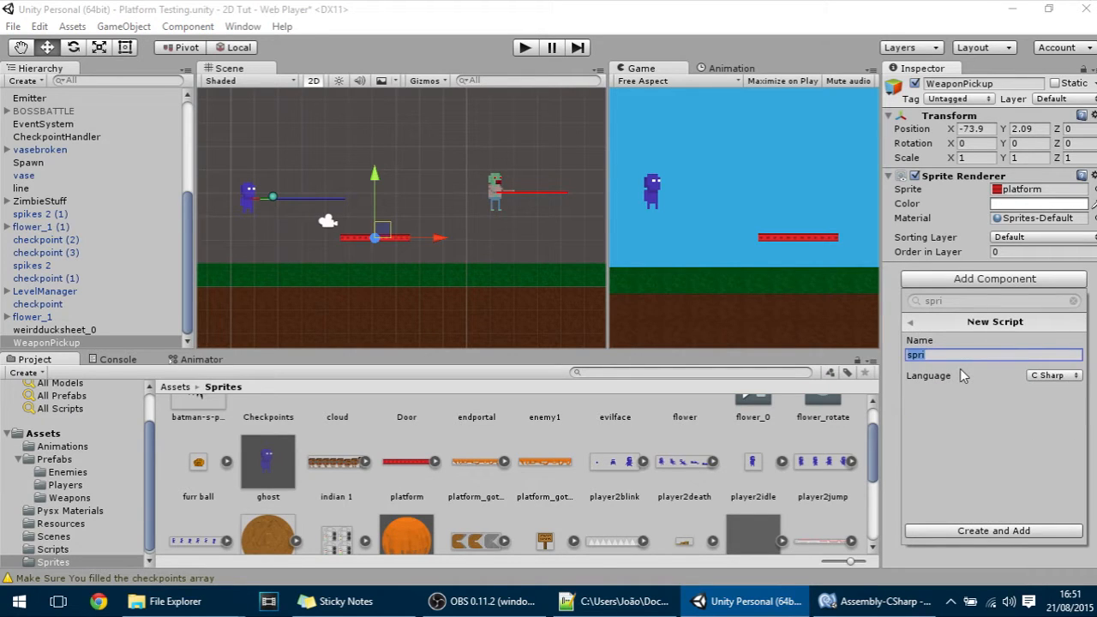
pyautogui.write('Weapon')
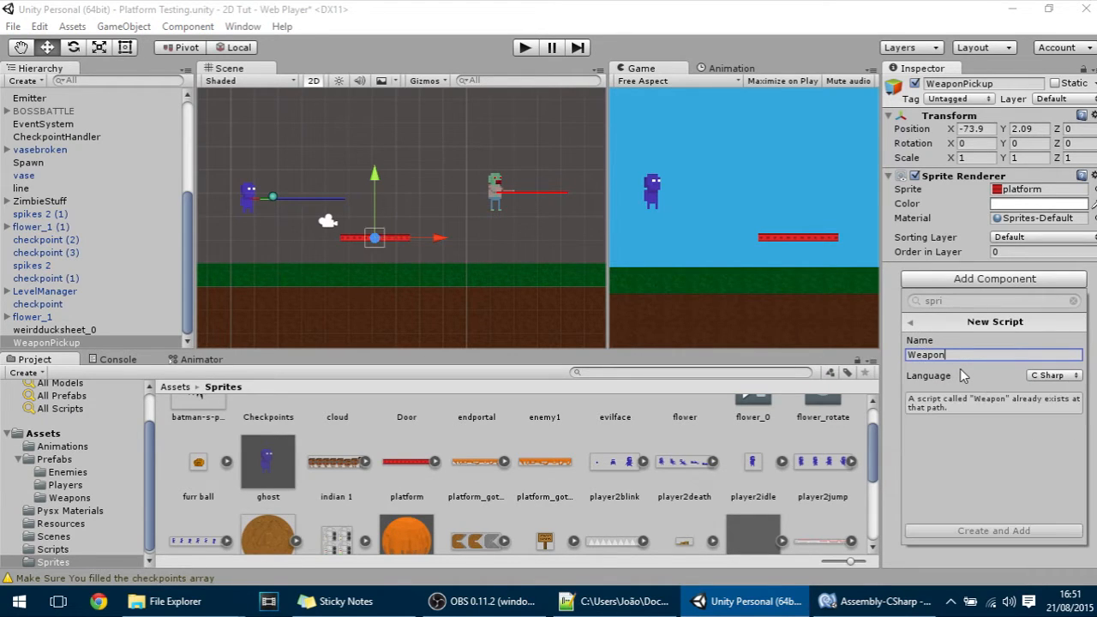
pyautogui.click(993, 531)
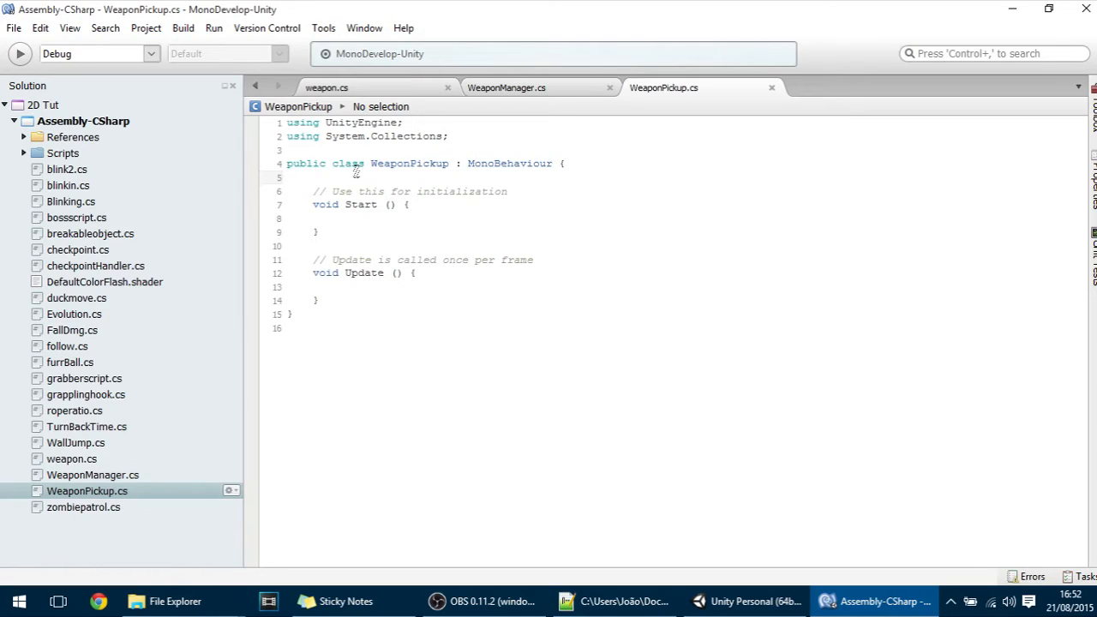
# Declare 'public GameObject[] weapons;' and 'public GameObject weaponHere;' in the WeaponPickup class.
pyautogui.click(287, 176)
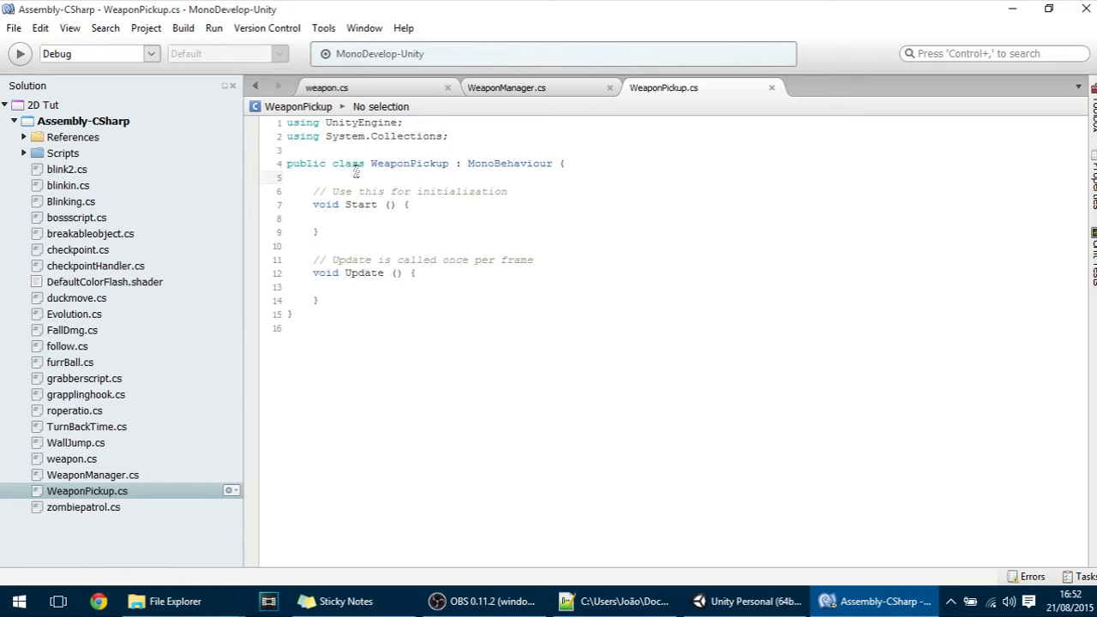
pyautogui.click(289, 177)
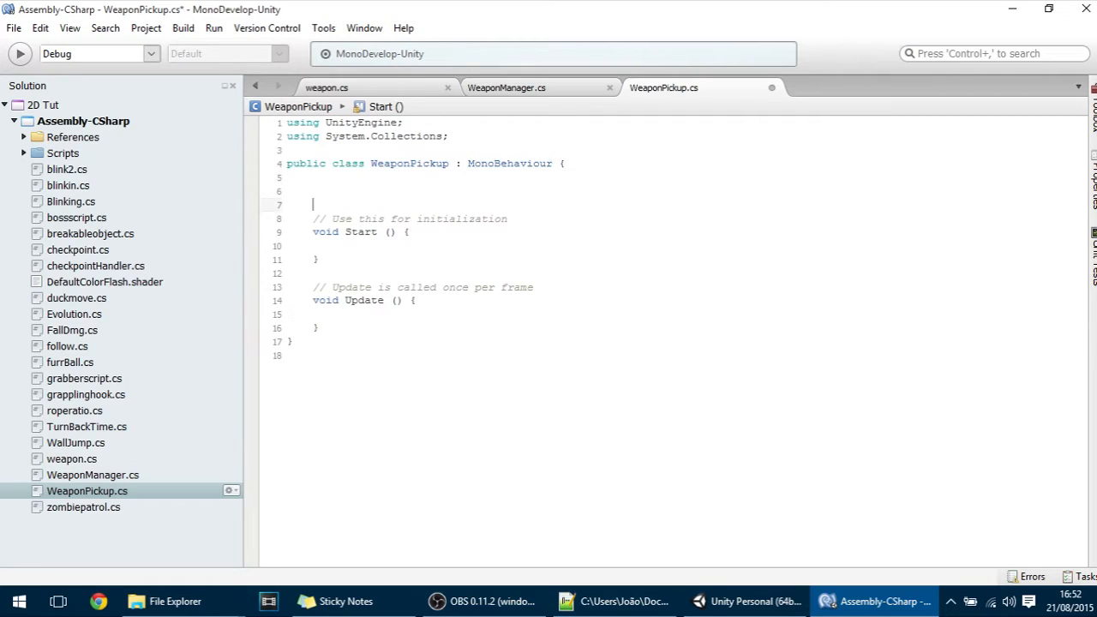
pyautogui.write('public')
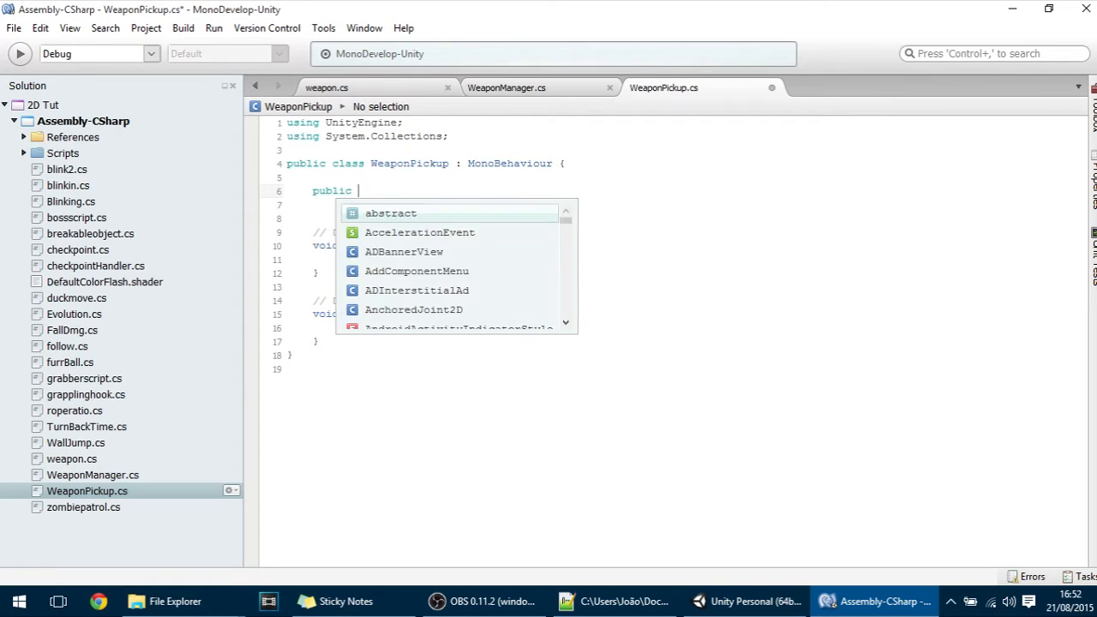
pyautogui.write('GameObject')
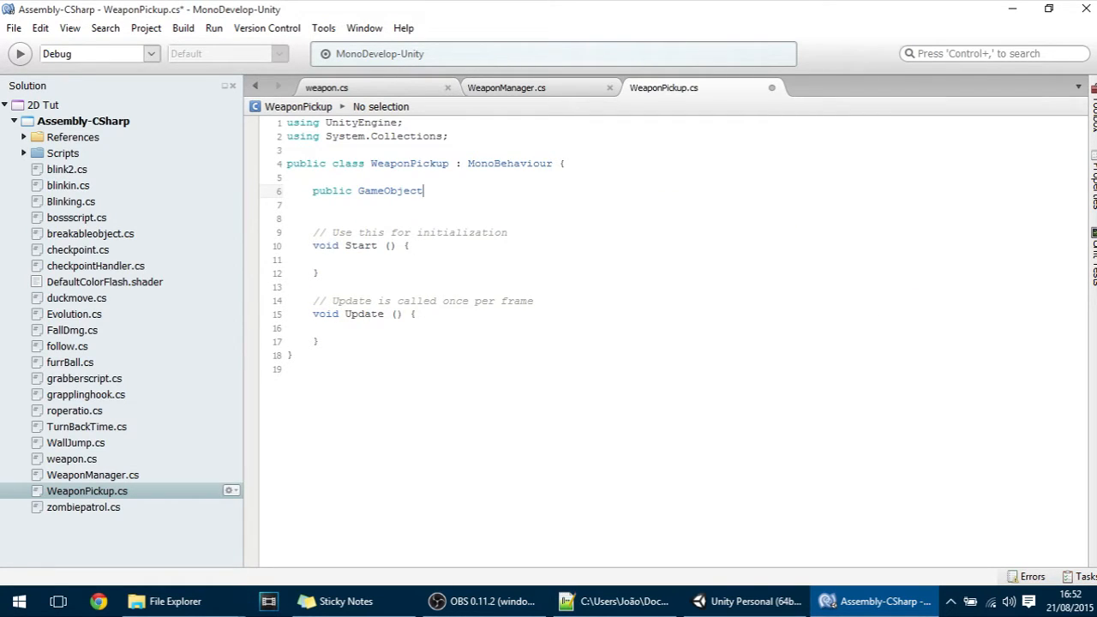
pyautogui.write('[]')
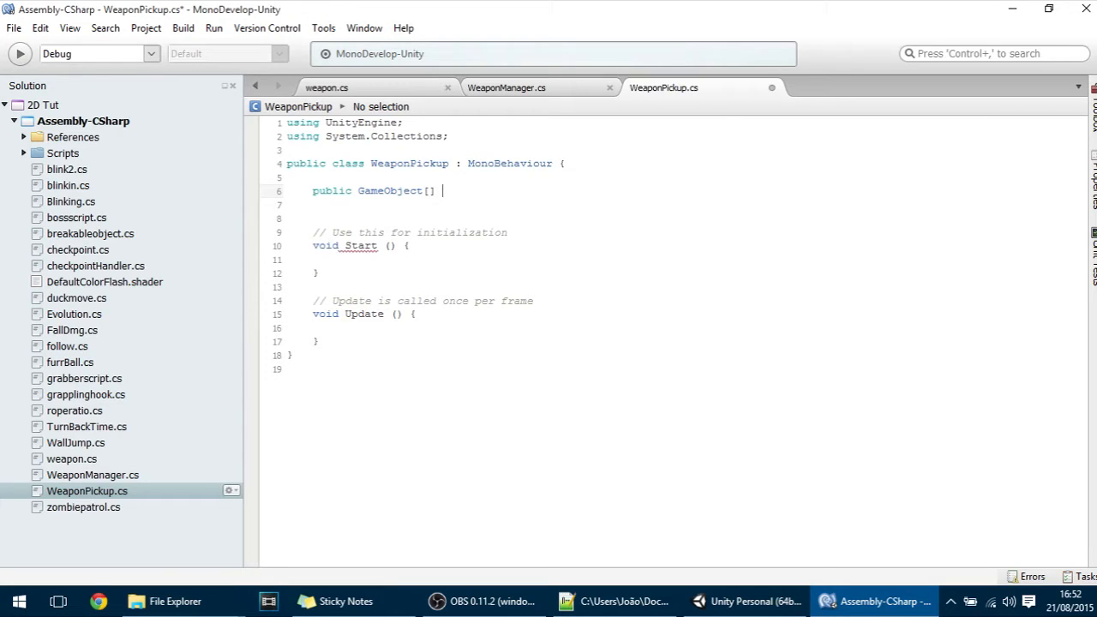
pyautogui.write('weapons')
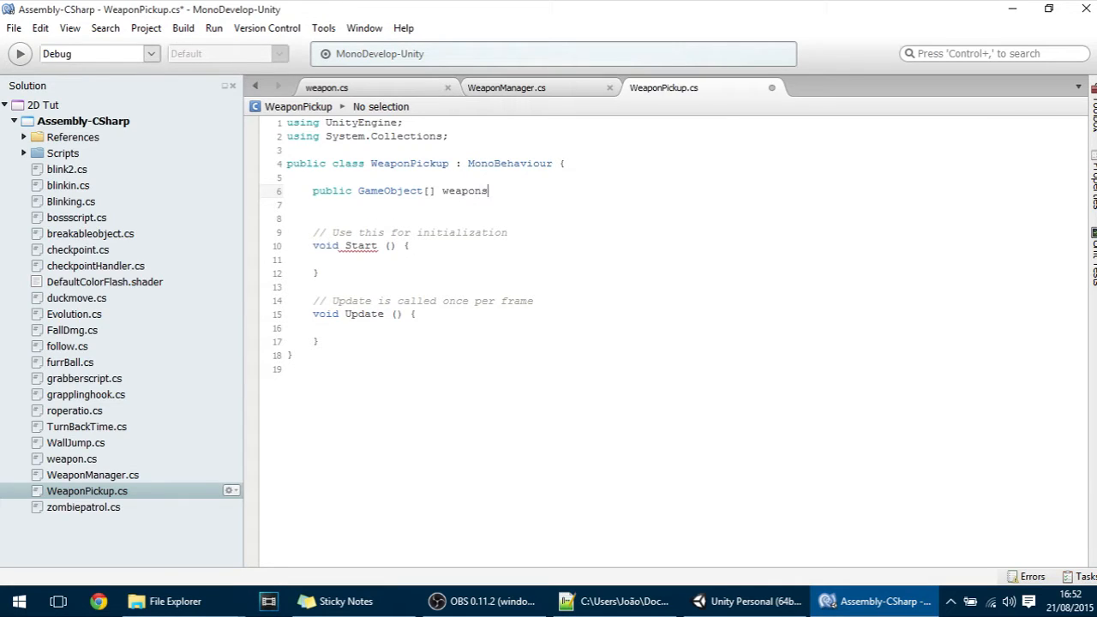
pyautogui.write(';')
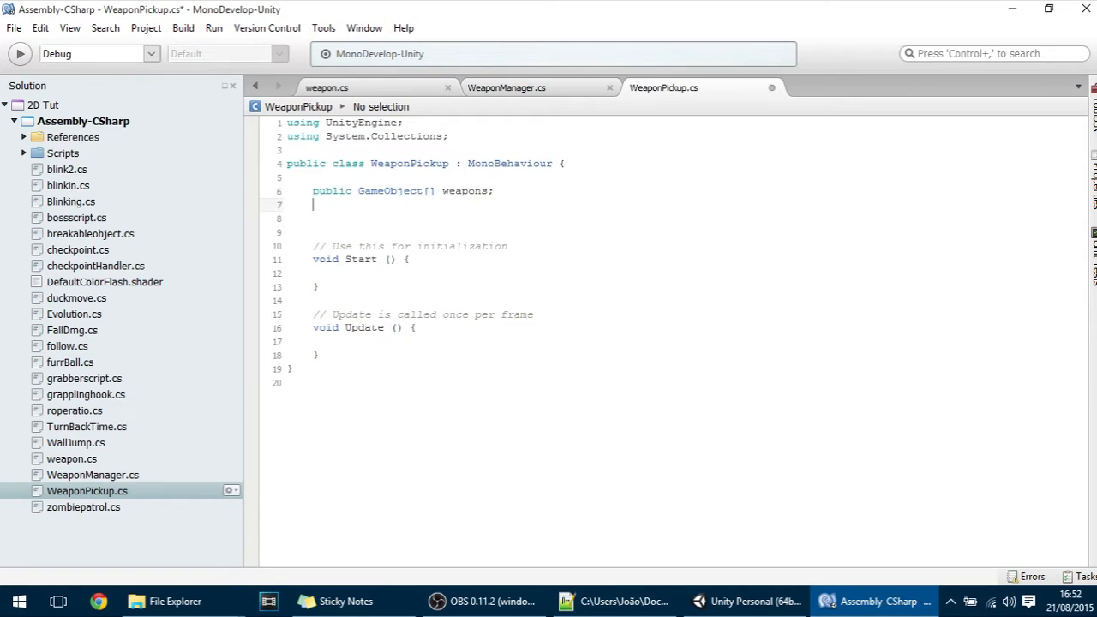
pyautogui.write('public ga')
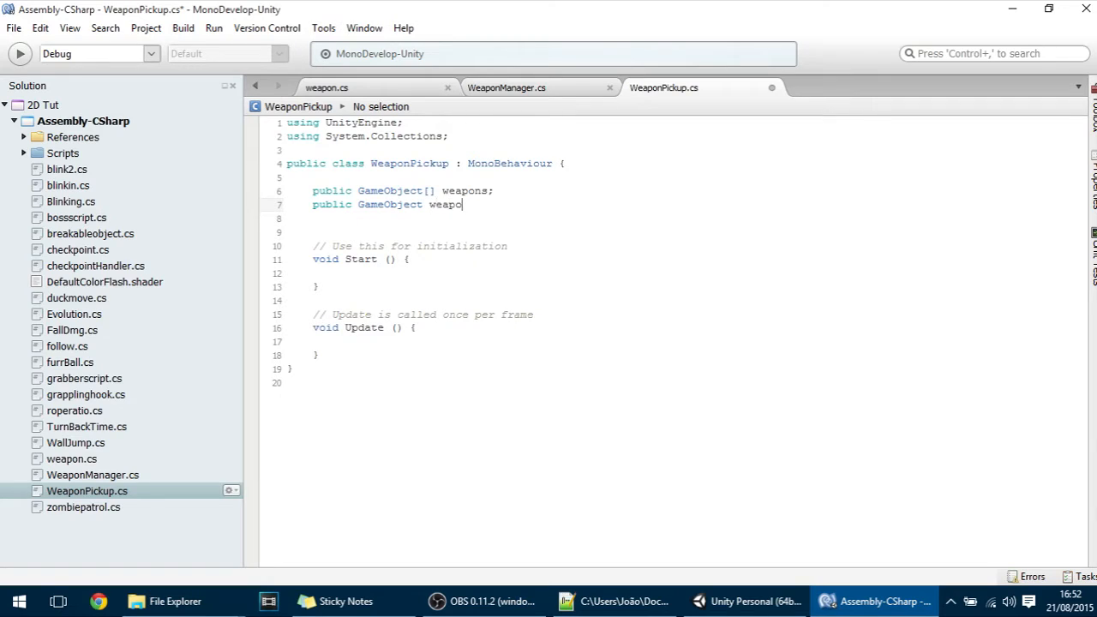
pyautogui.write('nHere;')
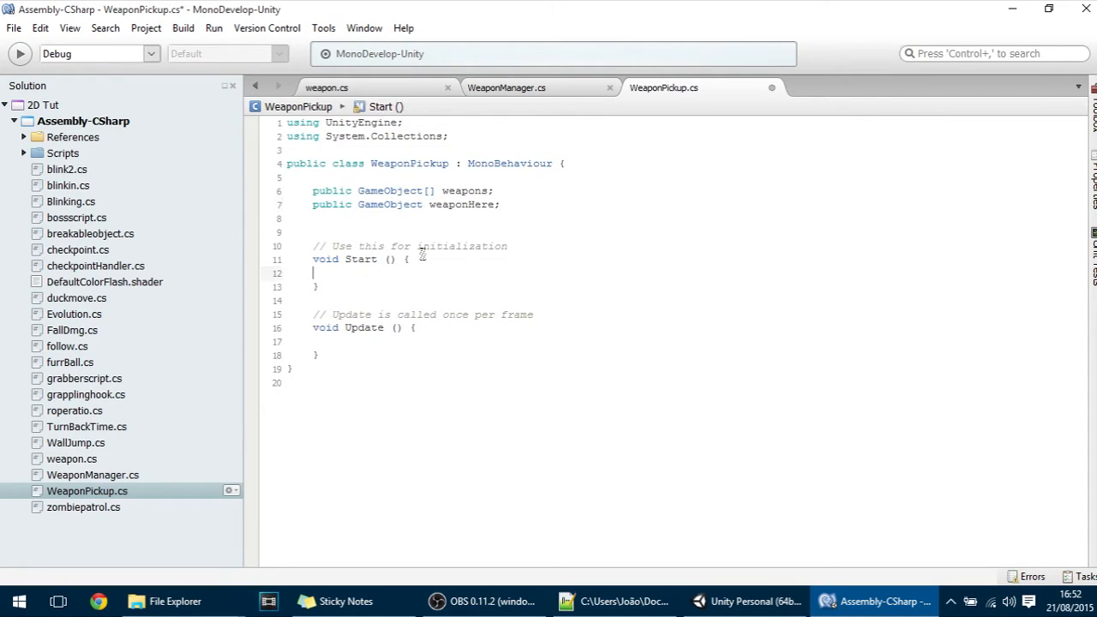
# In Start(), write 'weaponHere = weapons[Random.Range(0, weapons.Length)];'.
pyautogui.write('w')
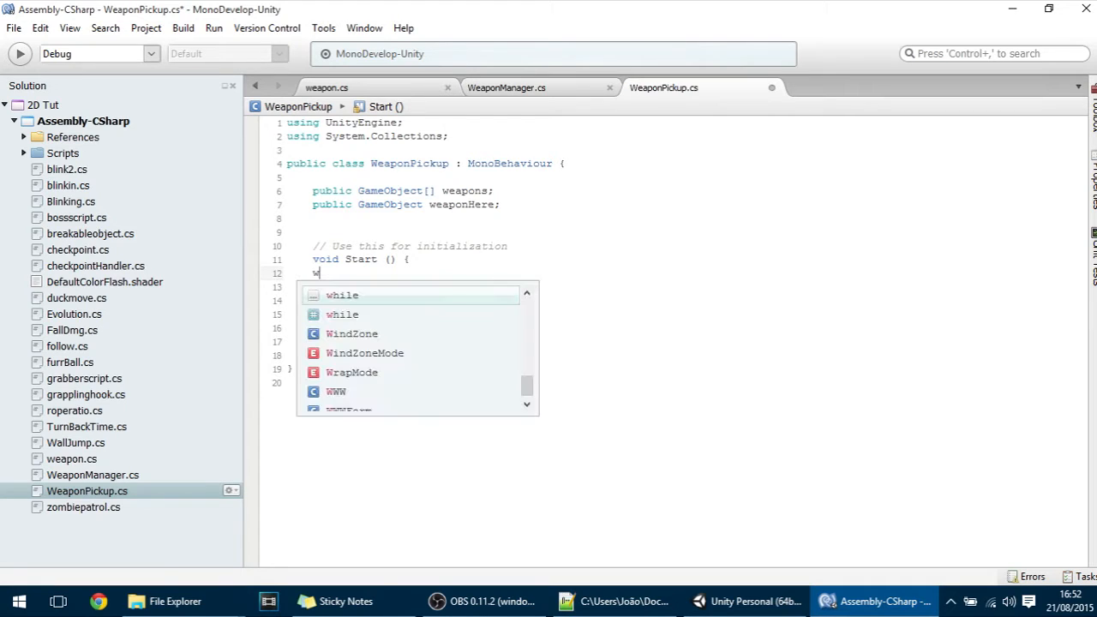
pyautogui.write('eaponHere')
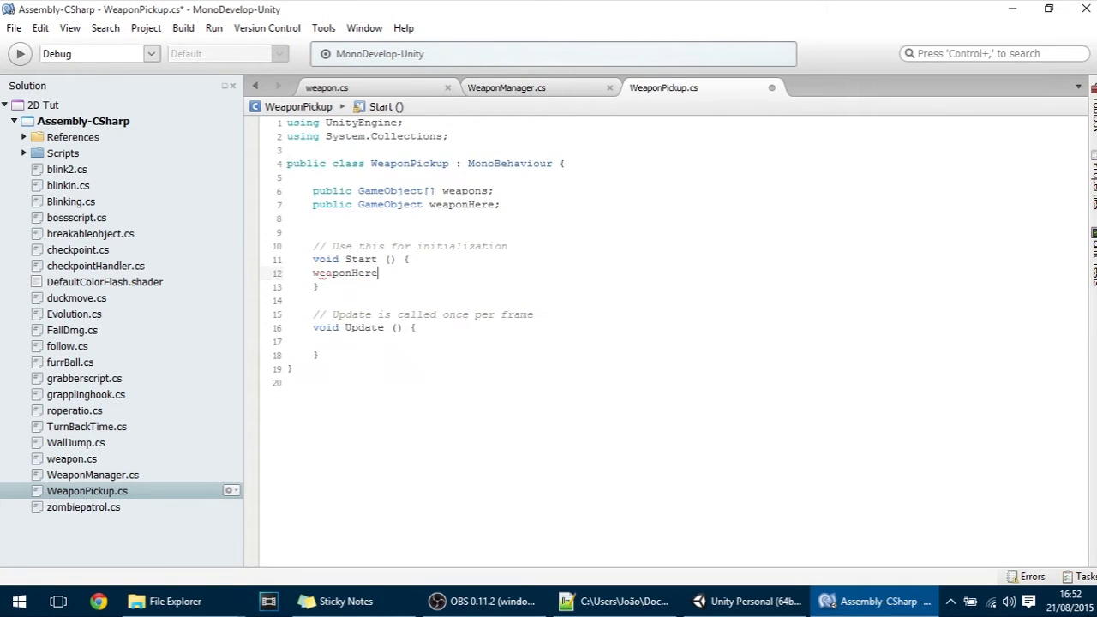
pyautogui.write('=w')
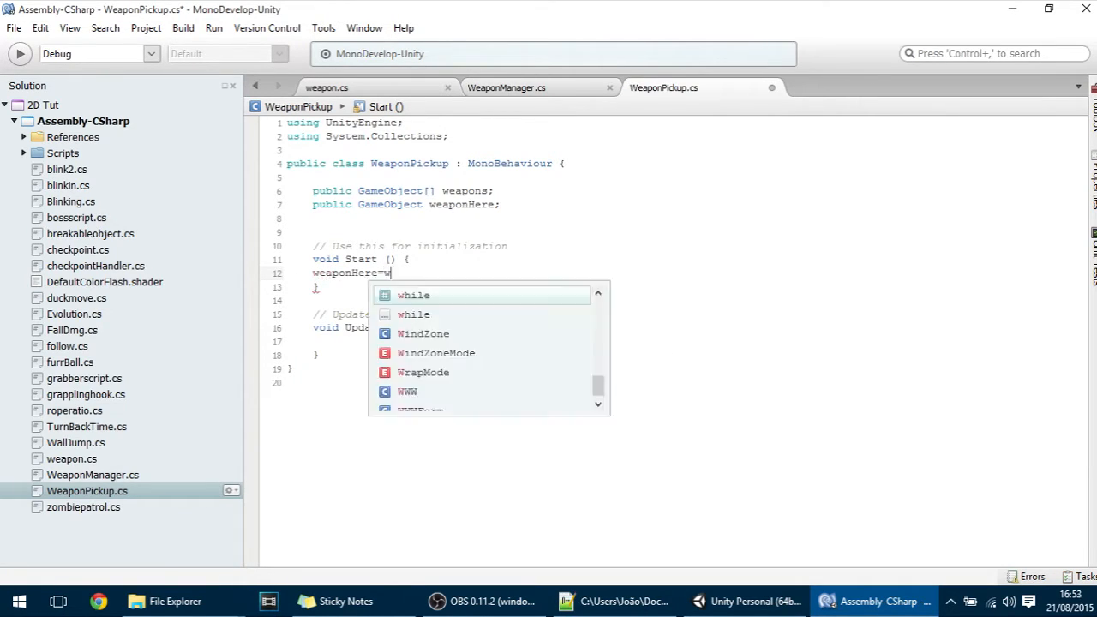
pyautogui.write('eapon')
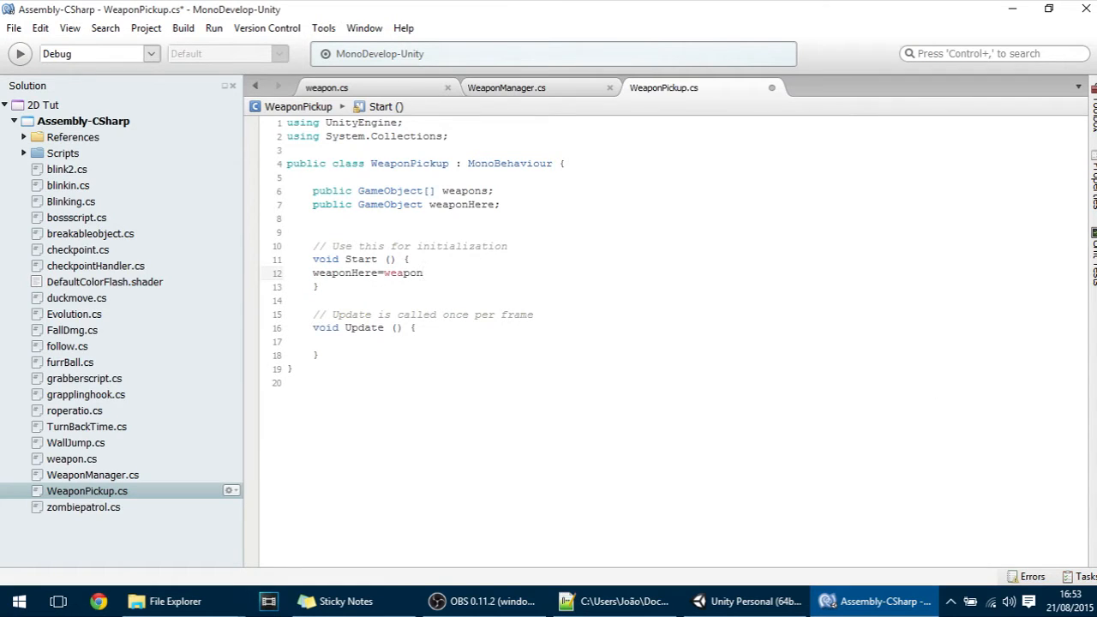
pyautogui.write('[')
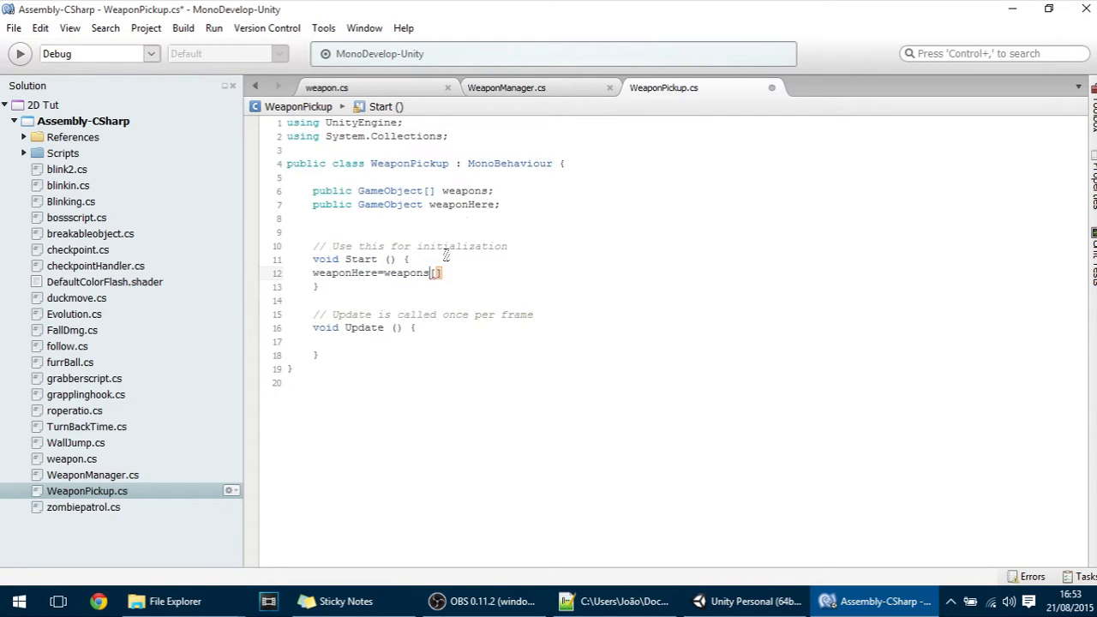
pyautogui.write('[')
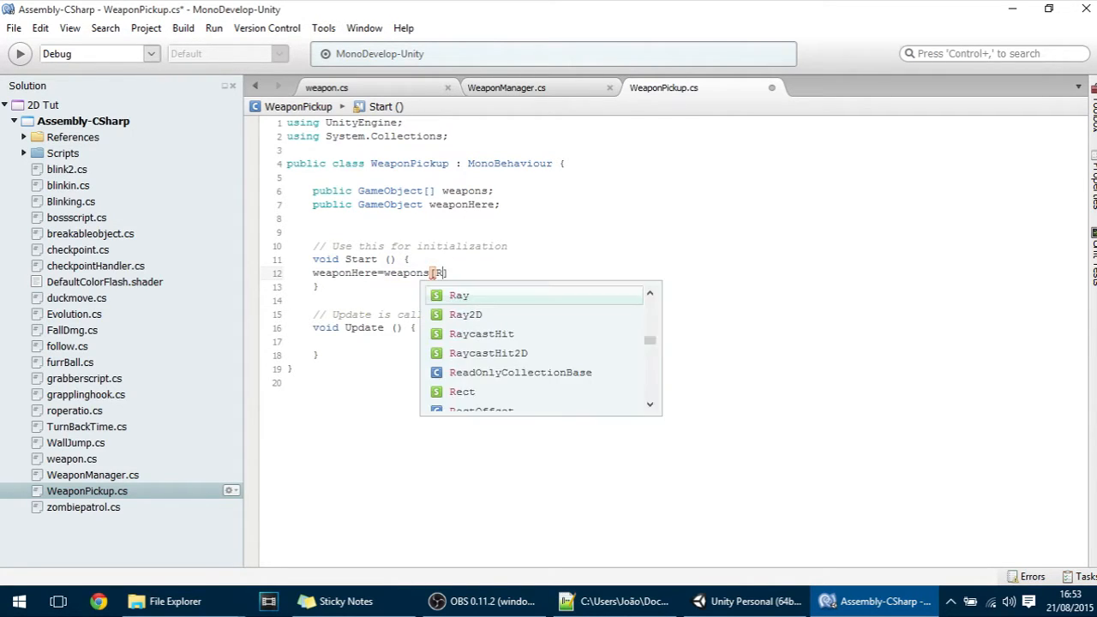
pyautogui.write('Random')
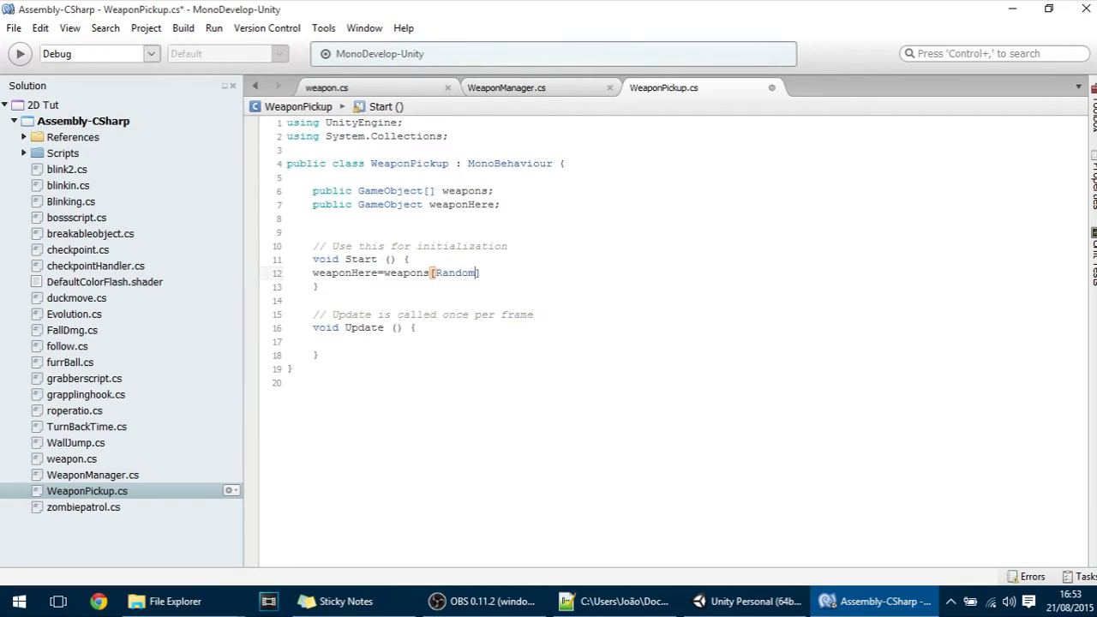
pyautogui.write('.Range')
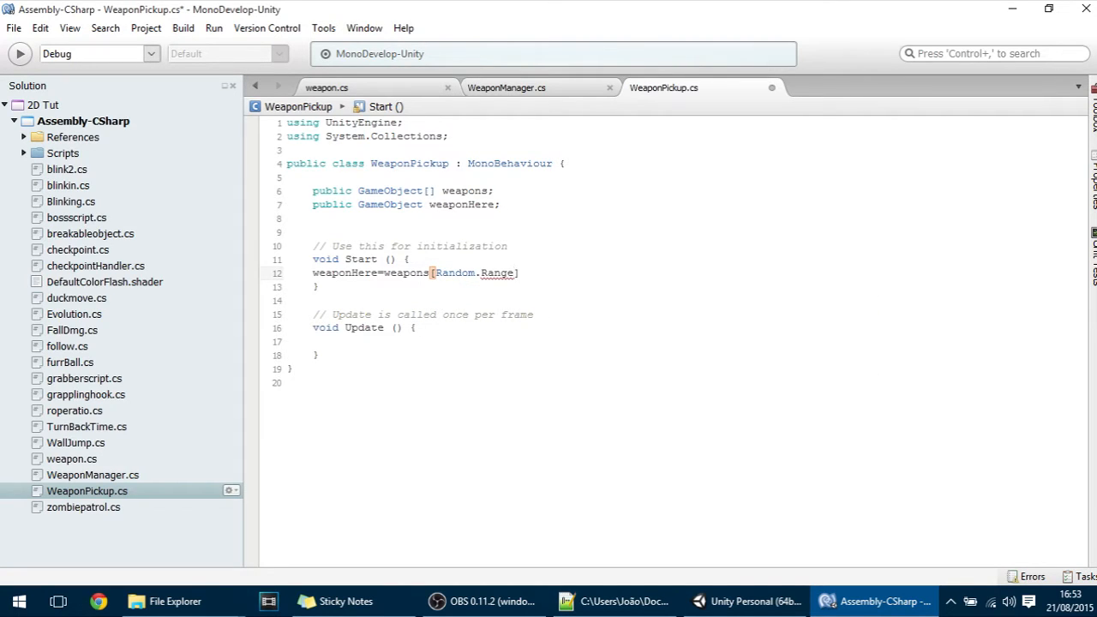
pyautogui.write('(0,weapons')
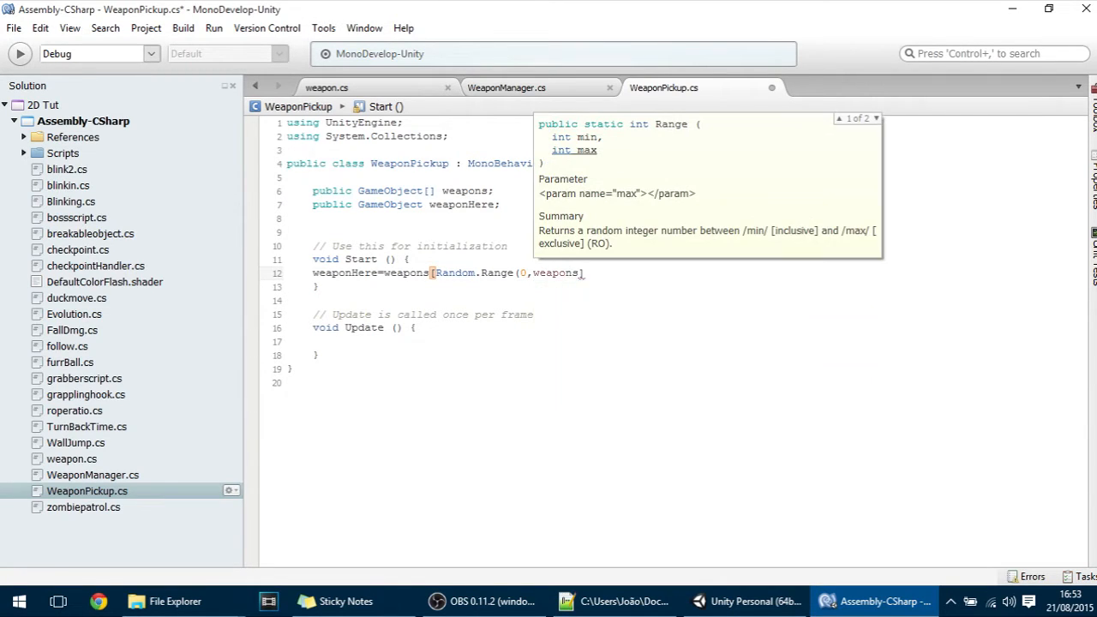
pyautogui.write('.Length')
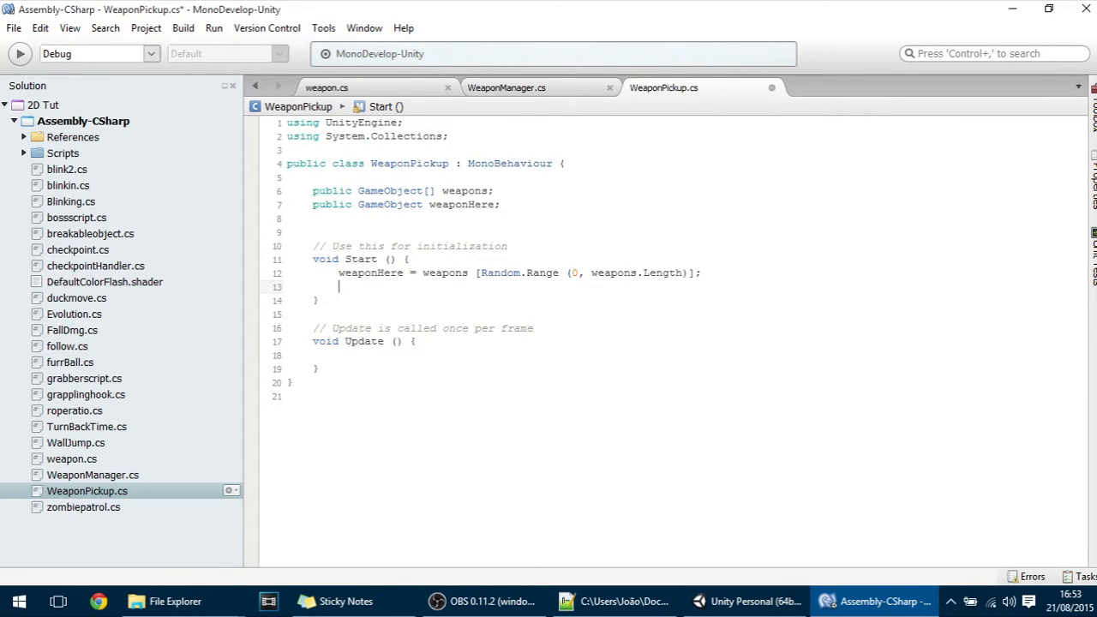
# In Start(), set GetComponent<SpriteRenderer>().sprite to weaponHere's SpriteRenderer sprite.
pyautogui.write('Getcomponent<Spri')
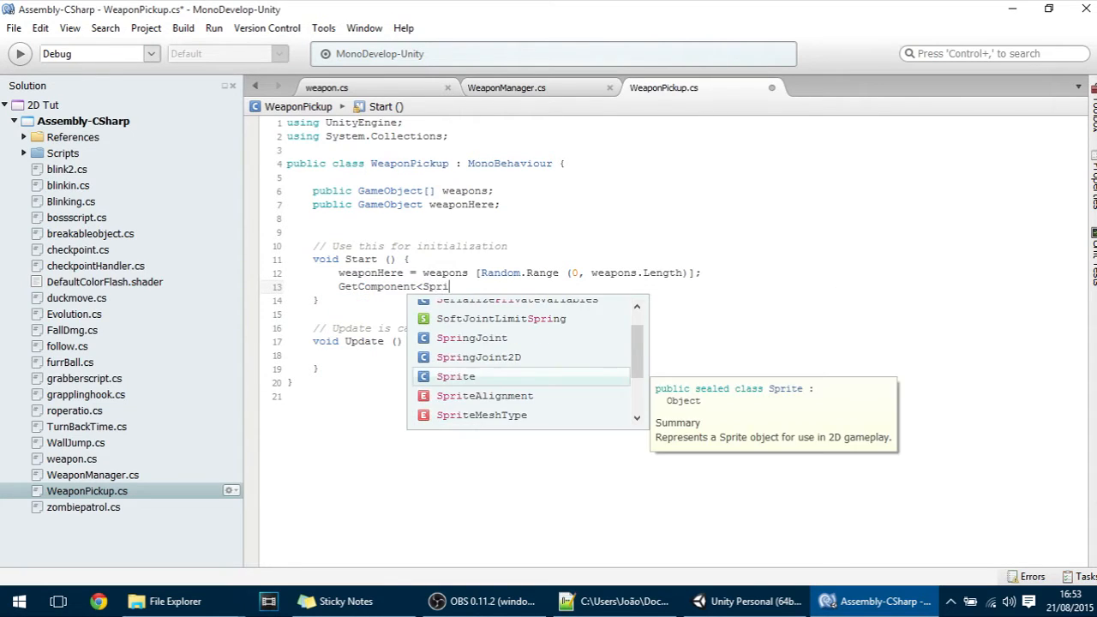
pyautogui.write('teRenderer')
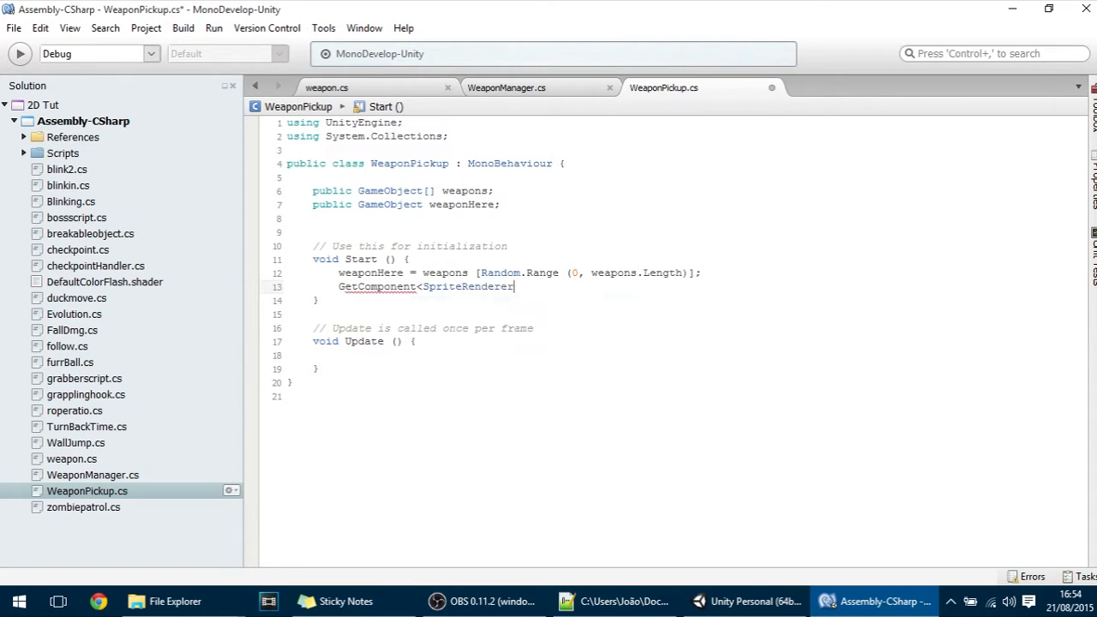
pyautogui.write('>')
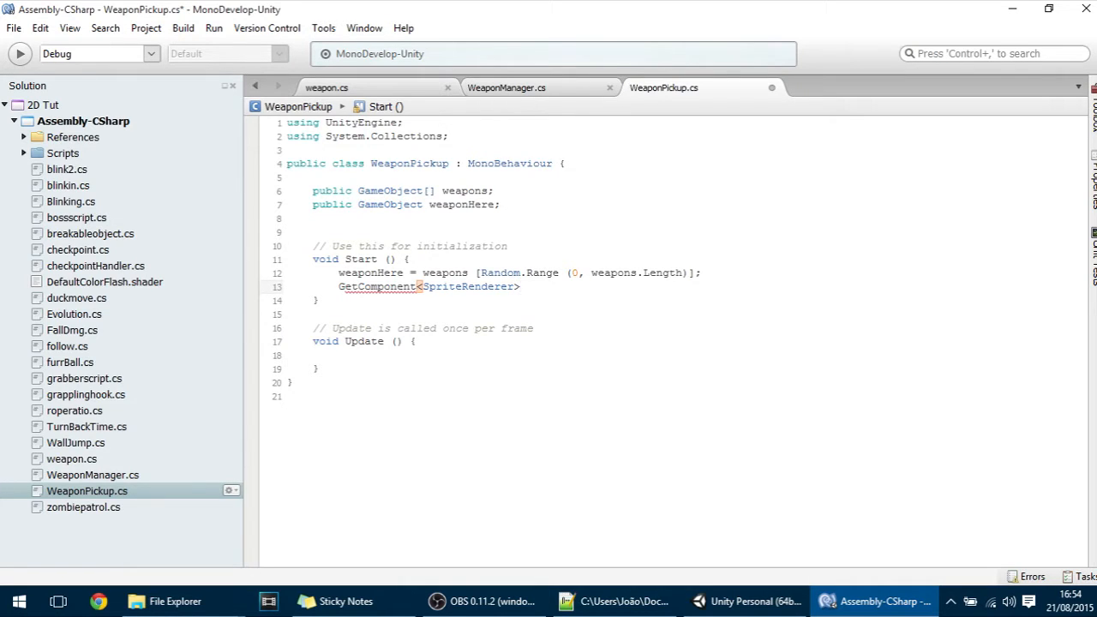
pyautogui.write('().')
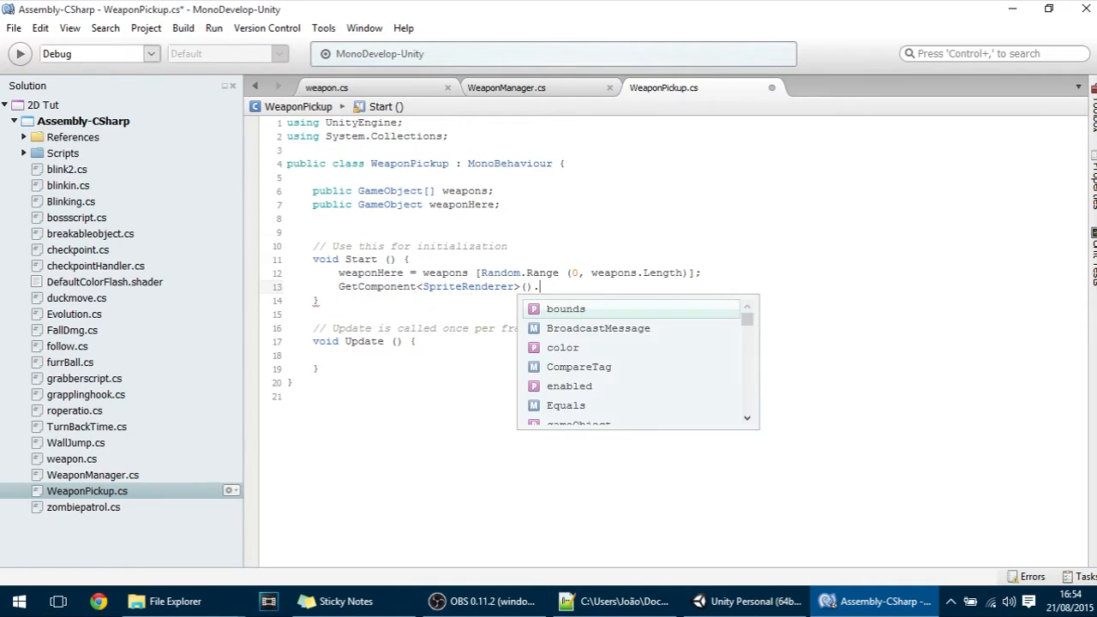
pyautogui.write('sprite=')
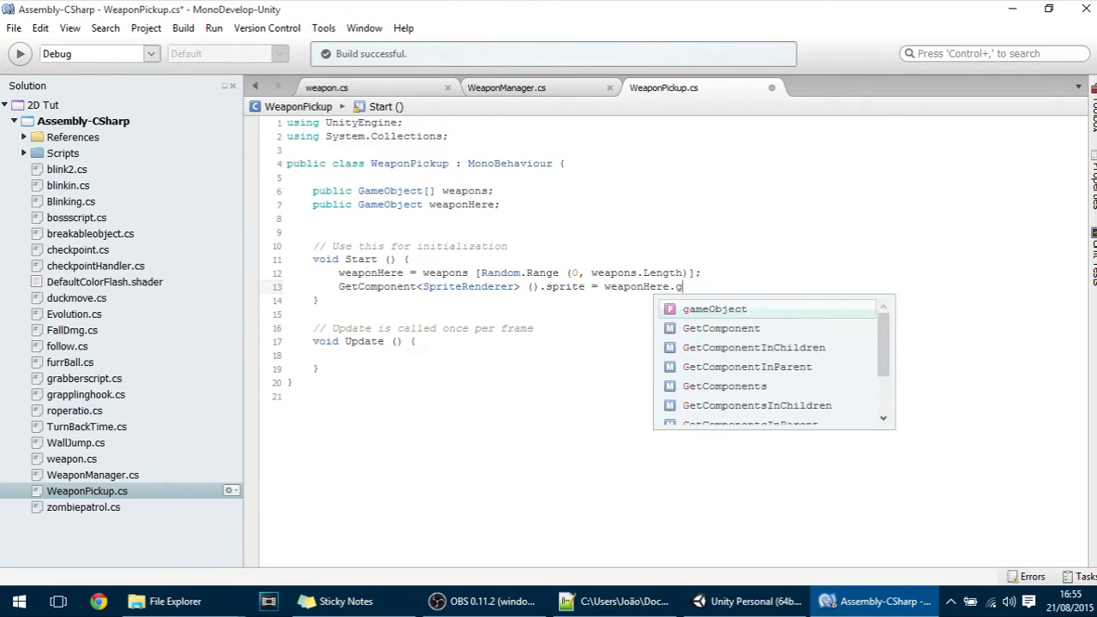
pyautogui.write('etc')
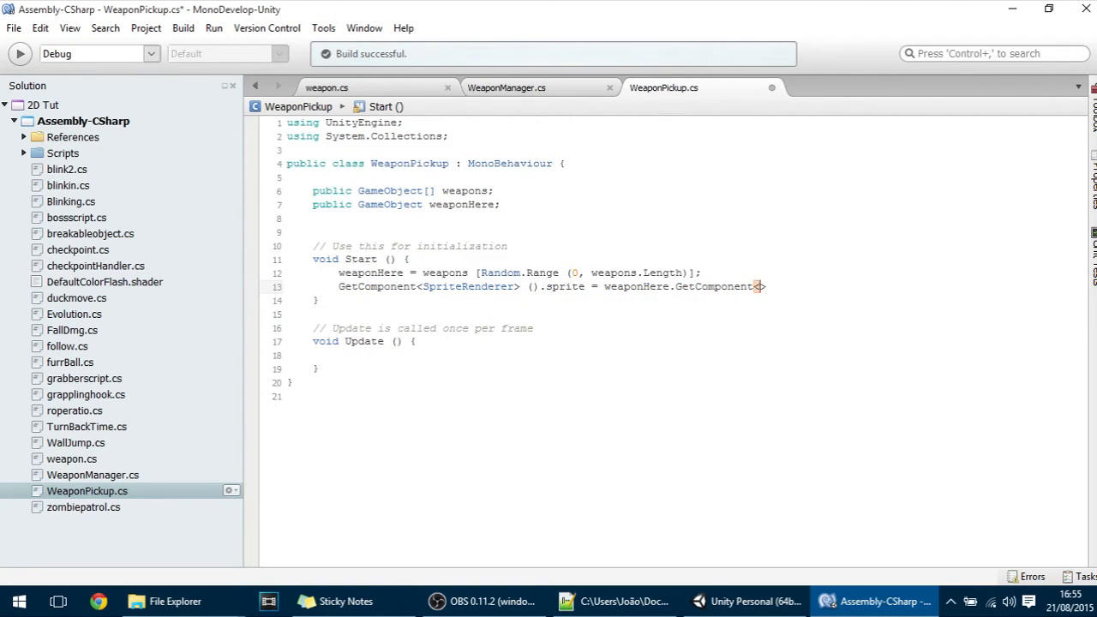
pyautogui.write('<sprite')
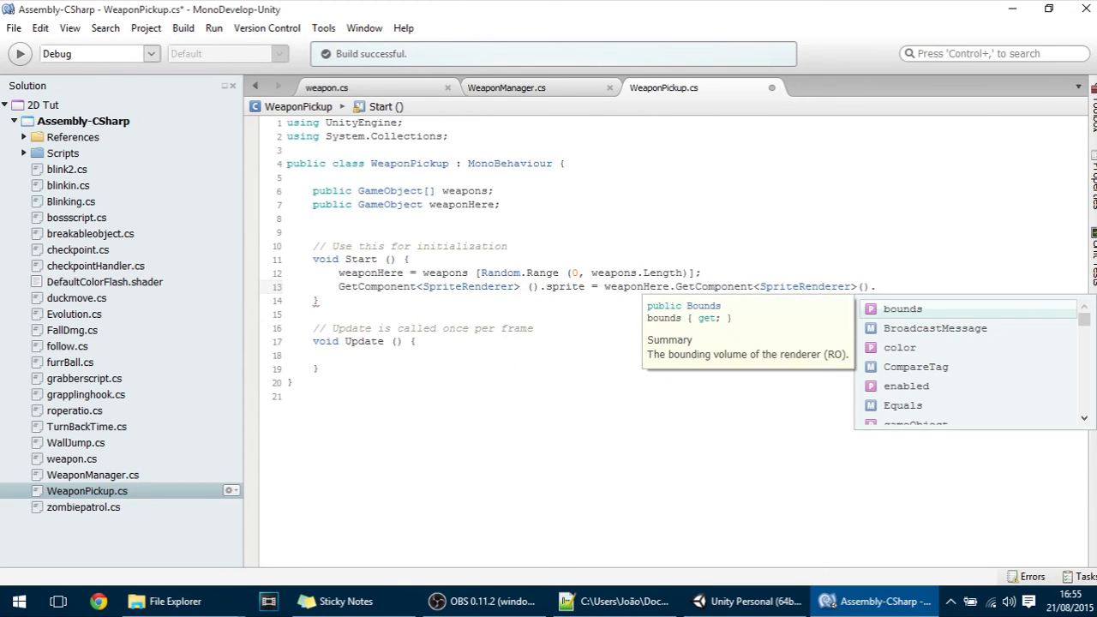
pyautogui.write('spr')
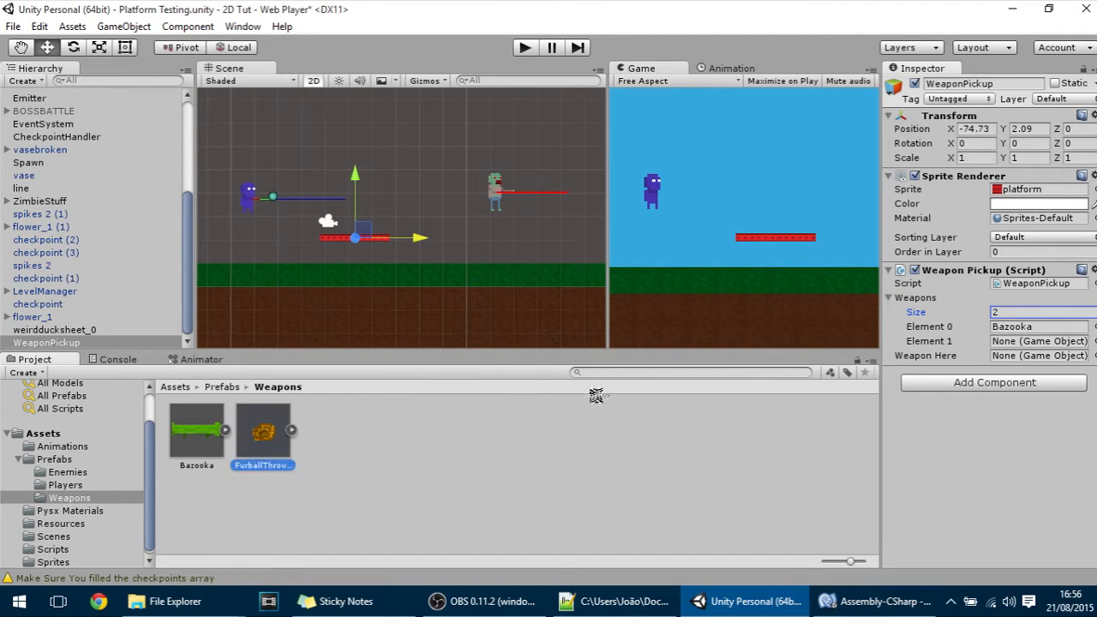
# Put FurballThrower into Weapons Element 1, then play-test the scene and stop it.
pyautogui.moveTo(262, 429); pyautogui.dragTo(1037, 340)
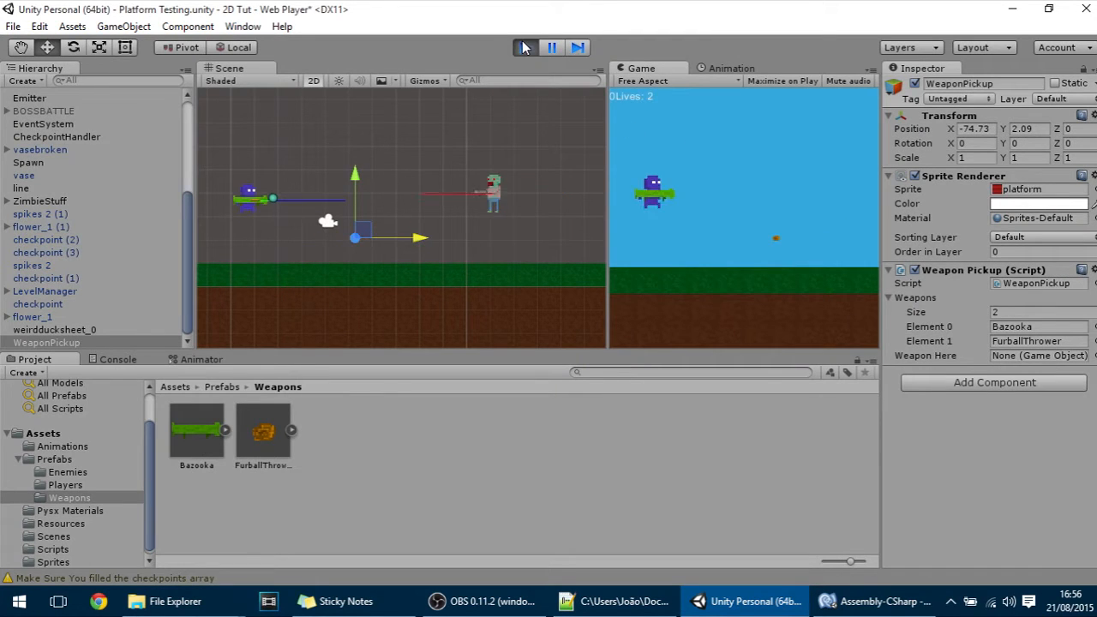
pyautogui.click(525, 47)
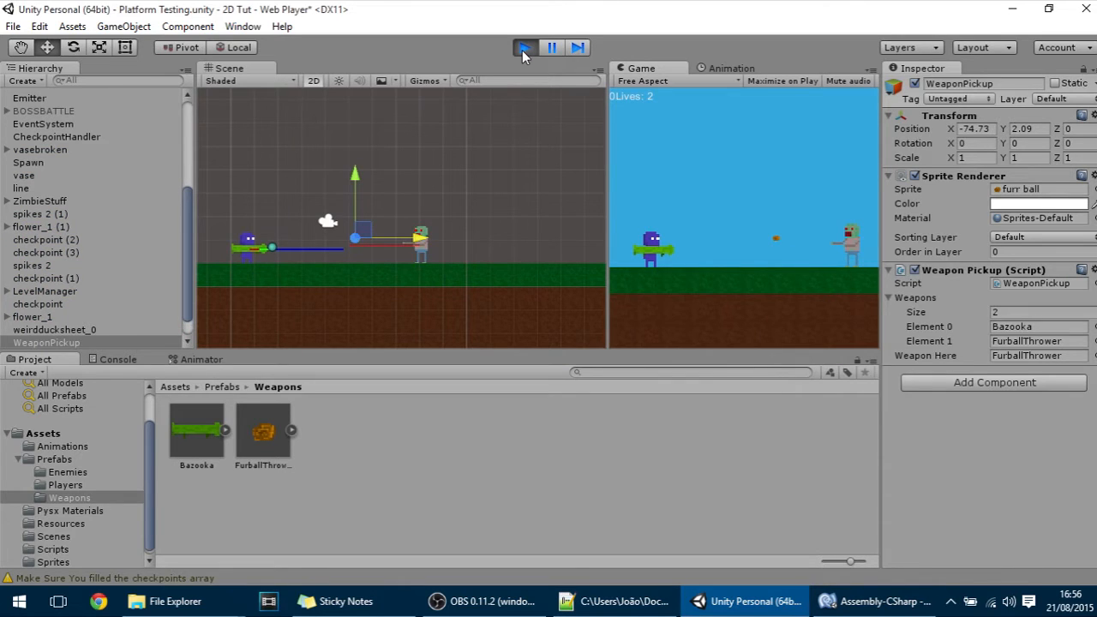
pyautogui.click(524, 47)
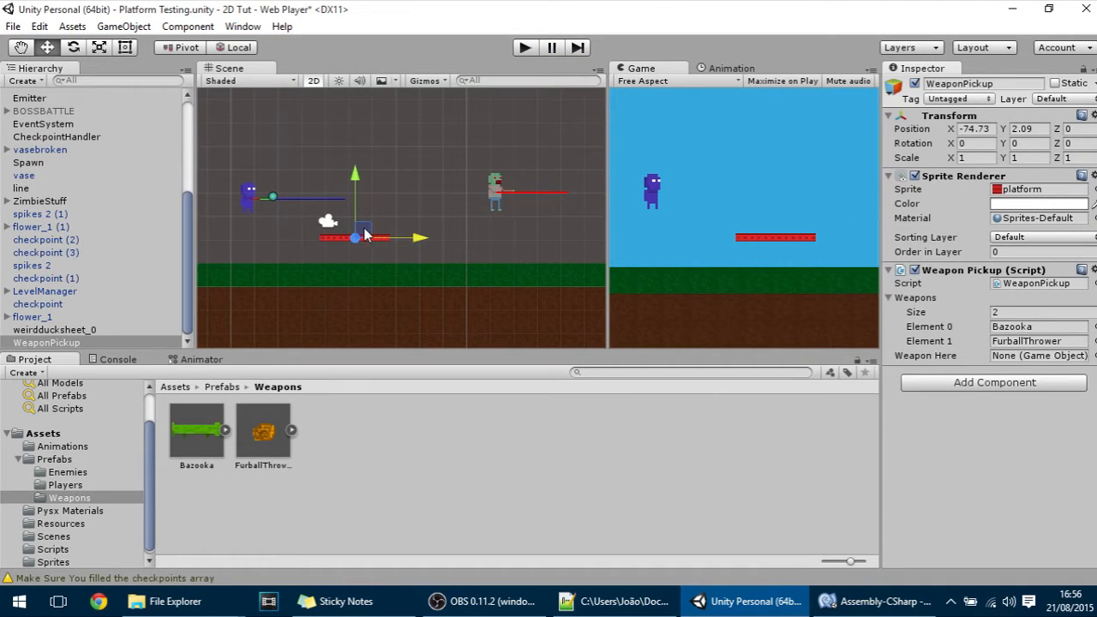
# Add a Box Collider 2D and stretch it into a tall box (about 1.35 by 2.51).
pyautogui.click(993, 382)
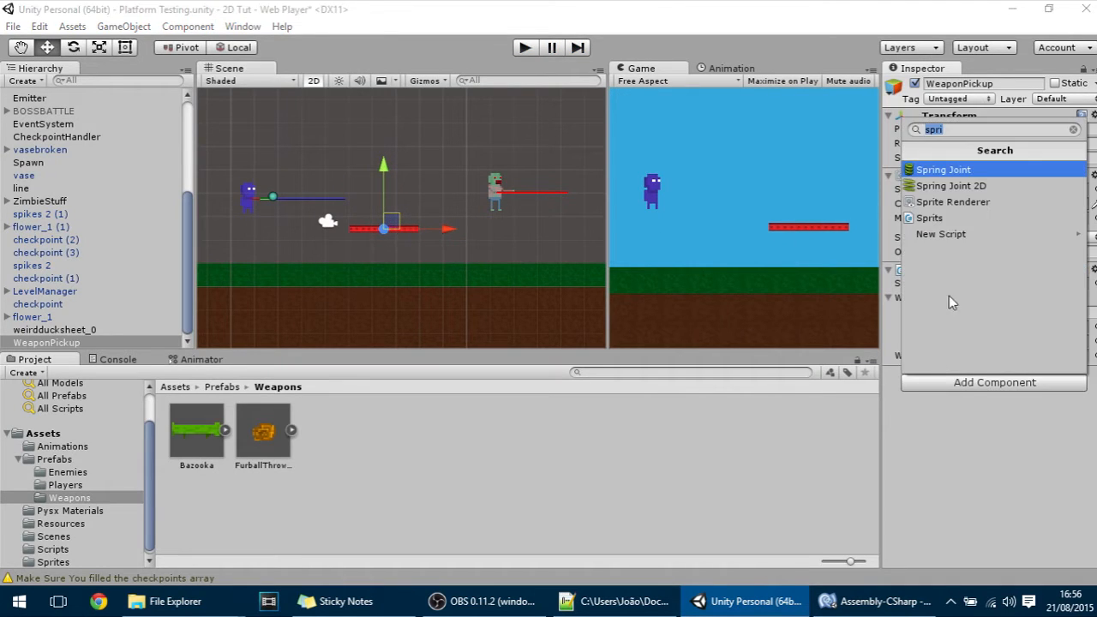
pyautogui.write('box')
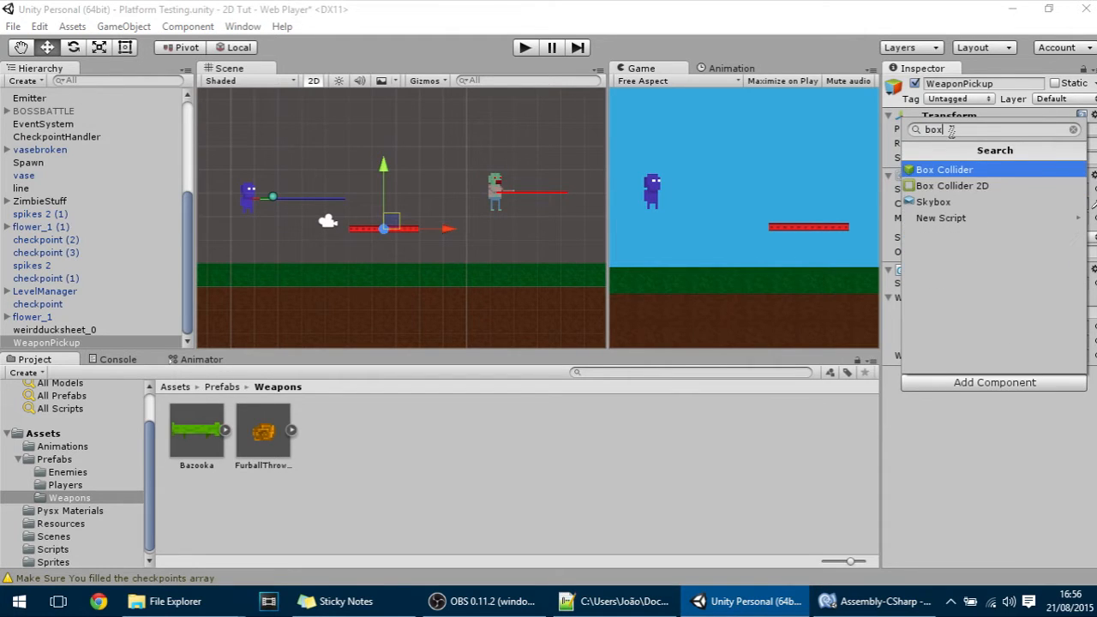
pyautogui.click(952, 185)
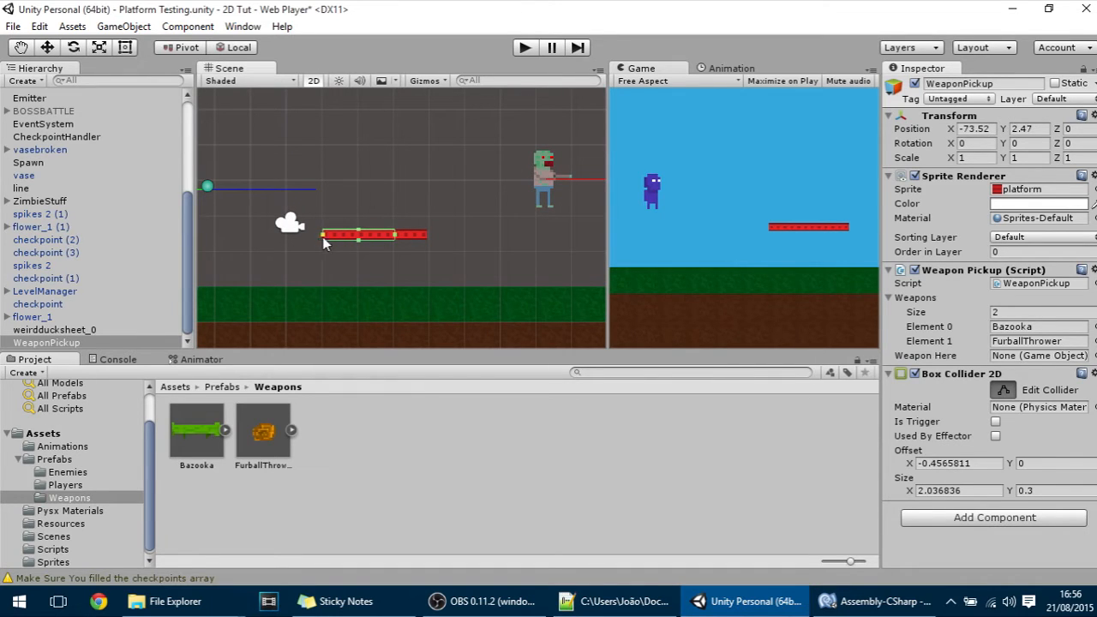
pyautogui.moveTo(357, 240); pyautogui.dragTo(371, 283)
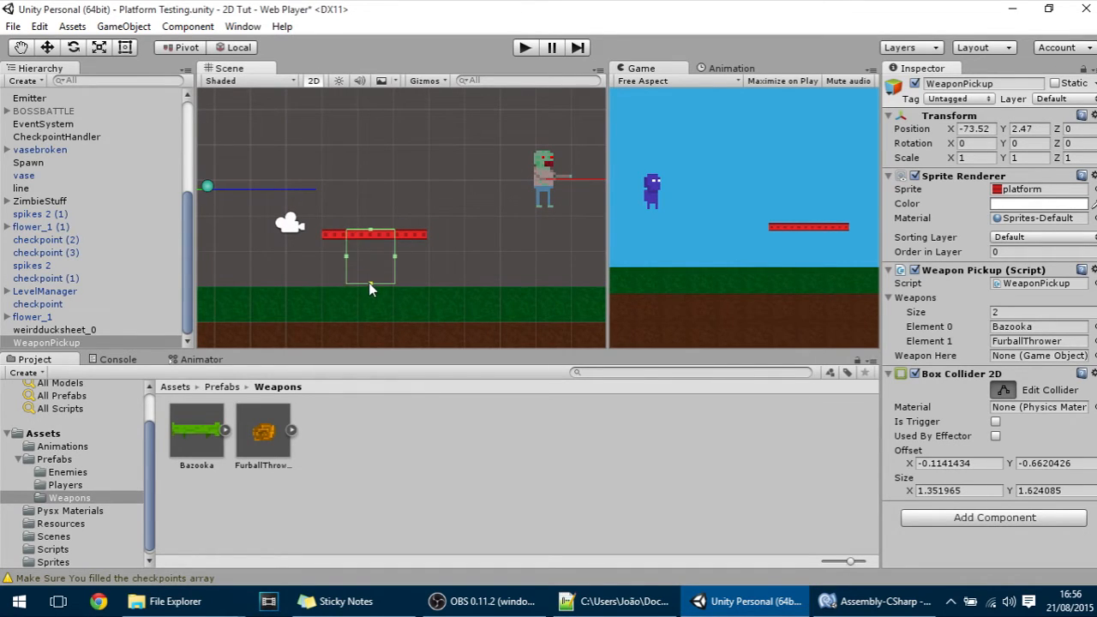
pyautogui.moveTo(370, 283); pyautogui.dragTo(370, 185)
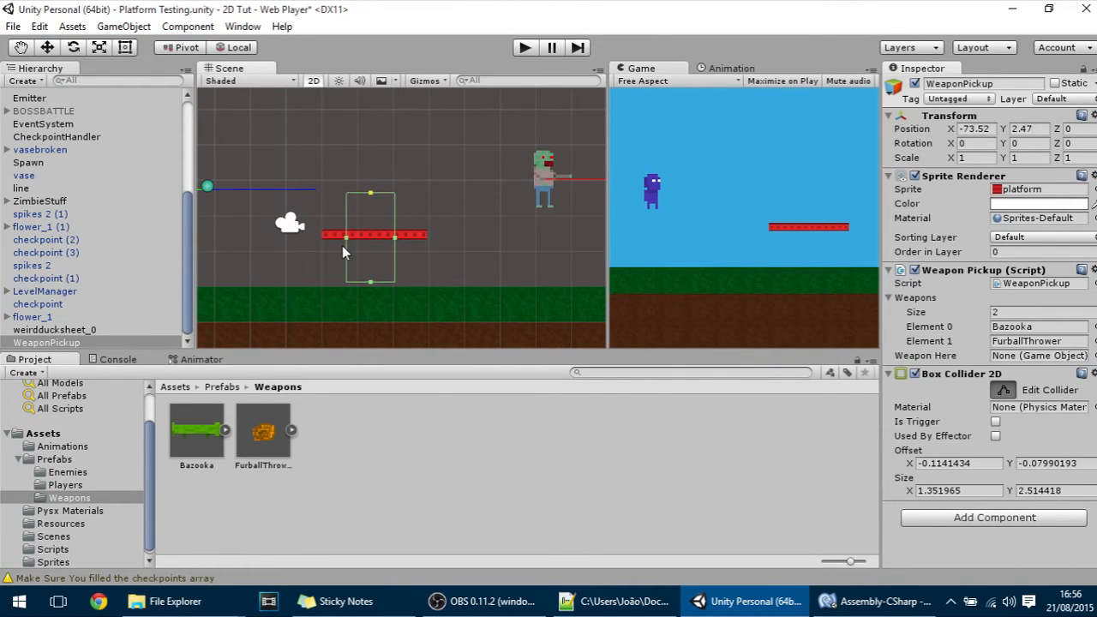
# Below Update(), start void OnTriggerEnter2D(Collider2D other) with 'if(other.tag =="'.
pyautogui.click(876, 600)
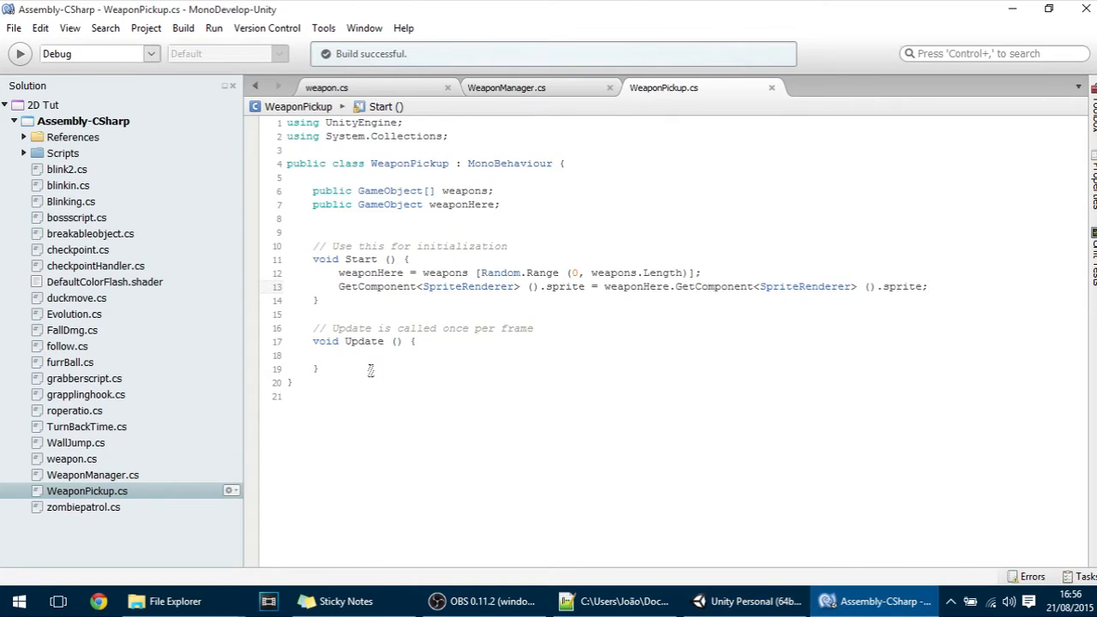
pyautogui.write('v')
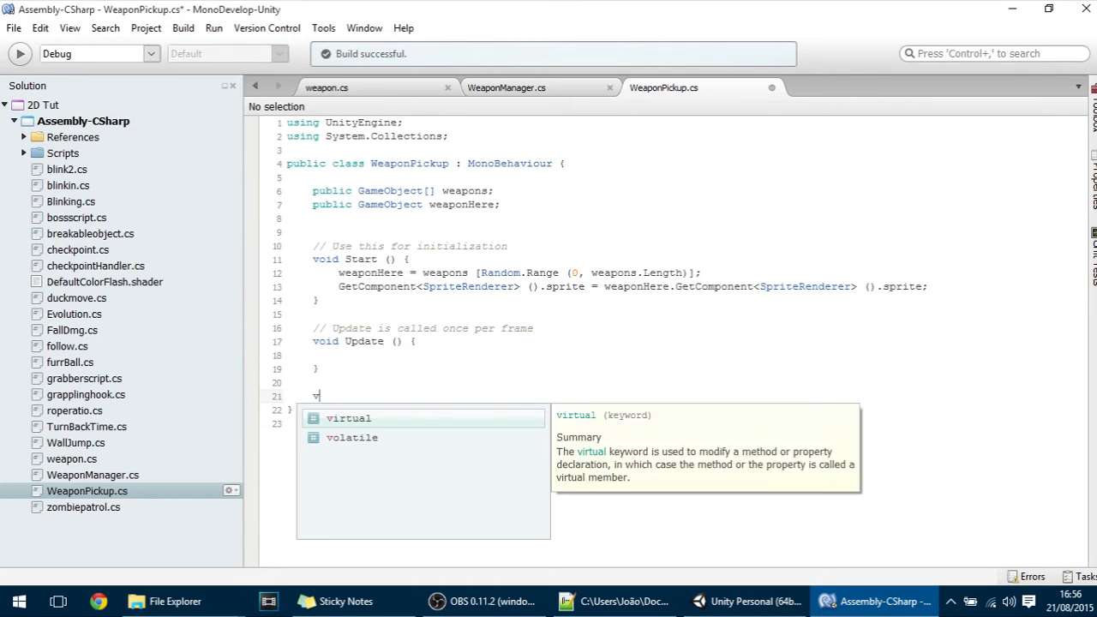
pyautogui.write('oid')
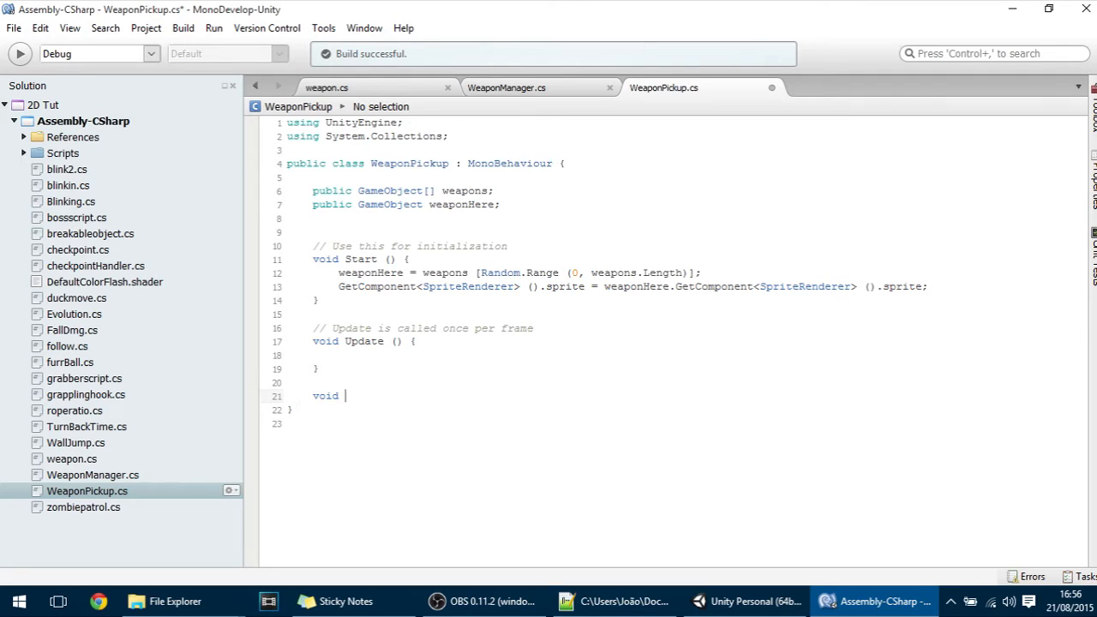
pyautogui.write('OnTriggerE')
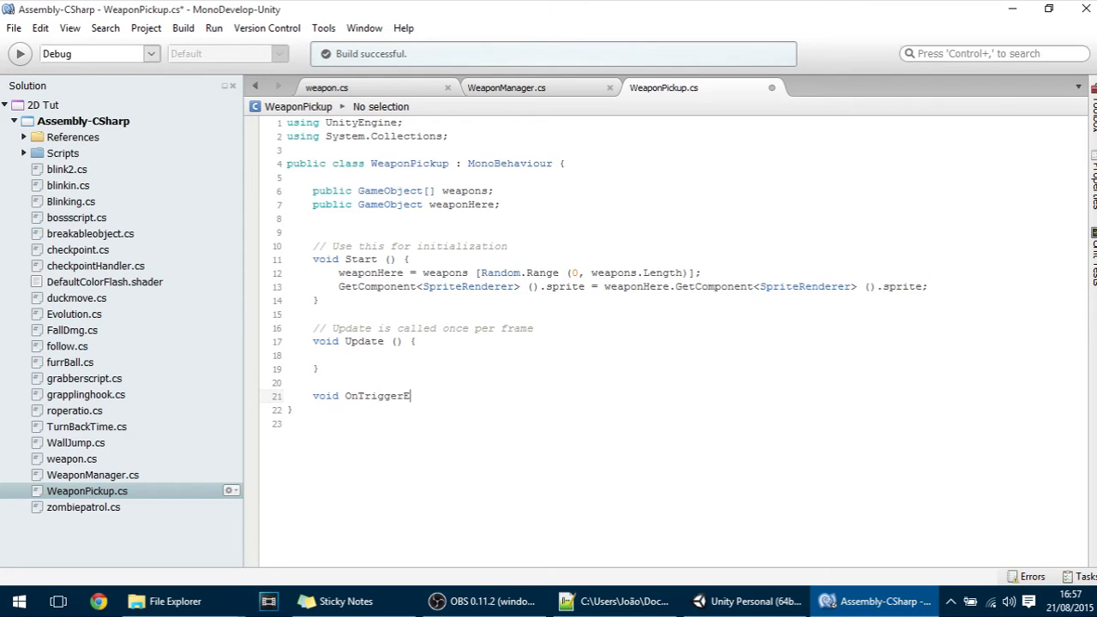
pyautogui.write('nter2D(Coll')
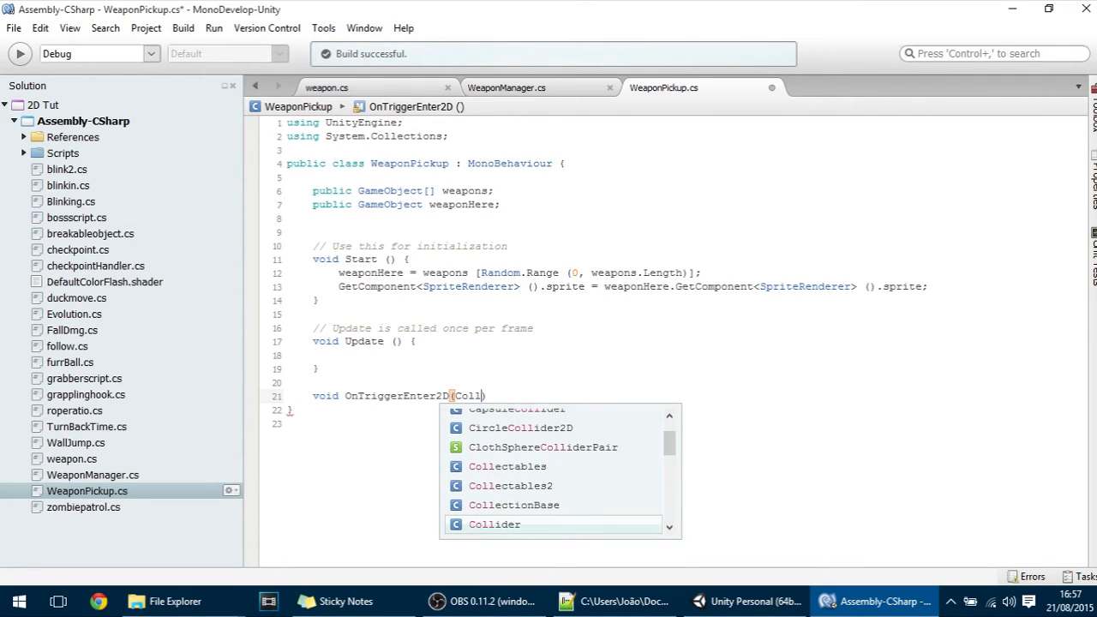
pyautogui.write('Collider2D other')
pyautogui.write('{')
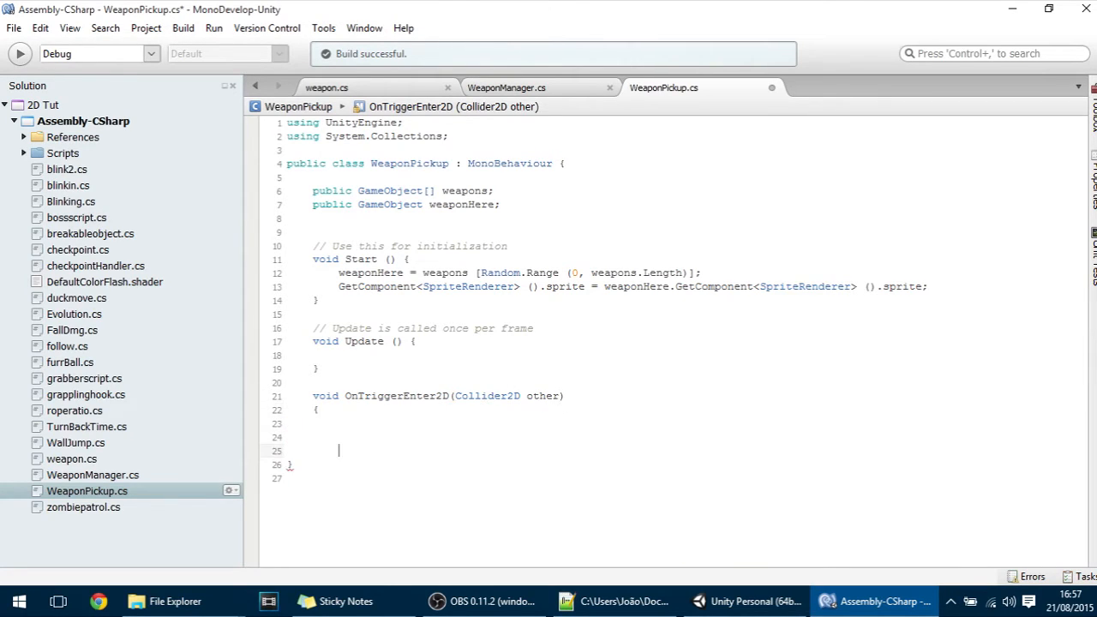
pyautogui.write('oth')
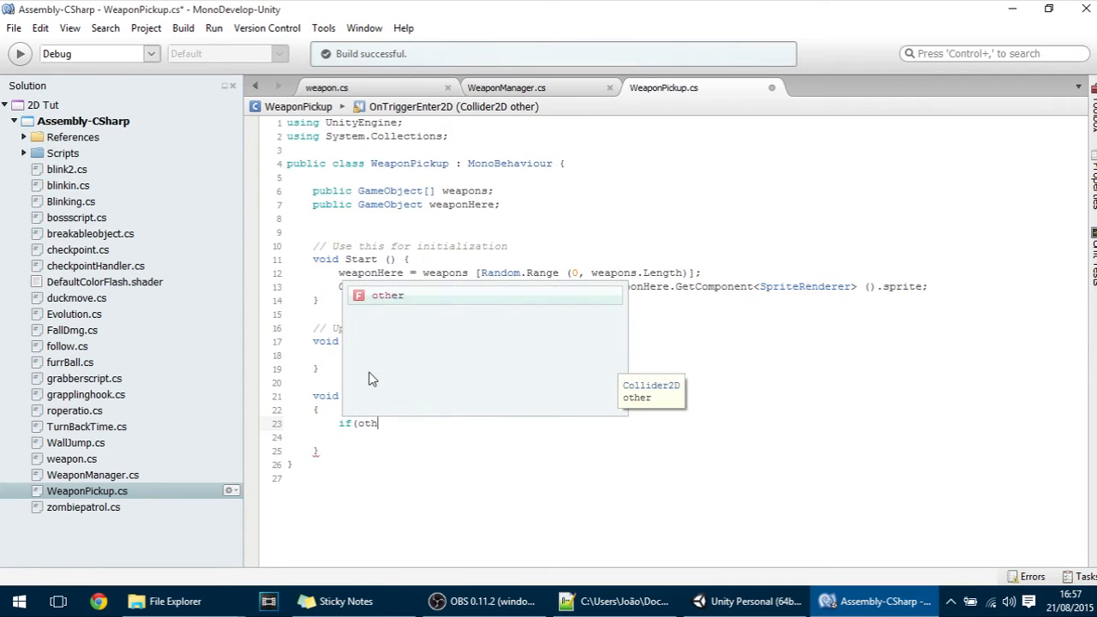
pyautogui.write('er.tag')
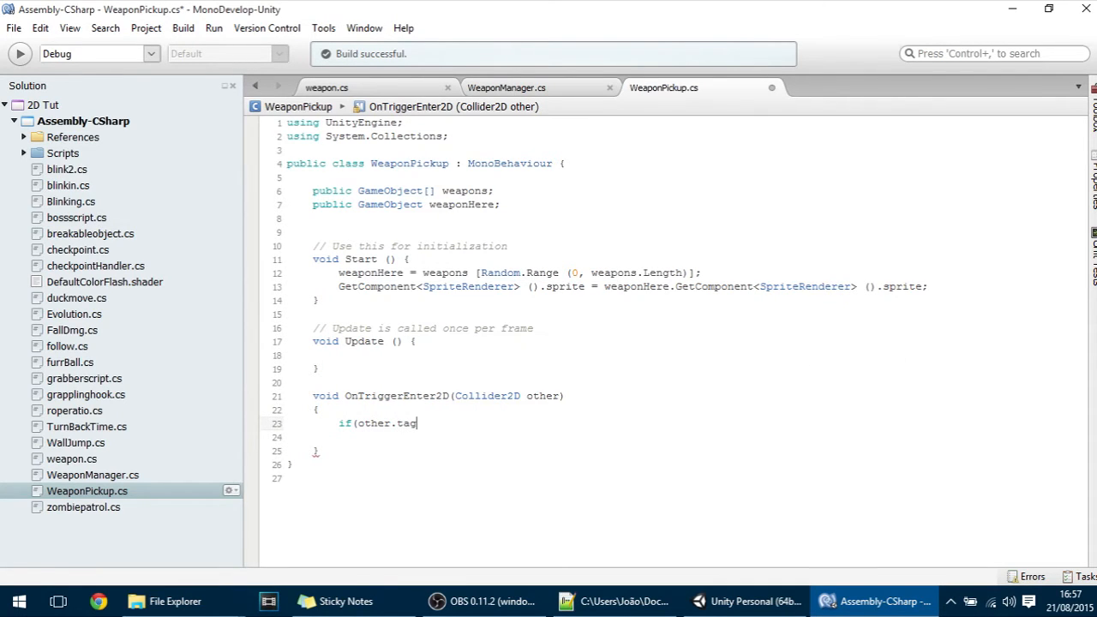
pyautogui.write('=="')
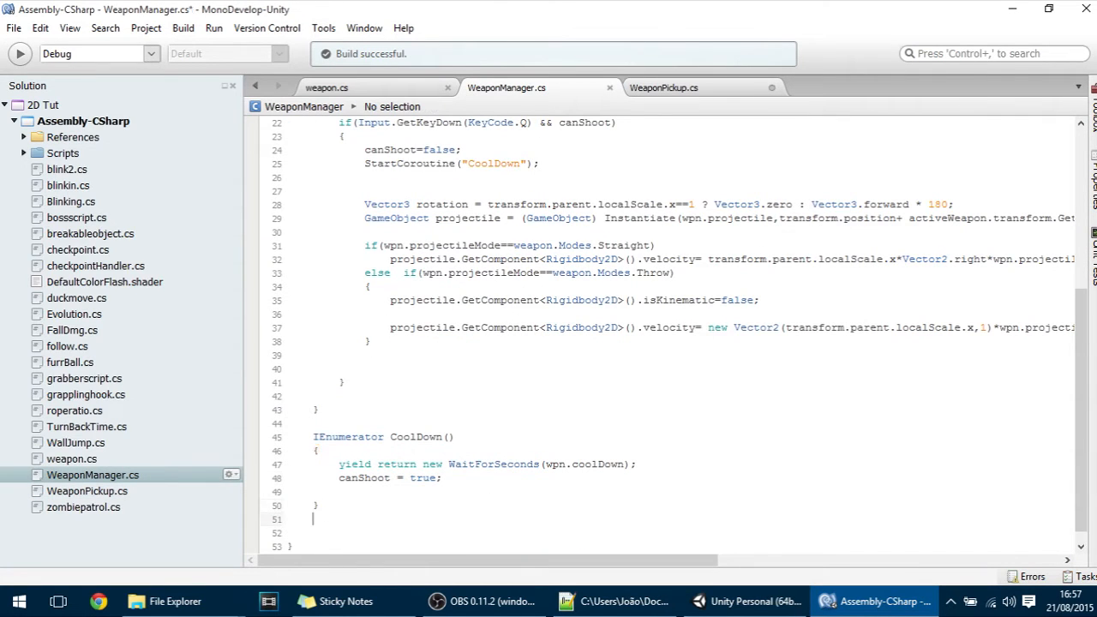
# Add an empty 'public void UpdateWeapon() { }' method after CoolDown() in WeaponManager.cs.
pyautogui.write('public bo')
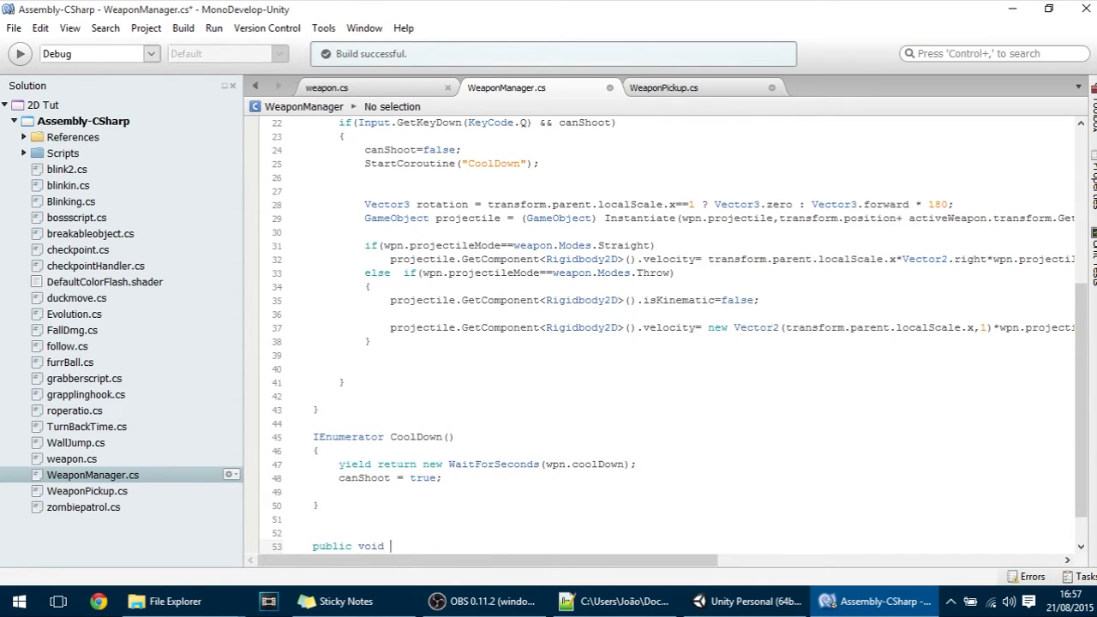
pyautogui.write('Upda')
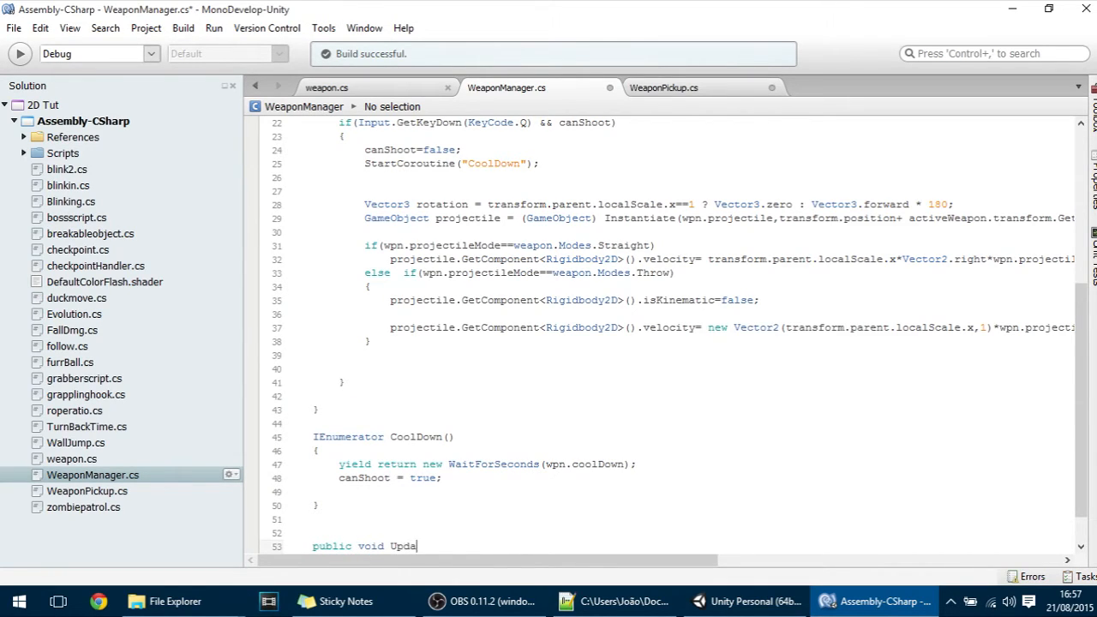
pyautogui.write('teWeapon()')
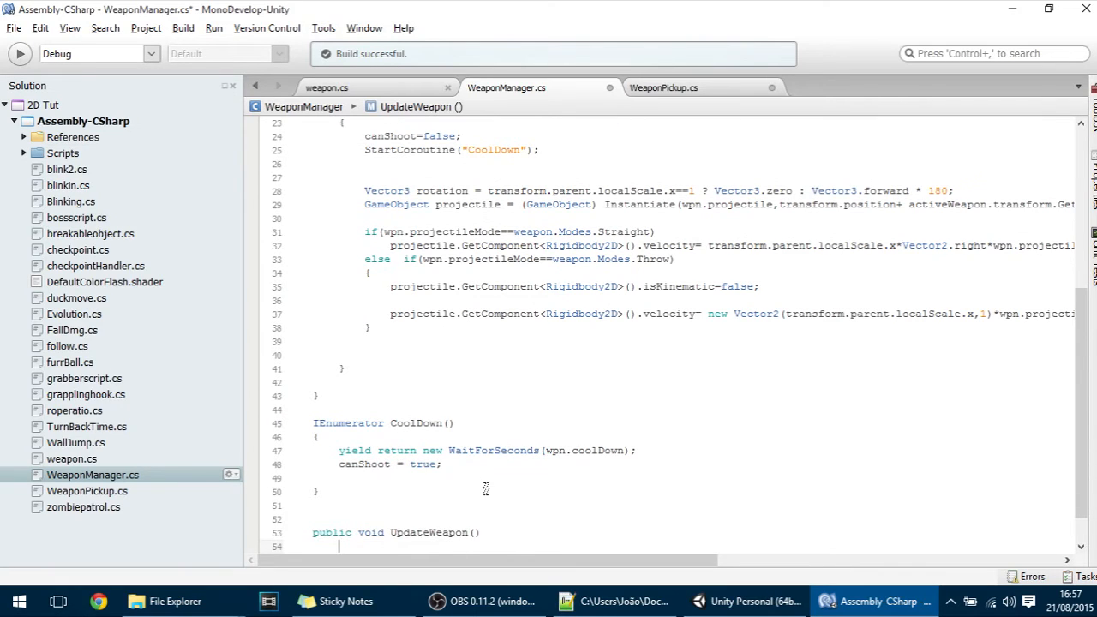
pyautogui.write('{')
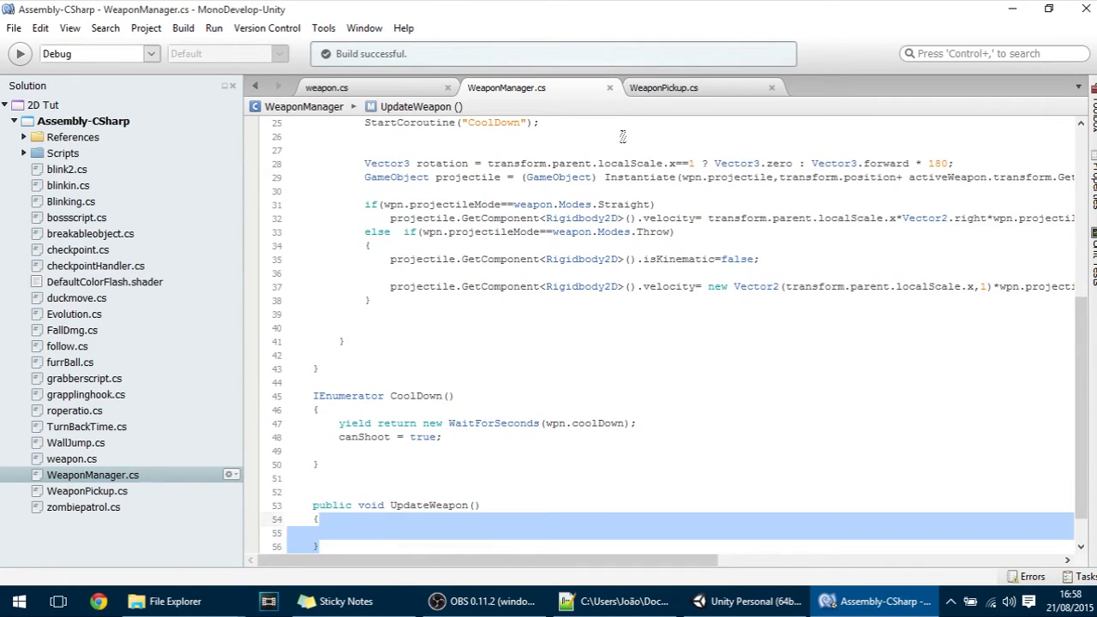
# Inside the Player check in WeaponPickup.cs, type other.transform.Find("WeaponSlot").
pyautogui.click(664, 88)
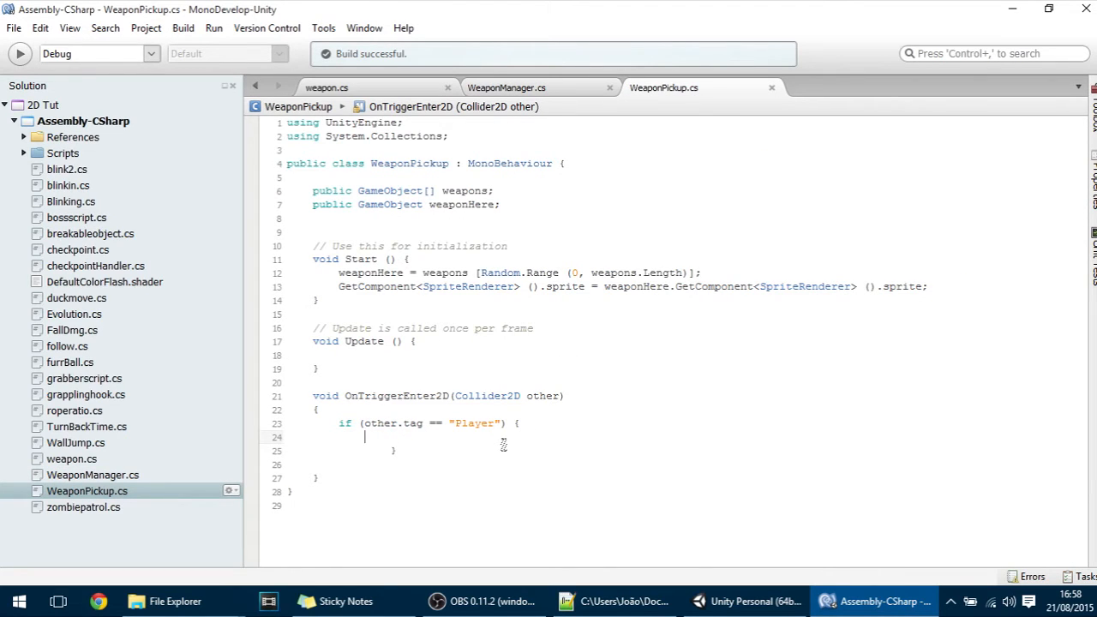
pyautogui.write('other.tr')
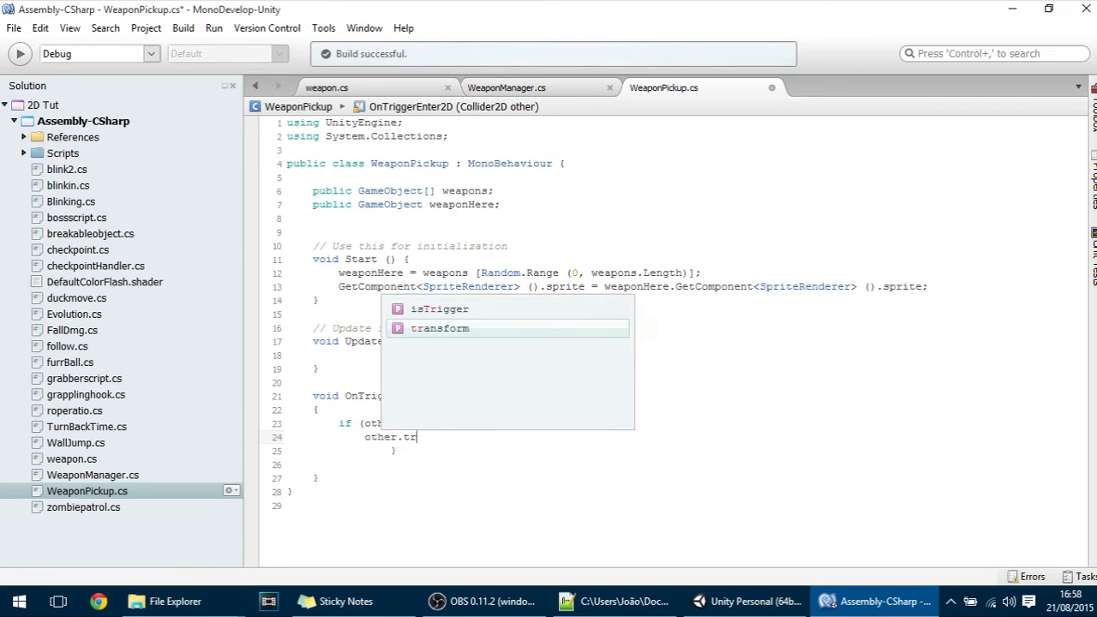
pyautogui.write('ansform.fin')
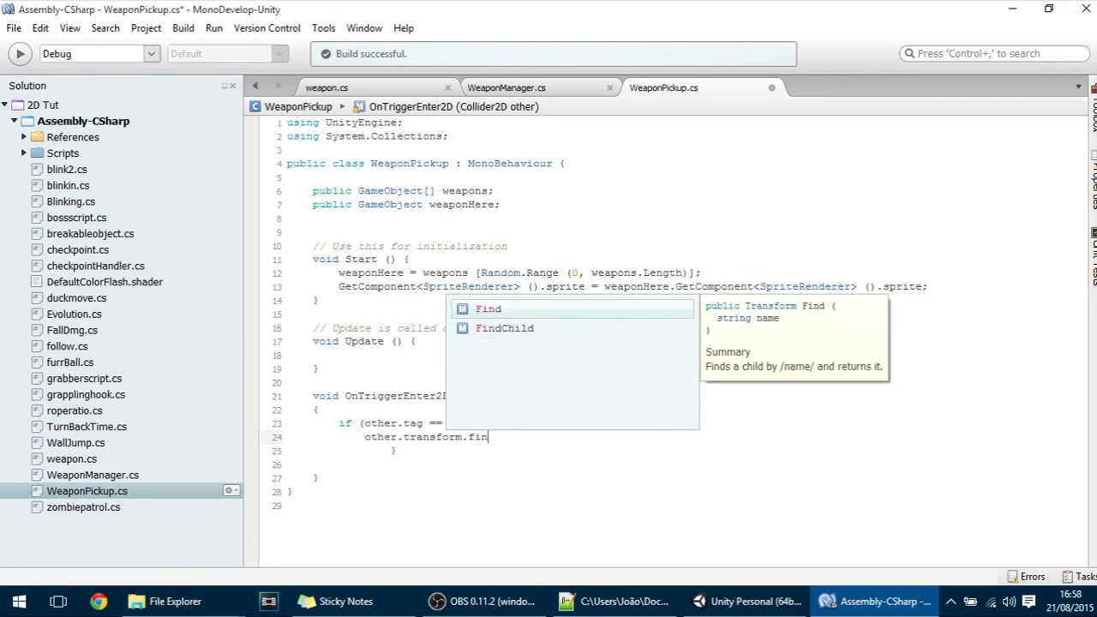
pyautogui.write('Find(')
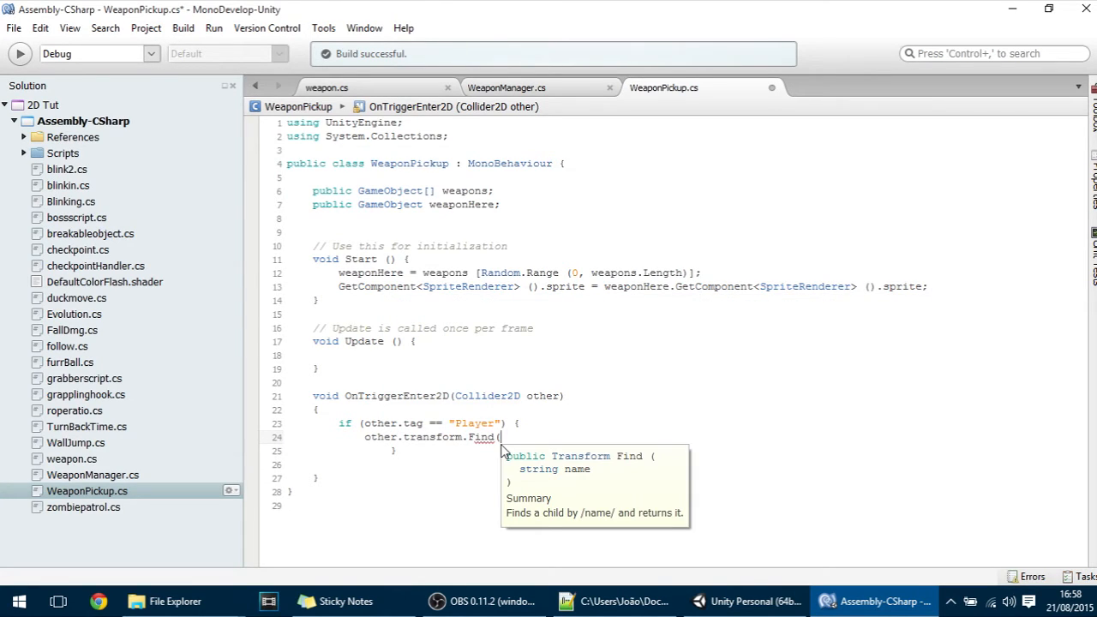
pyautogui.write('""')
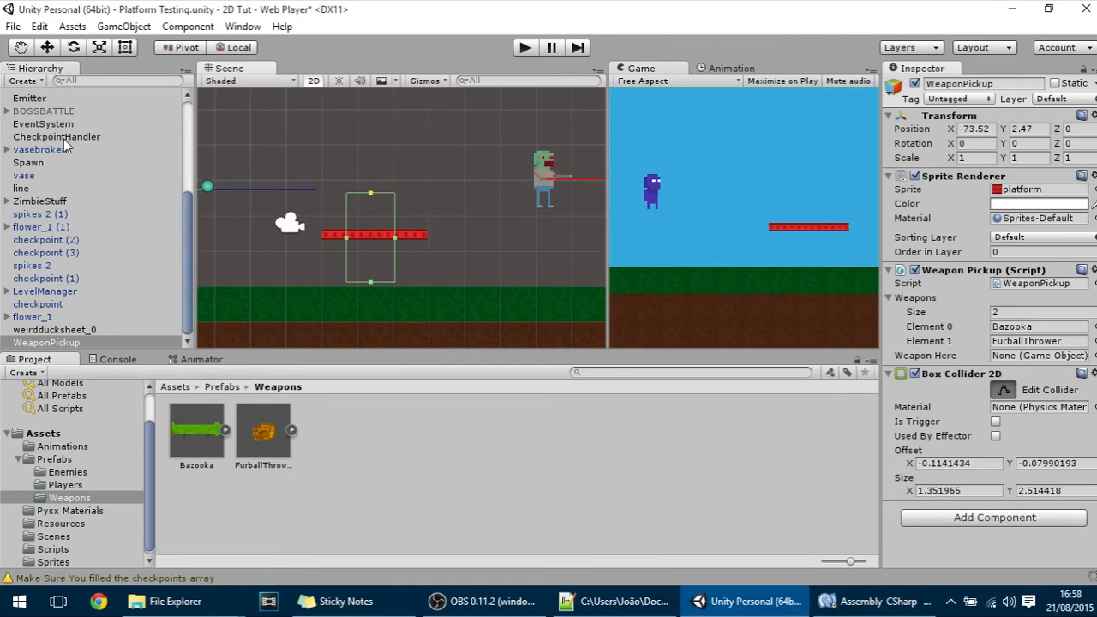
pyautogui.moveTo(446, 187)
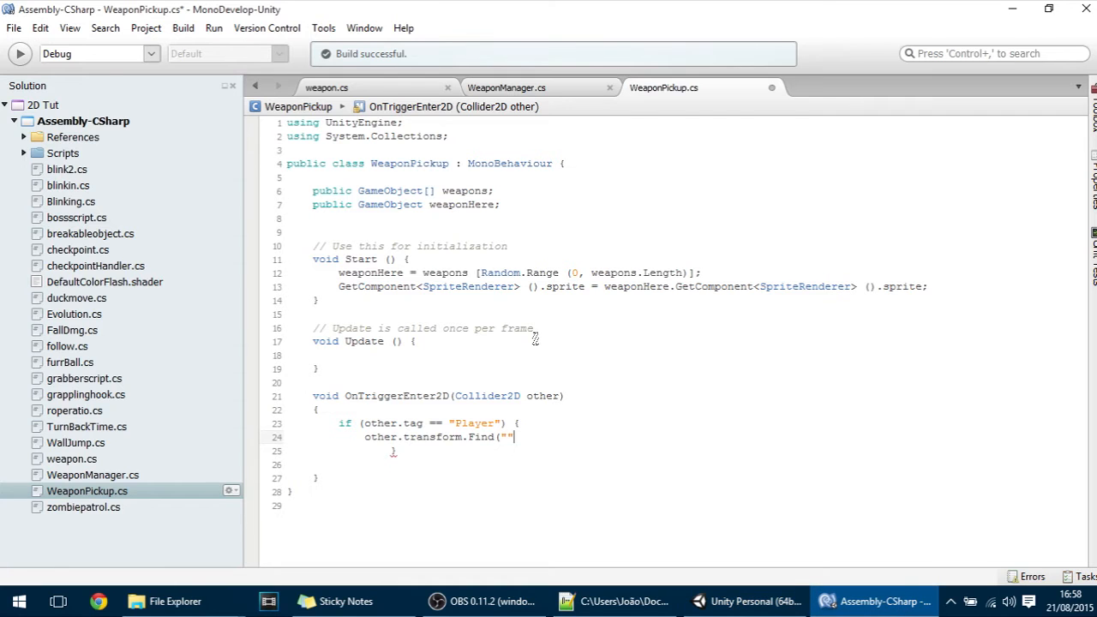
pyautogui.write('WeaponSlot')
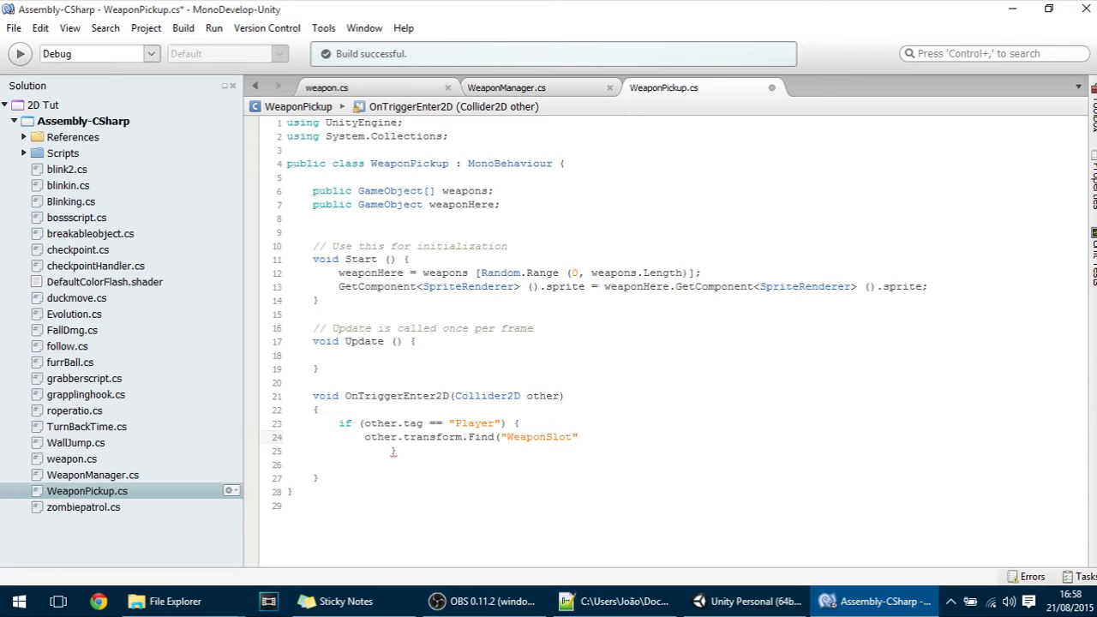
# Chain .GetComponent<WeaponManager>().UpdateWeapon(weaponHere) onto the WeaponSlot lookup.
pyautogui.write('.')
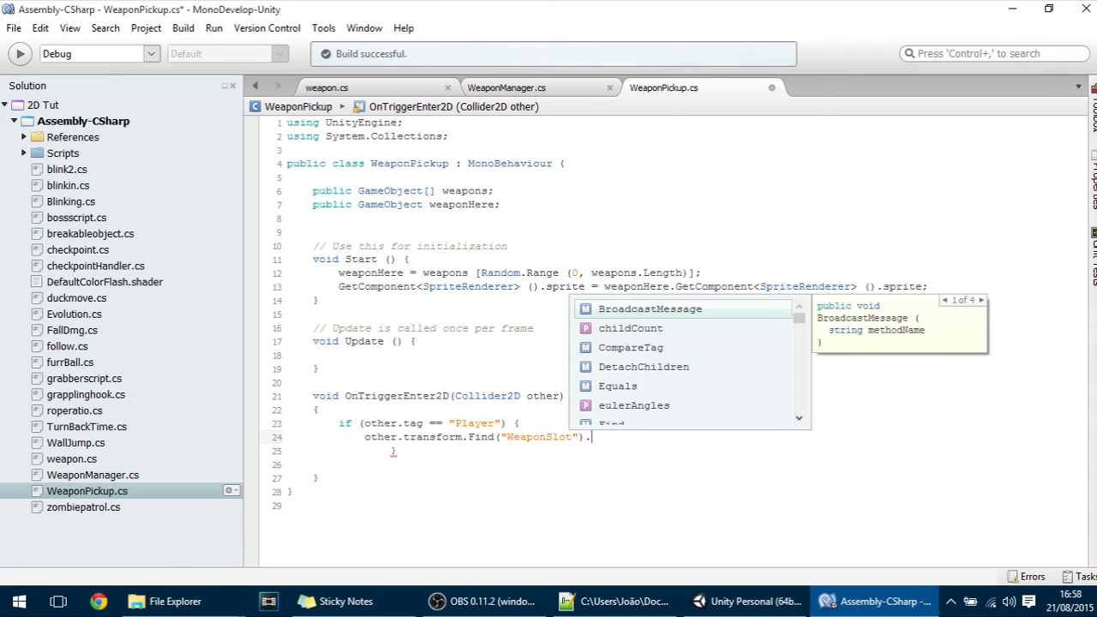
pyautogui.write('get')
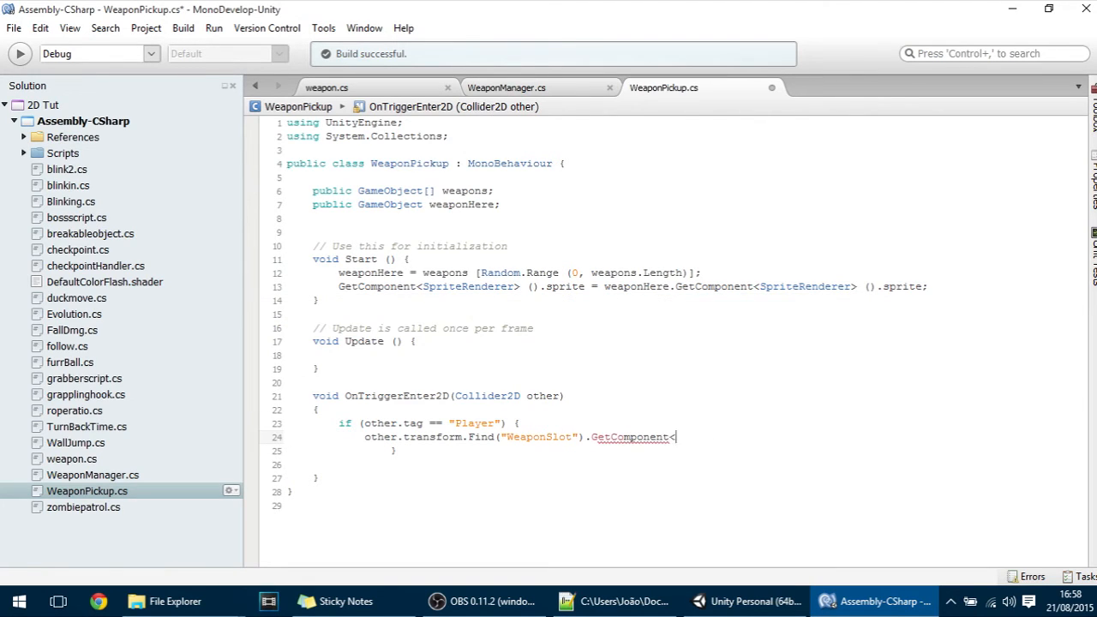
pyautogui.write('<weaponManager>(')
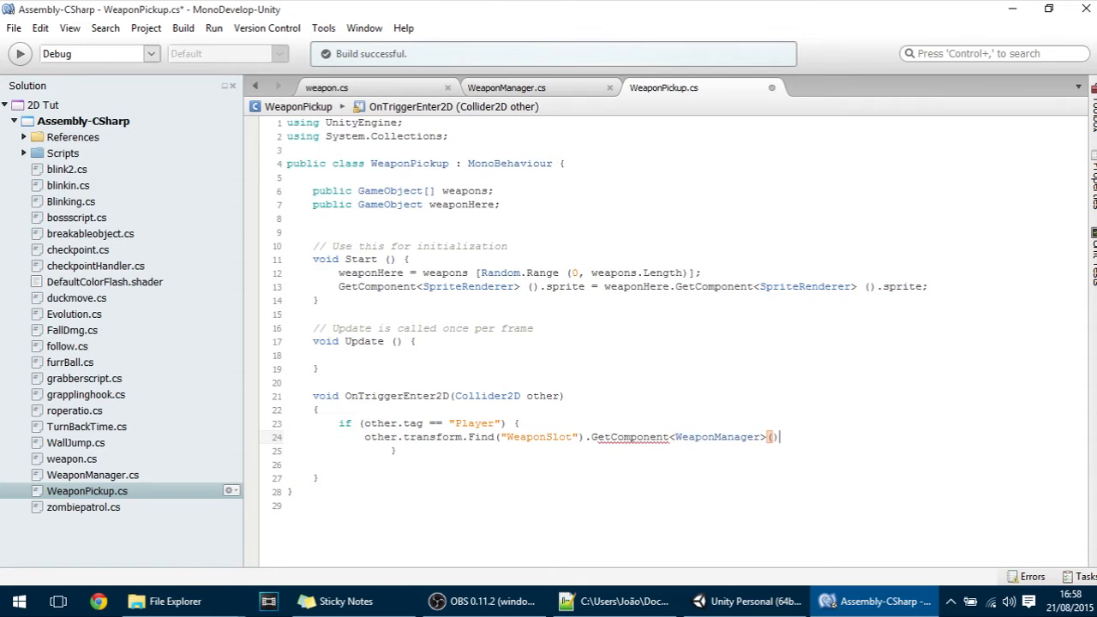
pyautogui.write('.UpdateWeapon')
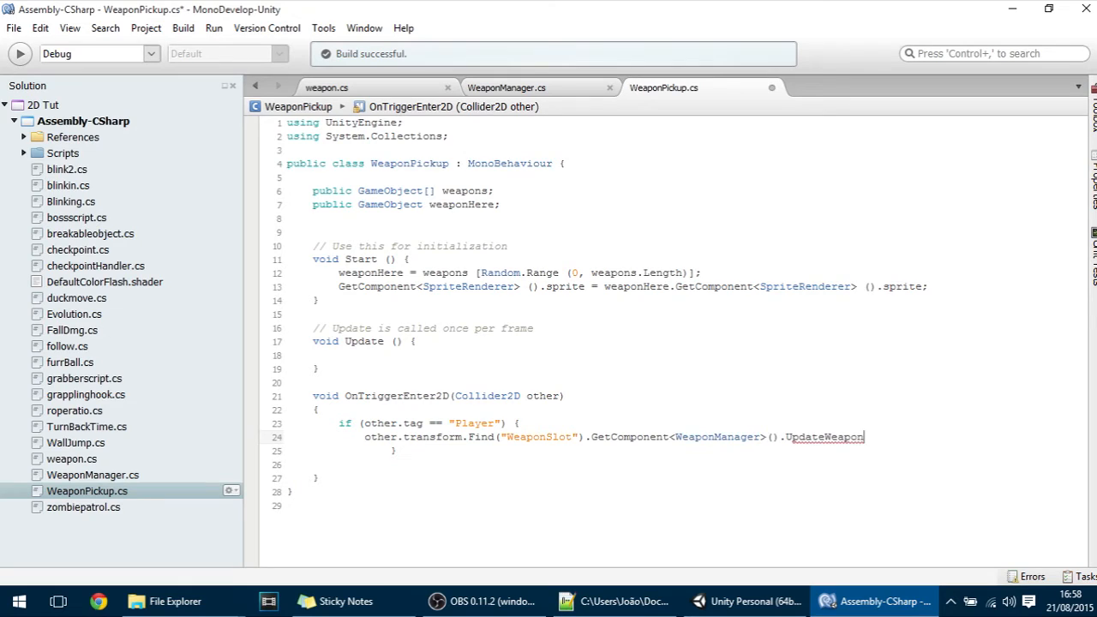
pyautogui.write('(')
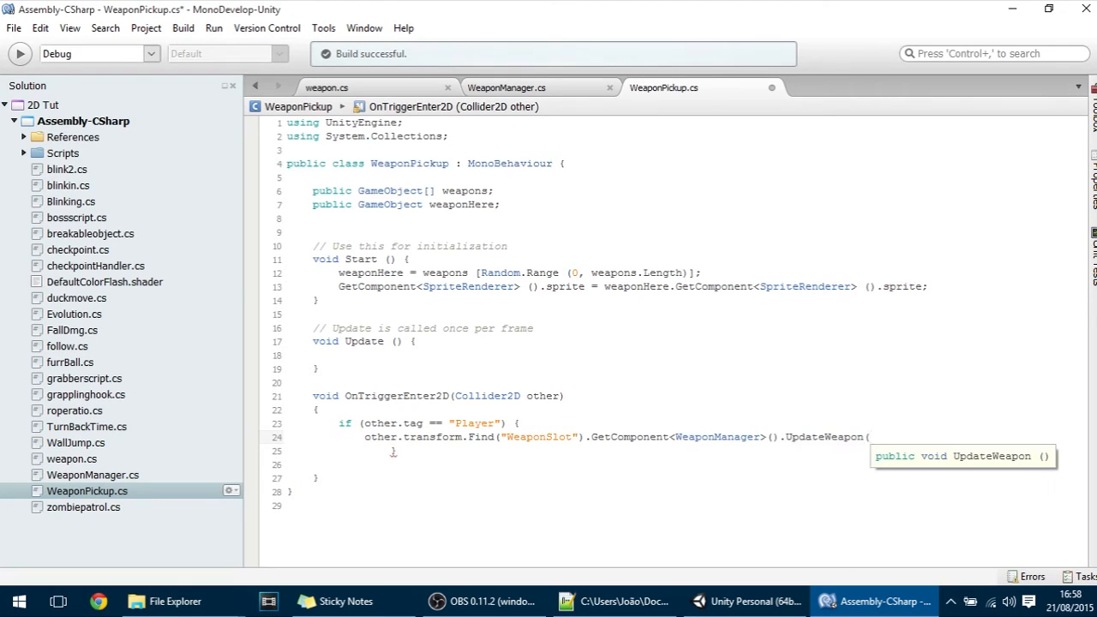
pyautogui.write('wea')
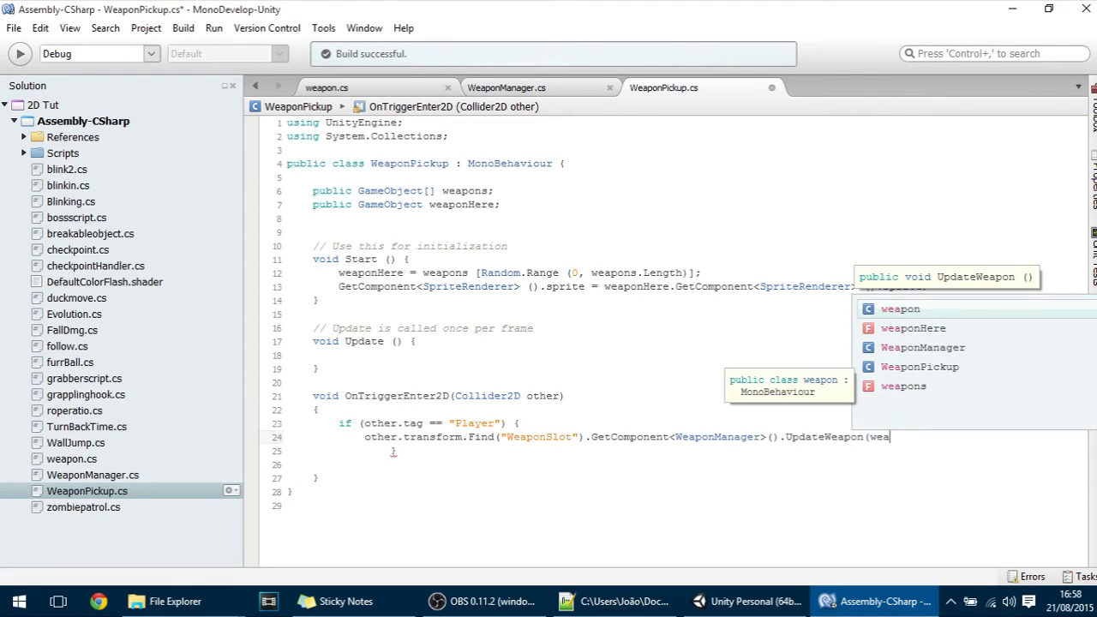
pyautogui.write('weaponHere')
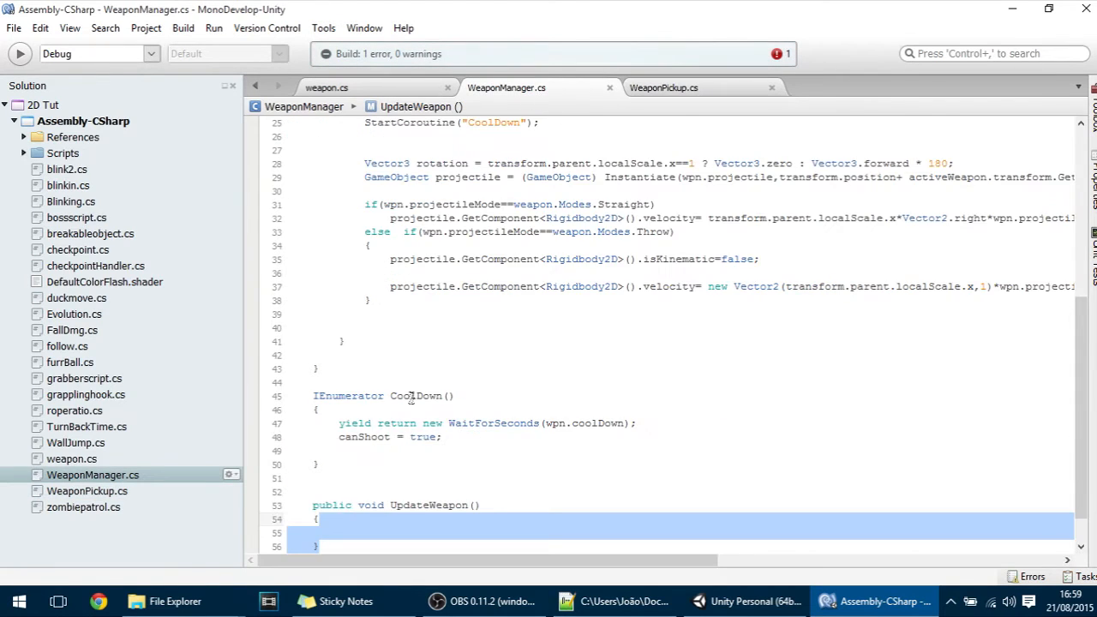
# Give UpdateWeapon a GameObject newWeapon parameter.
pyautogui.scroll(-3)
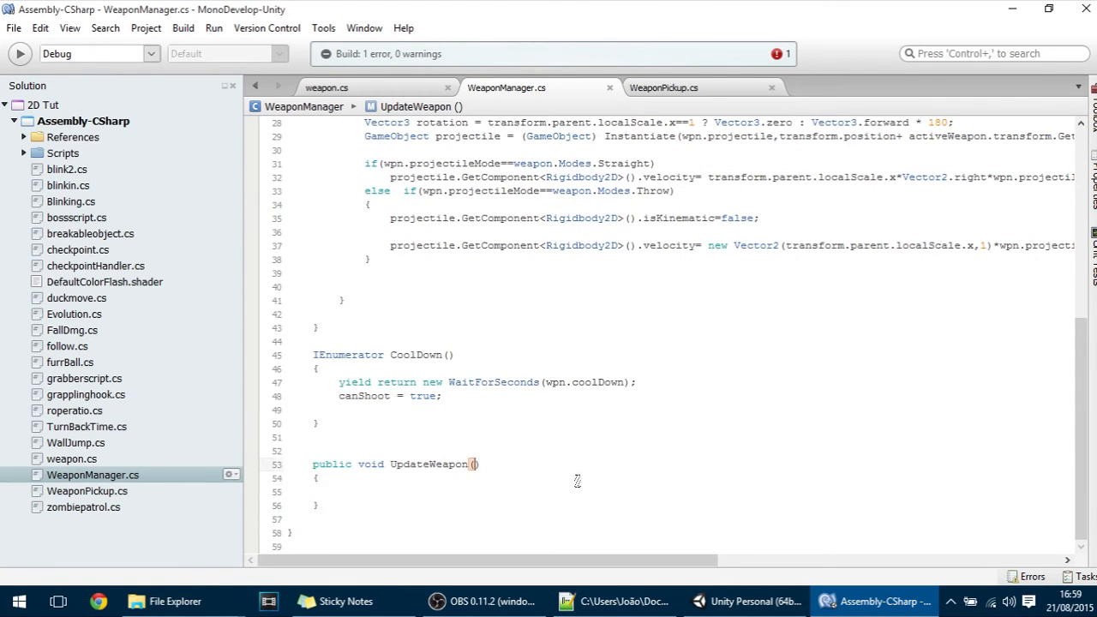
pyautogui.write('GameObject')
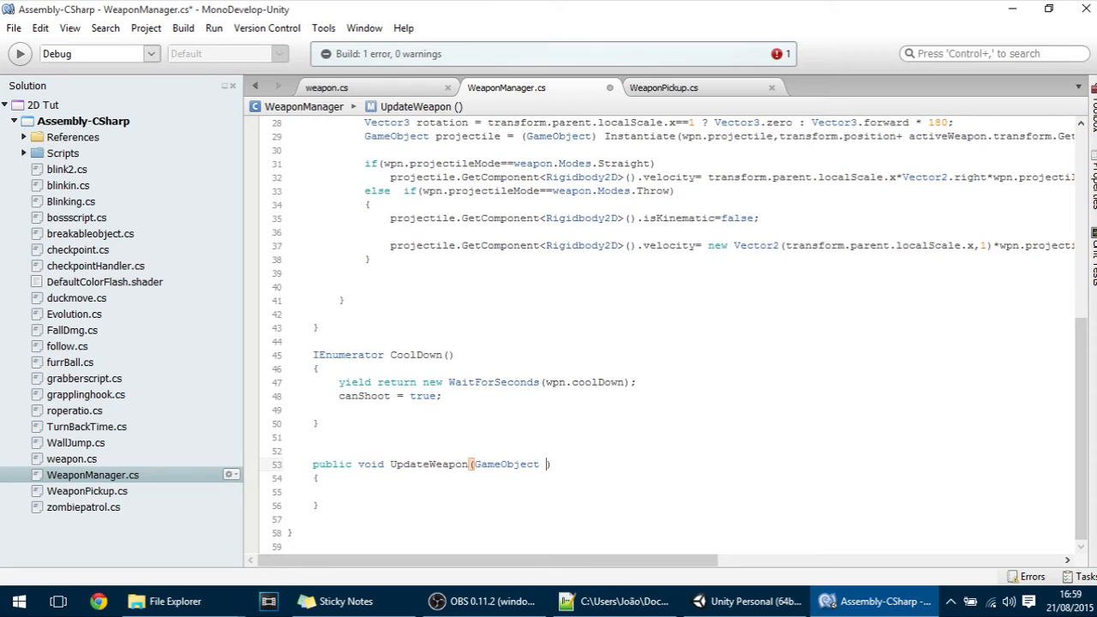
pyautogui.write('newW')
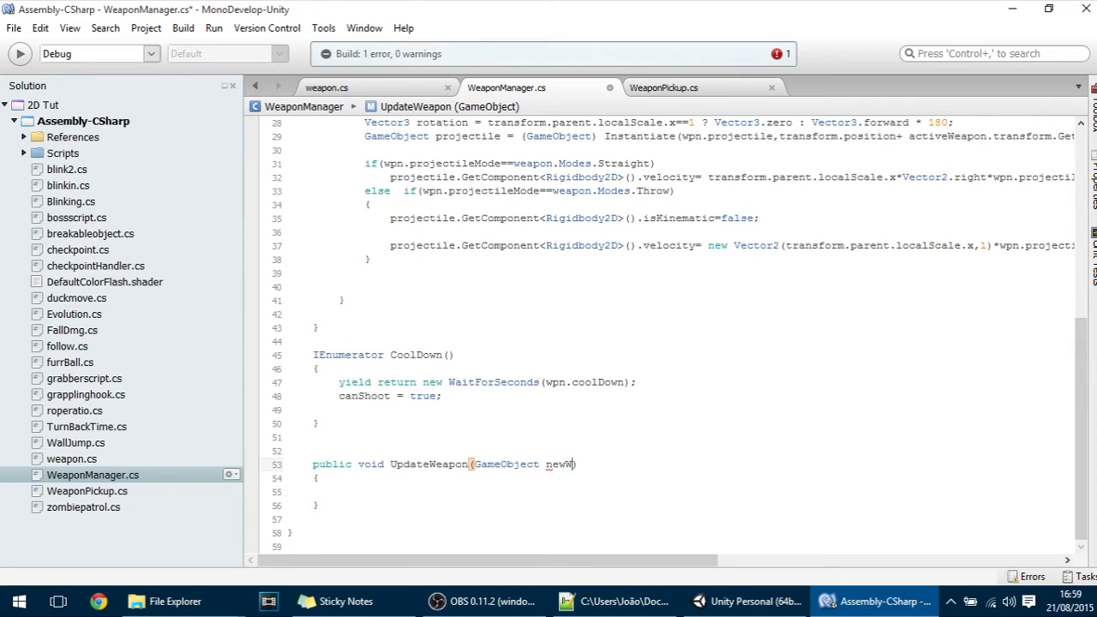
pyautogui.write('eapon')
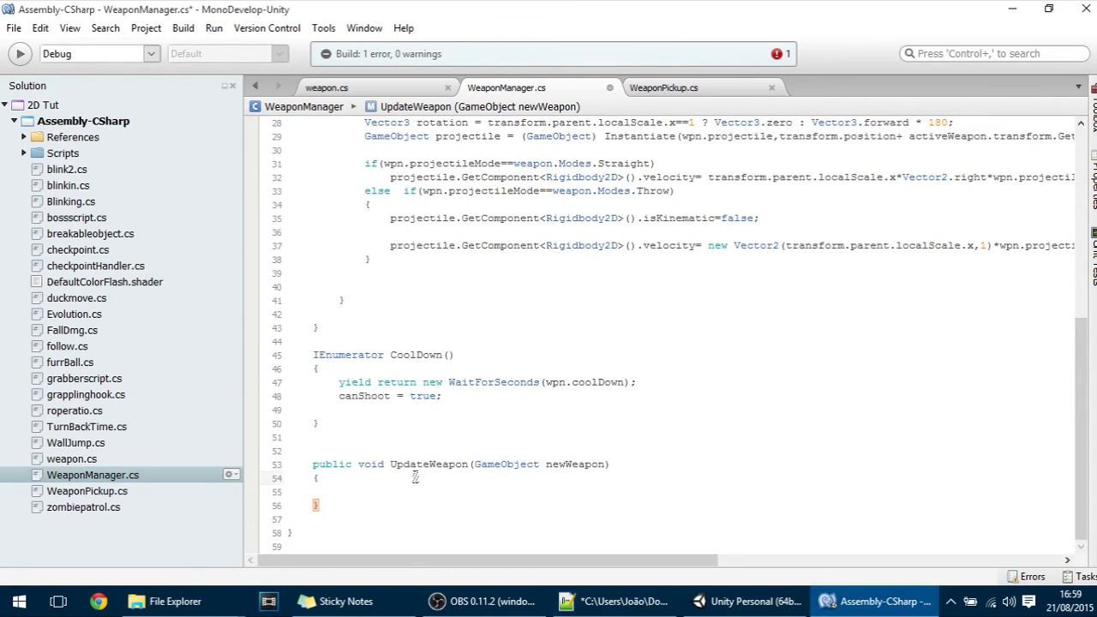
# Set activeWeapon = newWeapon in UpdateWeapon's body, refreshing wpn and the sprite.
pyautogui.click(347, 480)
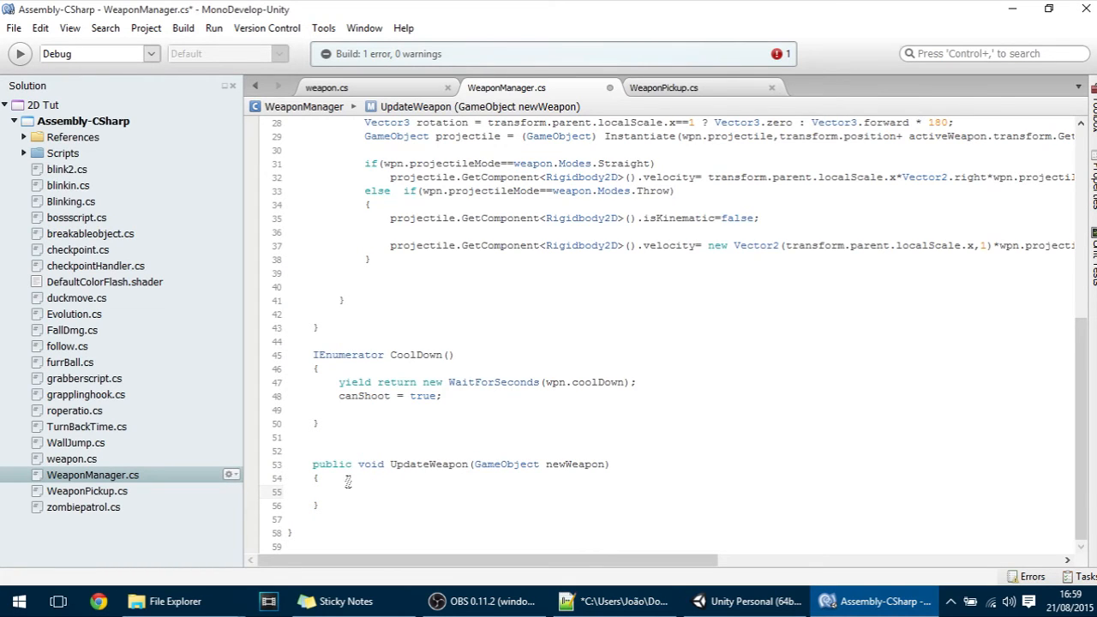
pyautogui.scroll(3)
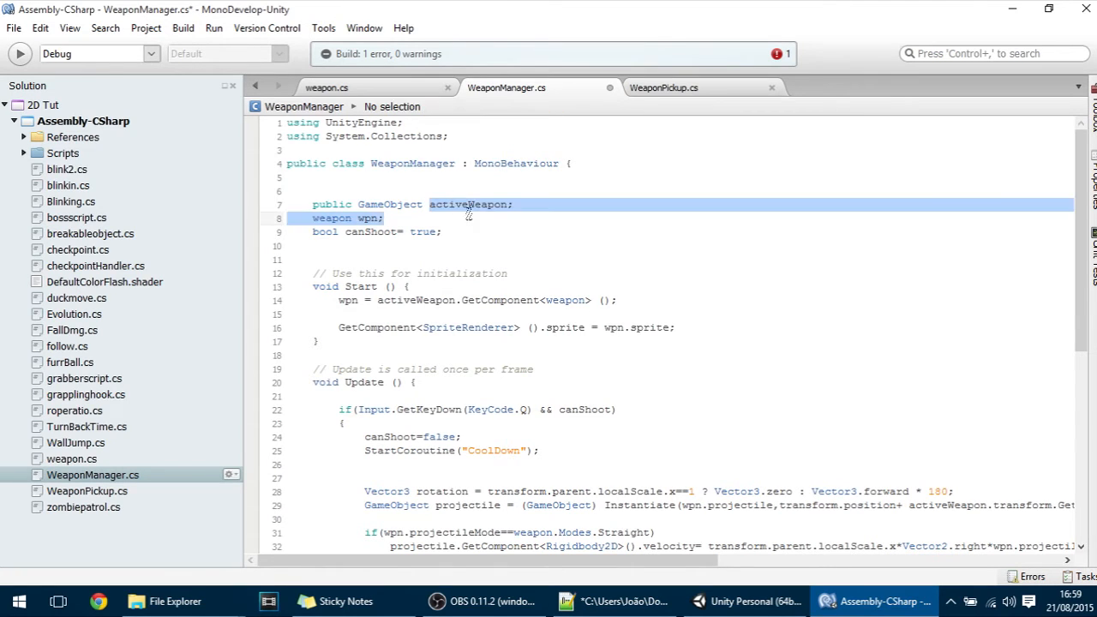
pyautogui.scroll(-3)
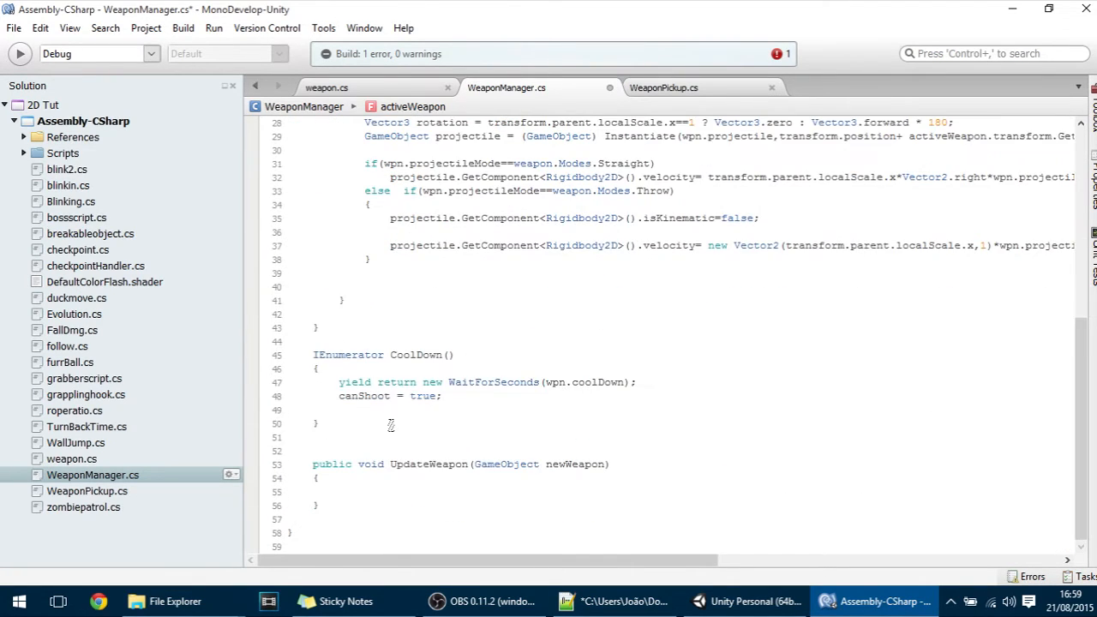
pyautogui.write('activeWeapon=')
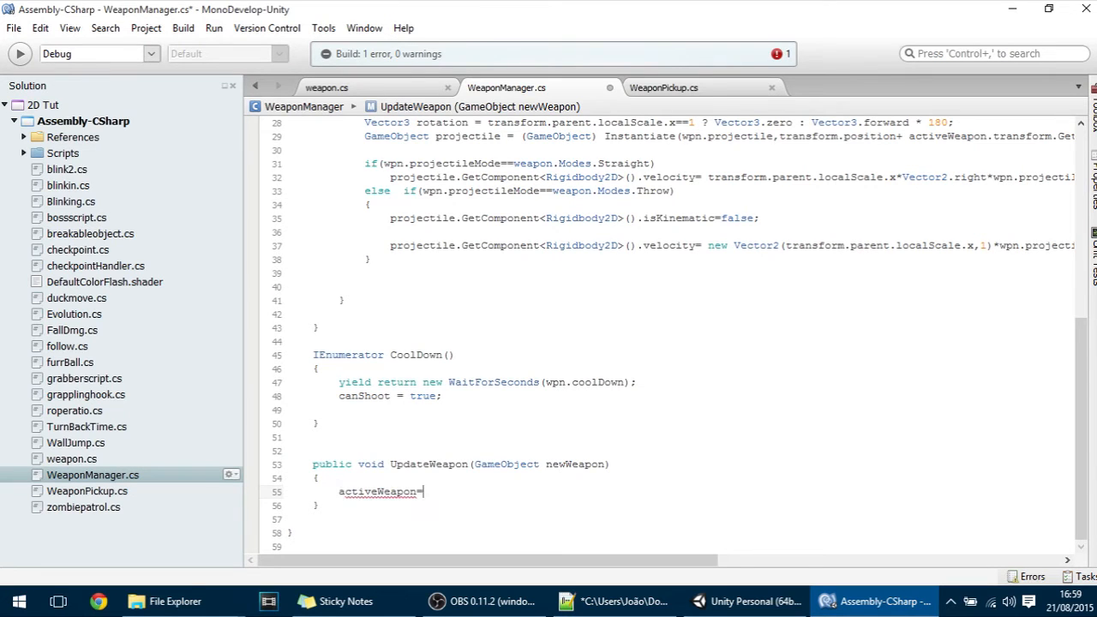
pyautogui.write('newWeapon')
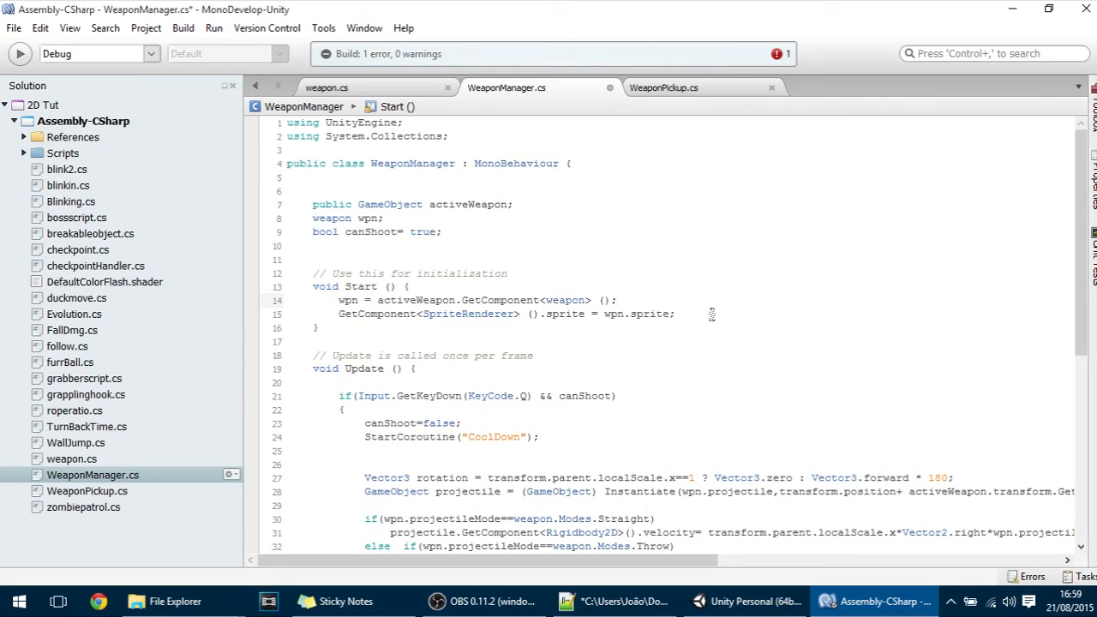
pyautogui.scroll(-3)
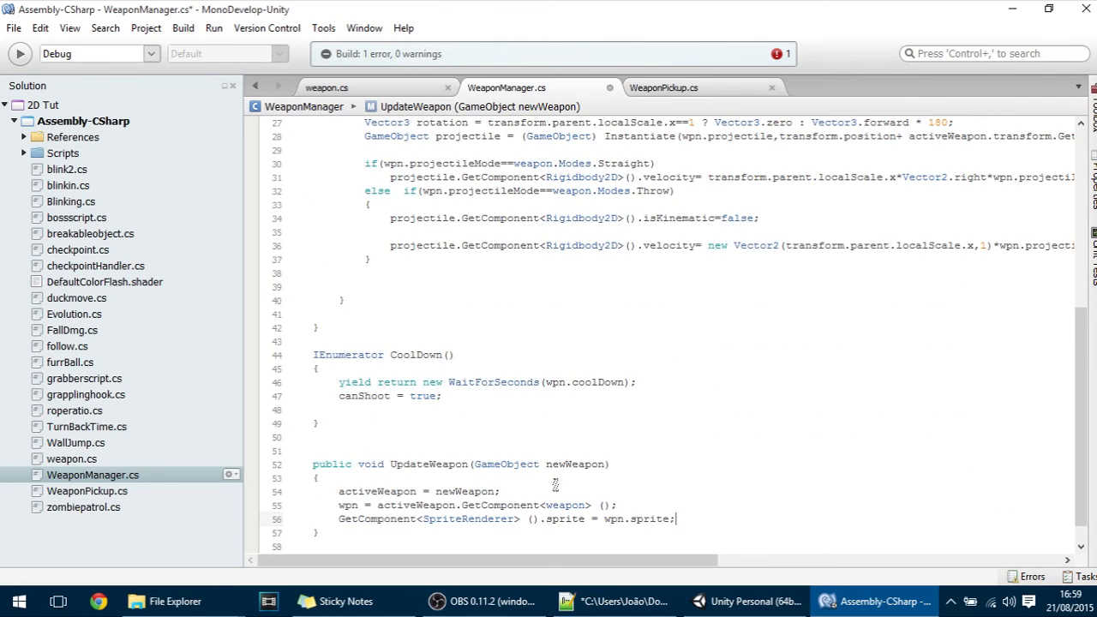
pyautogui.click(10, 53)
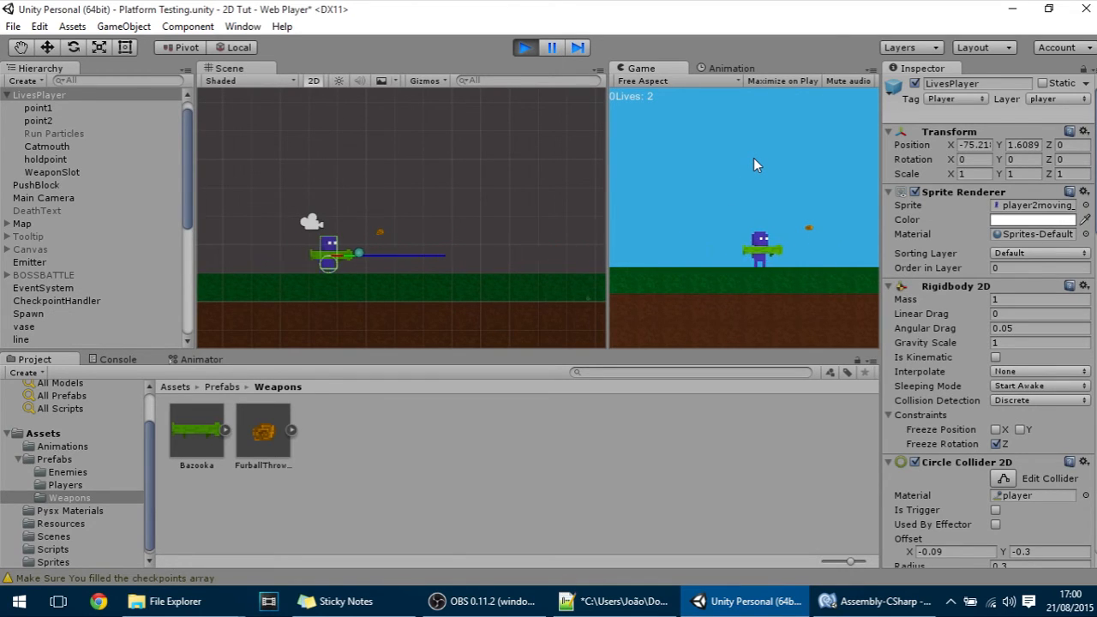
# Confirm WeaponPickup chose FurballThrower during play, then stop the test.
pyautogui.click(525, 48)
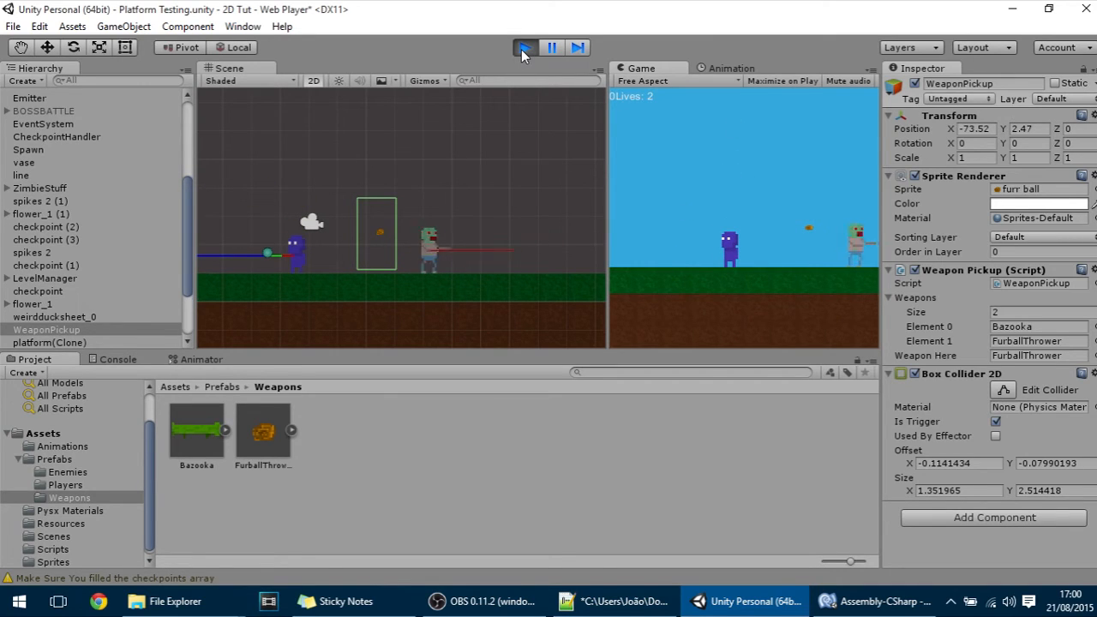
pyautogui.click(876, 601)
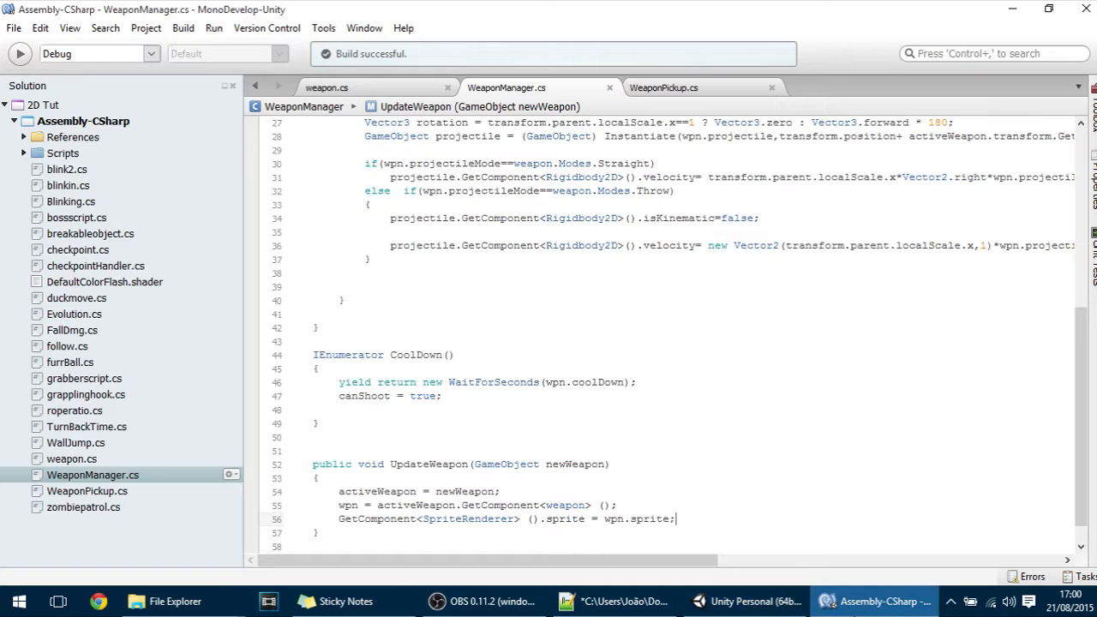
# Return to WeaponPickup.cs and declare a caught bool.
pyautogui.click(664, 87)
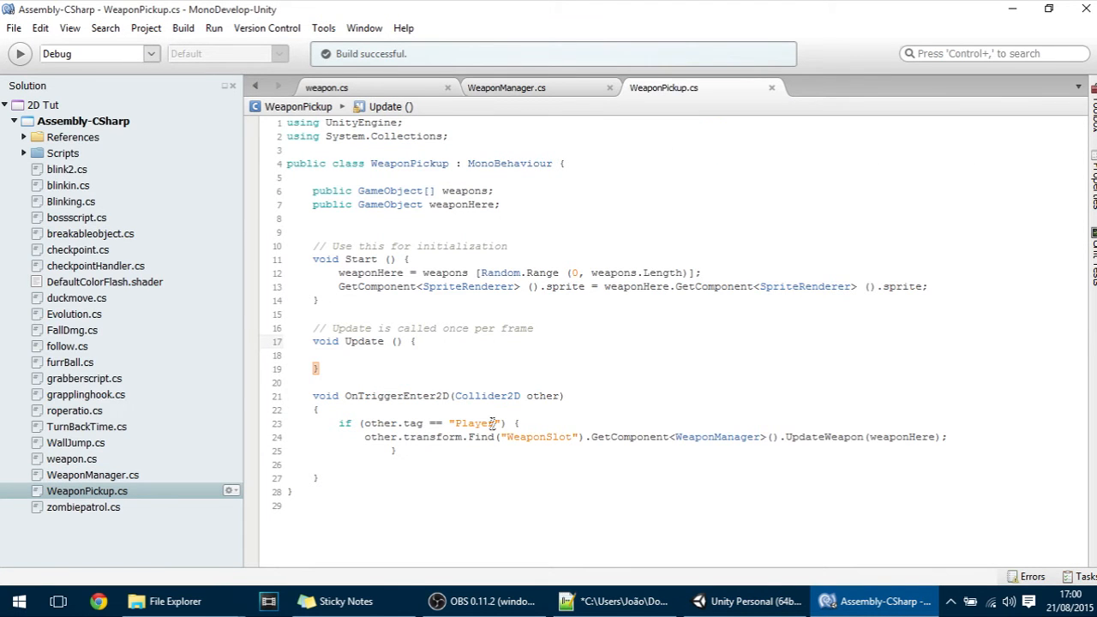
pyautogui.click(415, 341)
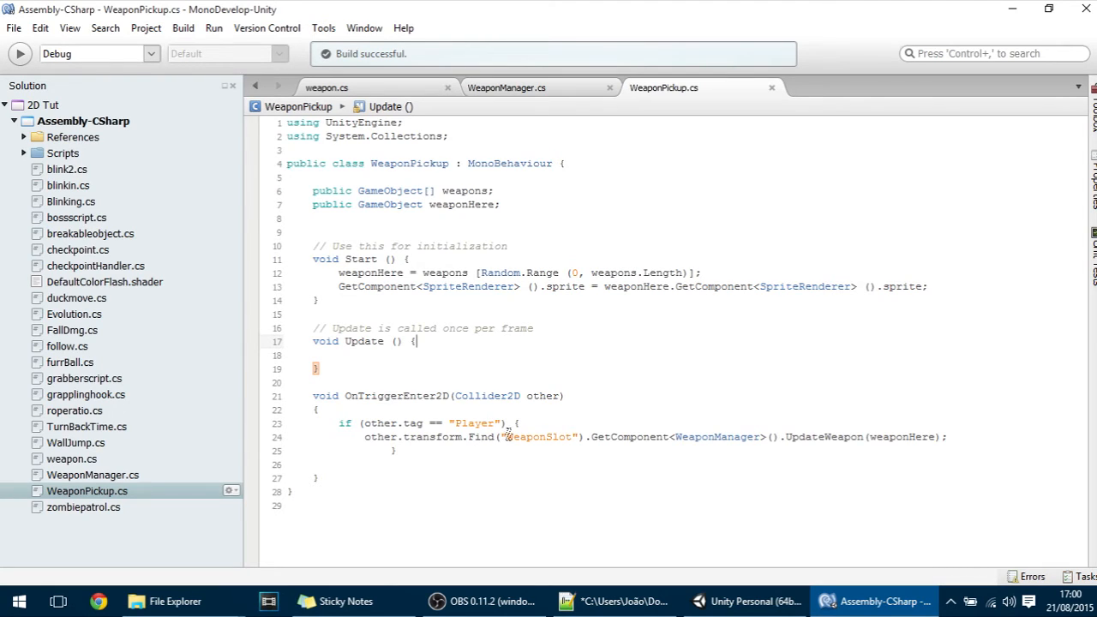
pyautogui.moveTo(540, 437)
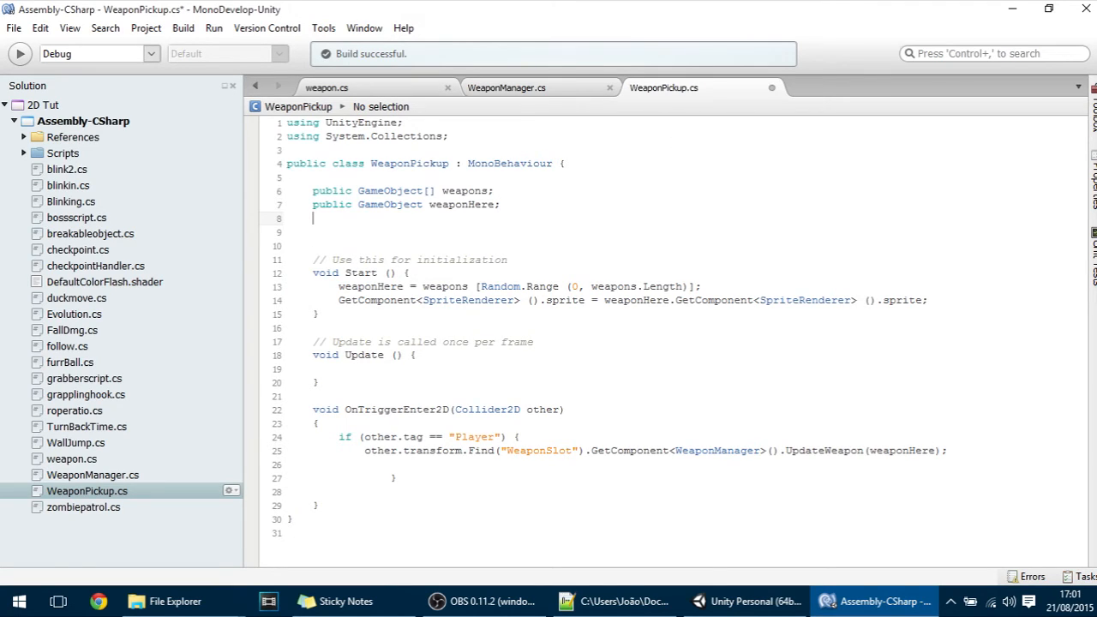
pyautogui.write('bool cai')
pyautogui.click(687, 464)
pyautogui.write('caught=tru')
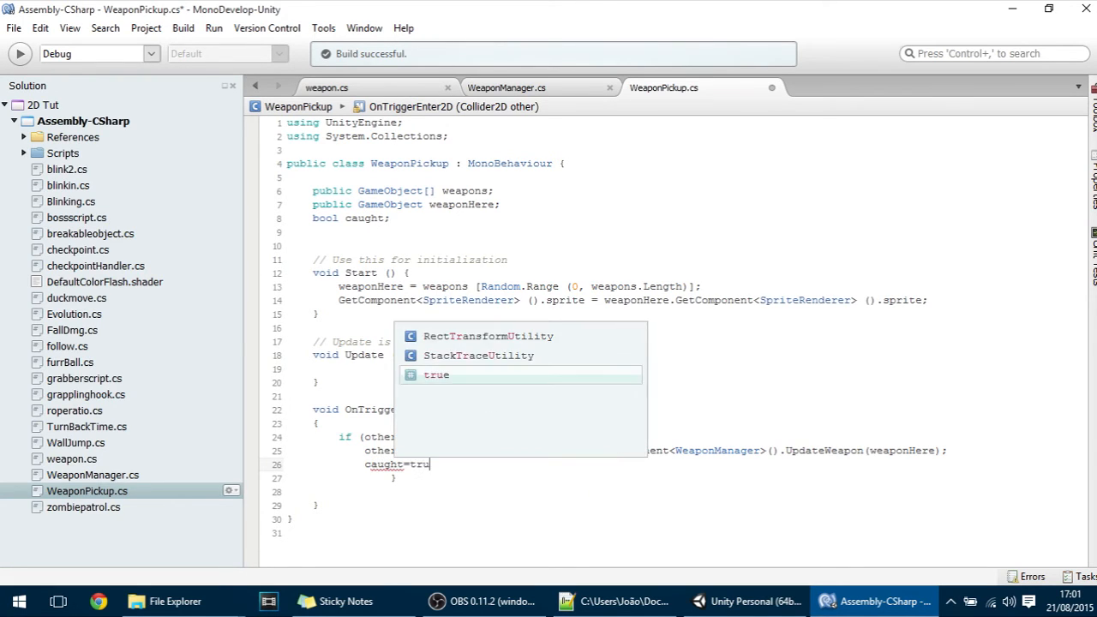
pyautogui.write(';')
pyautogui.write('public')
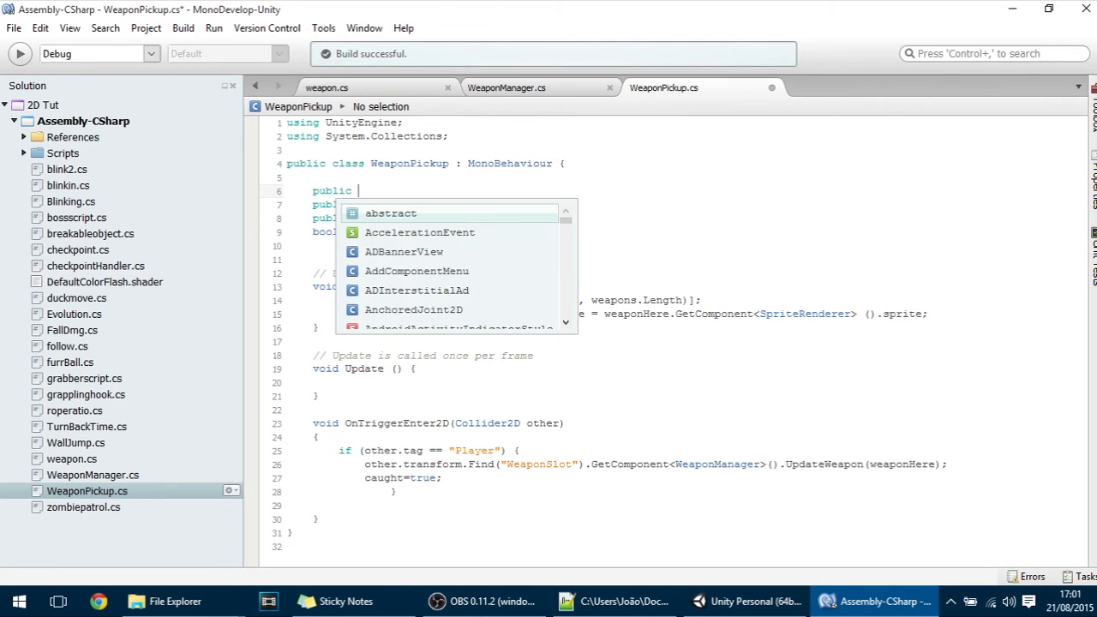
# Declare public float coolDown = 2f and a float counter field.
pyautogui.write('float co')
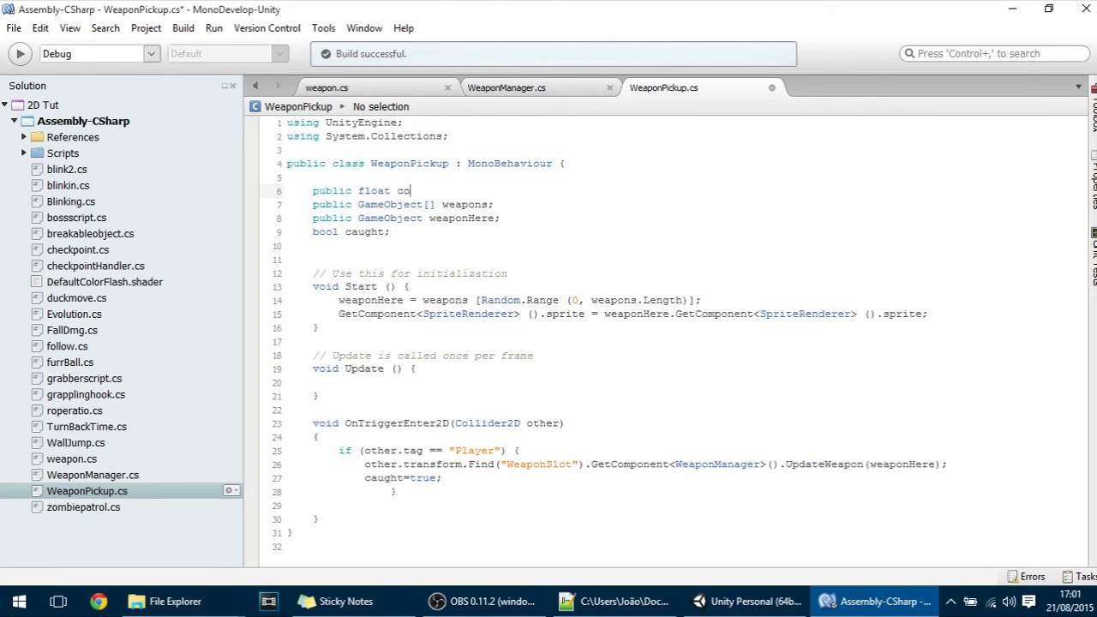
pyautogui.write('olDown')
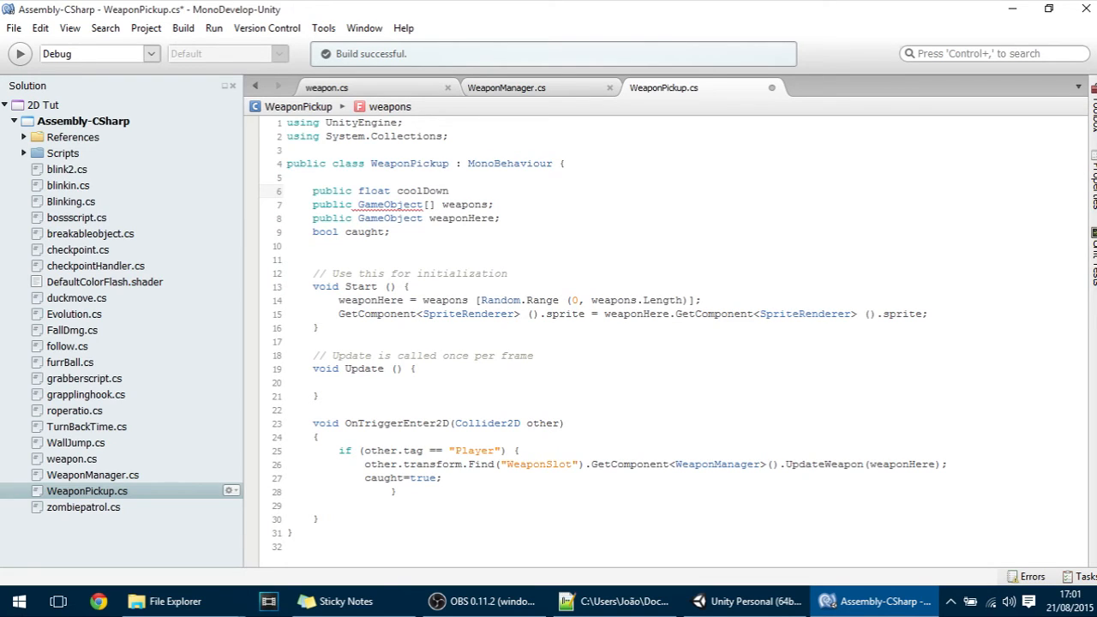
pyautogui.write('=2f')
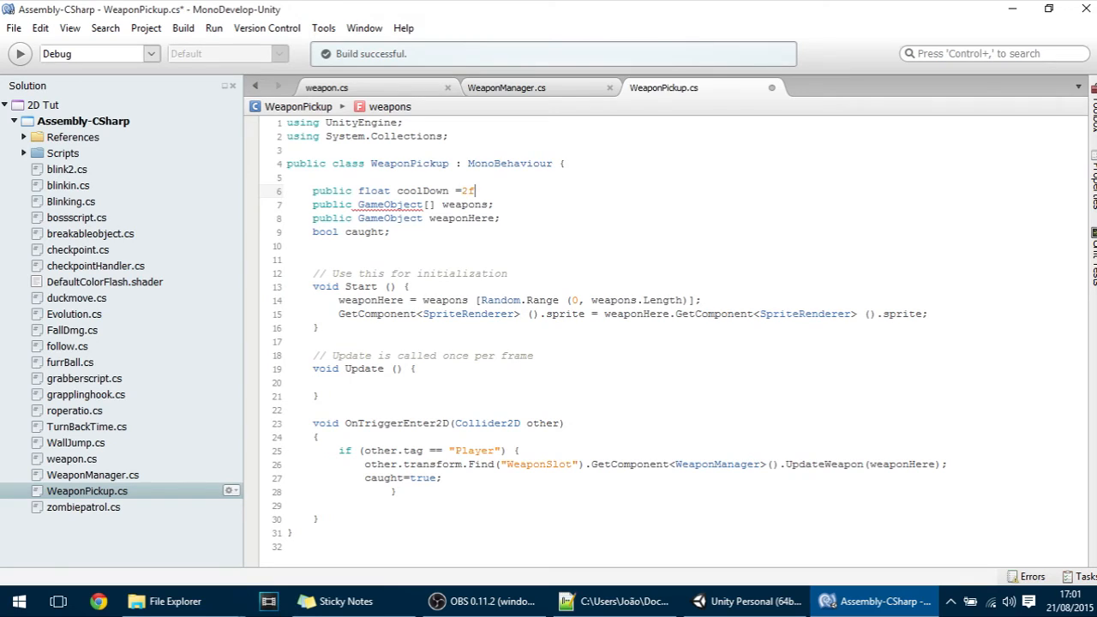
pyautogui.write('float count')
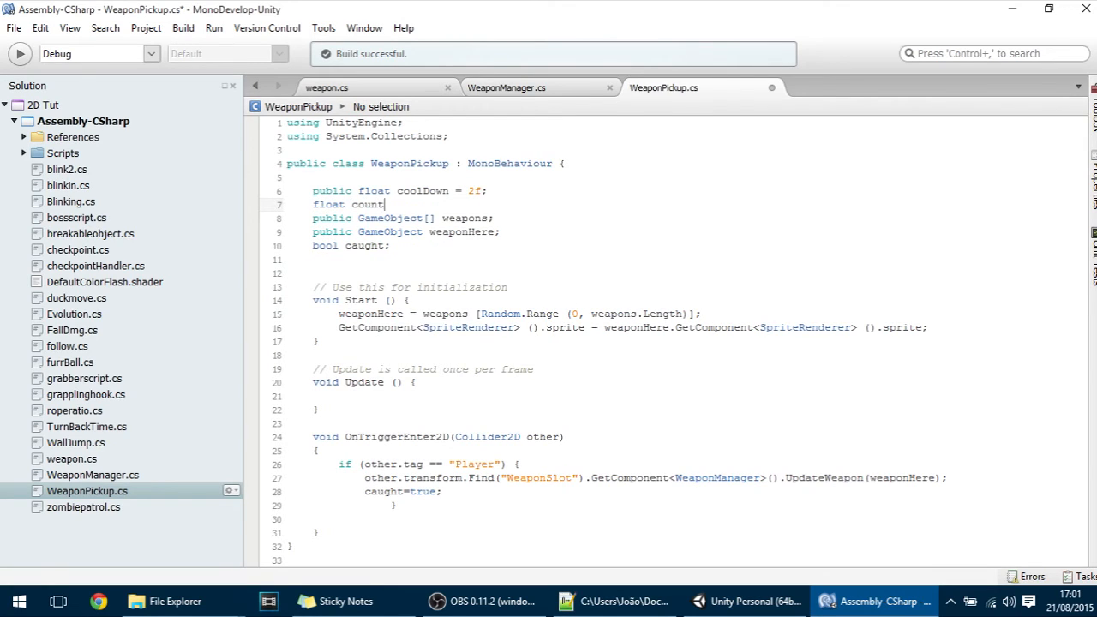
pyautogui.write('er;')
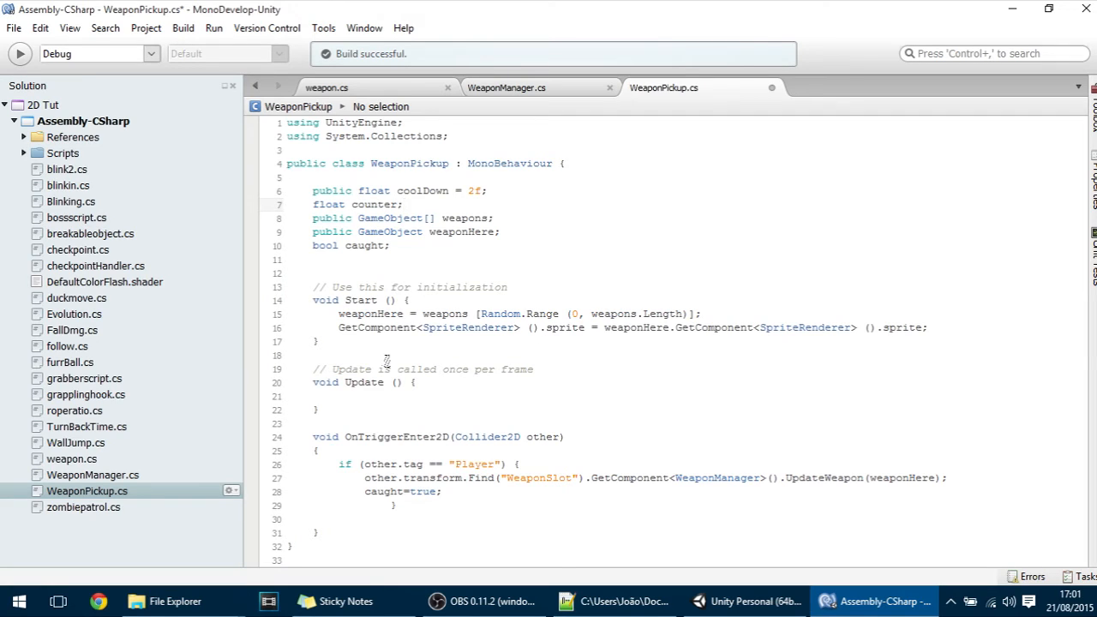
# In Update, add Time.deltaTime to counter while caught is true.
pyautogui.write('i')
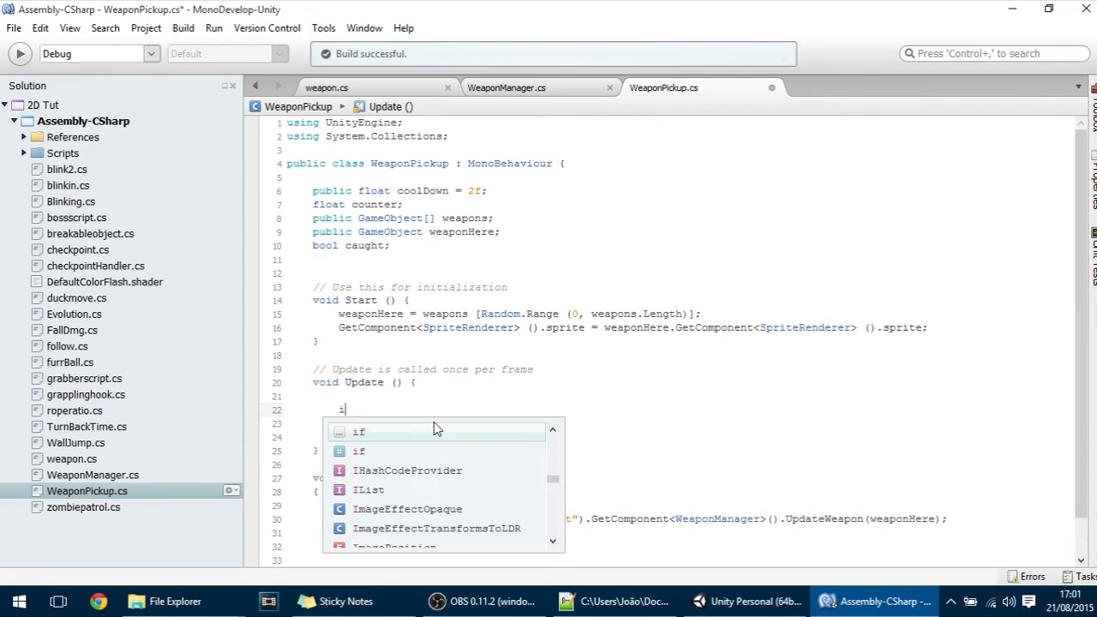
pyautogui.write('f(caught')
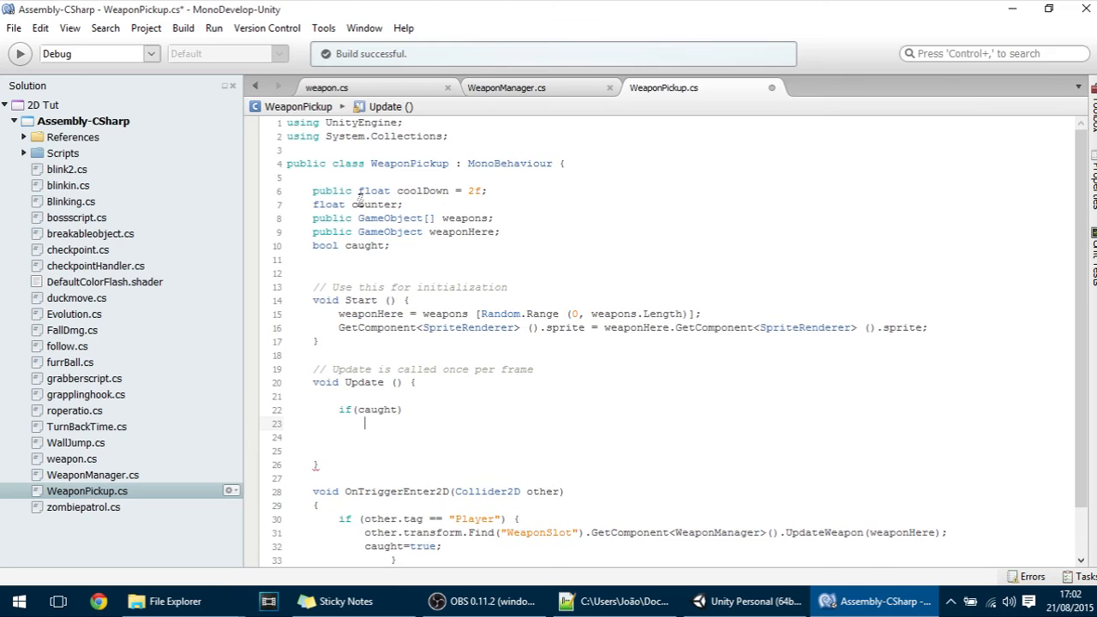
pyautogui.write('counter+=tim')
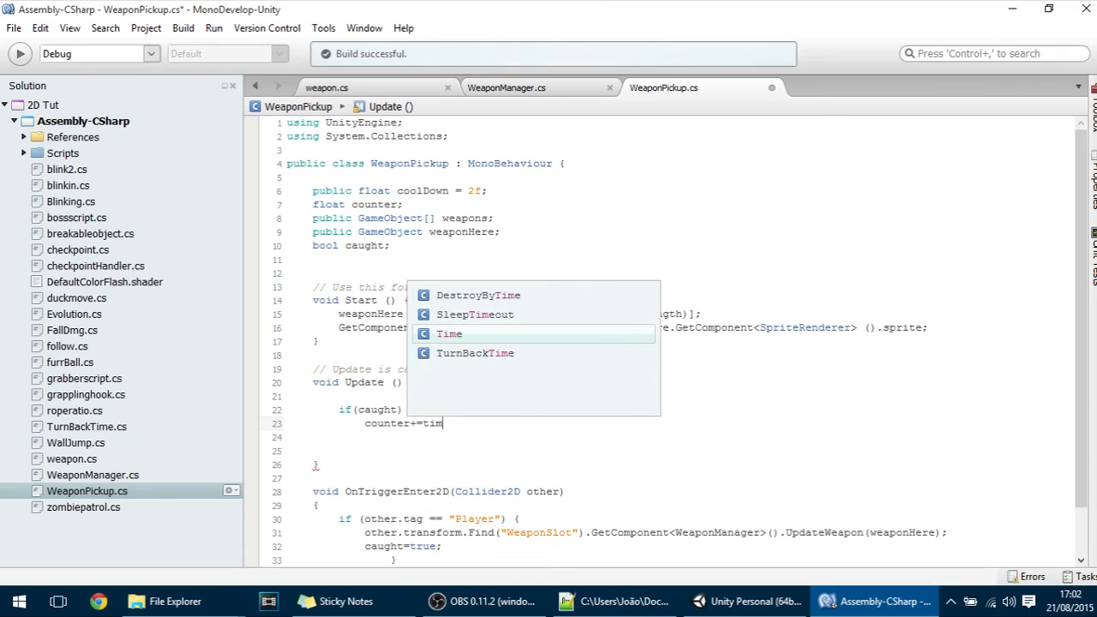
pyautogui.write('e.deltaTime;')
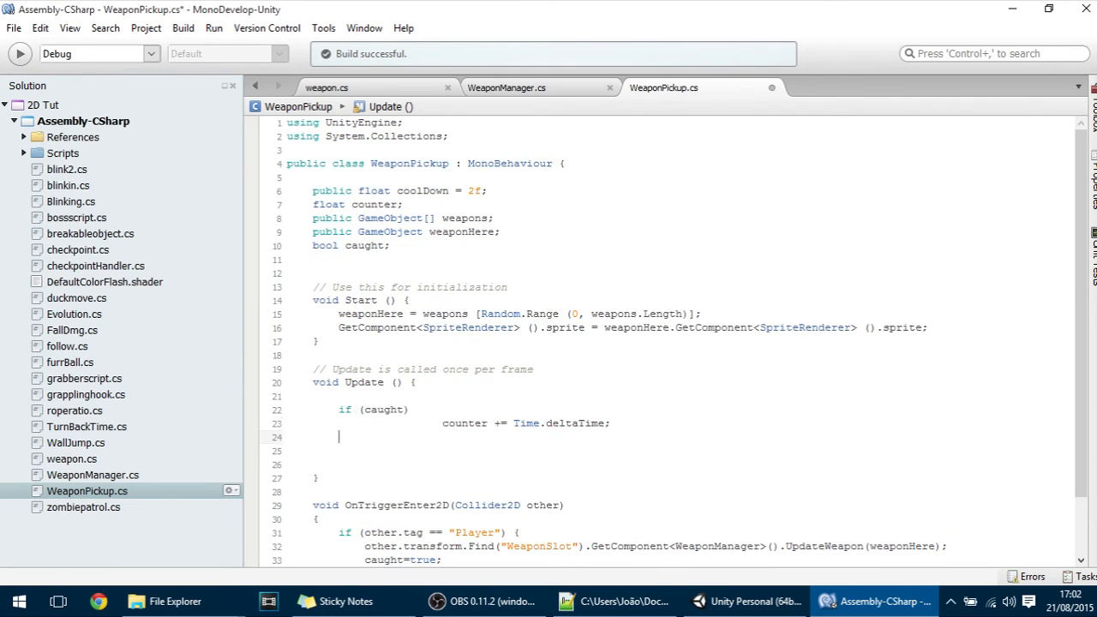
# Add an if (counter >= coolDown) check and select Start's weapon-picking lines.
pyautogui.write('if')
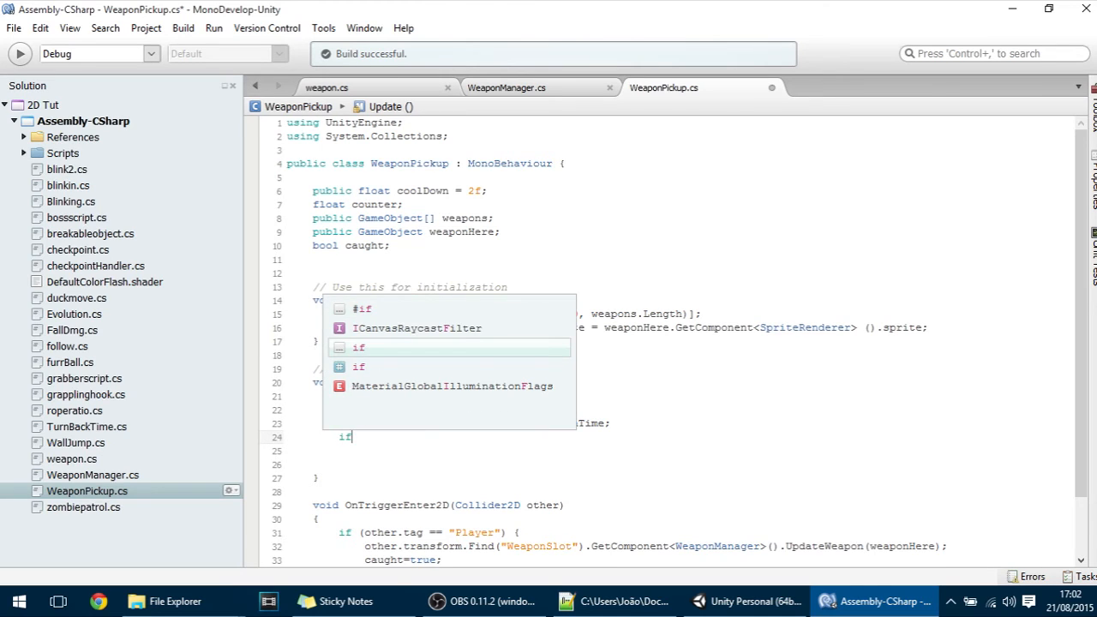
pyautogui.write('(')
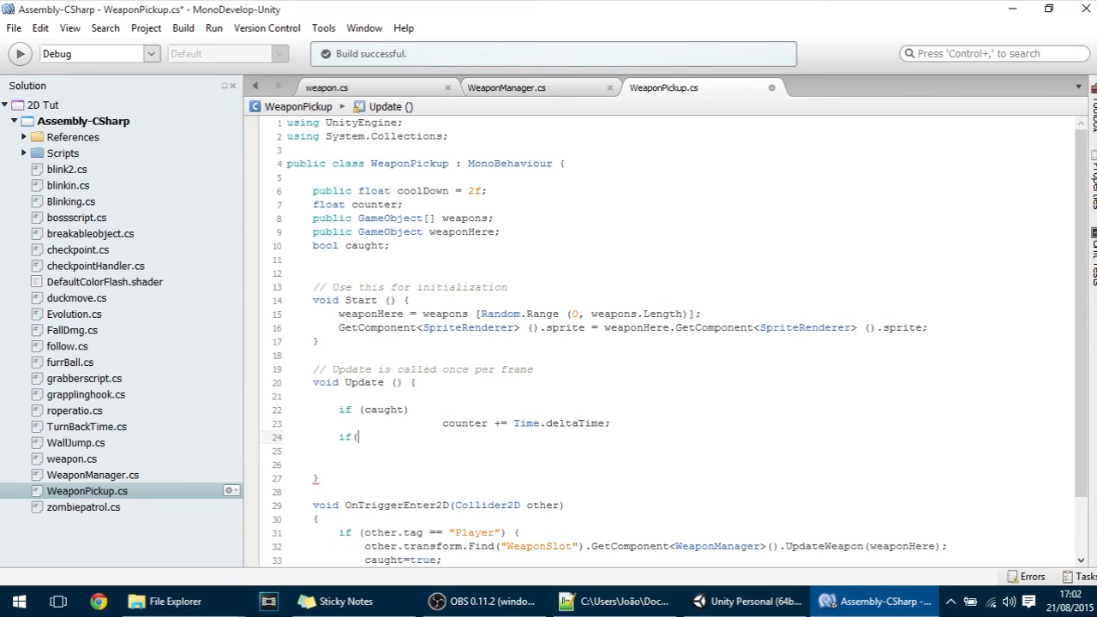
pyautogui.write('counter')
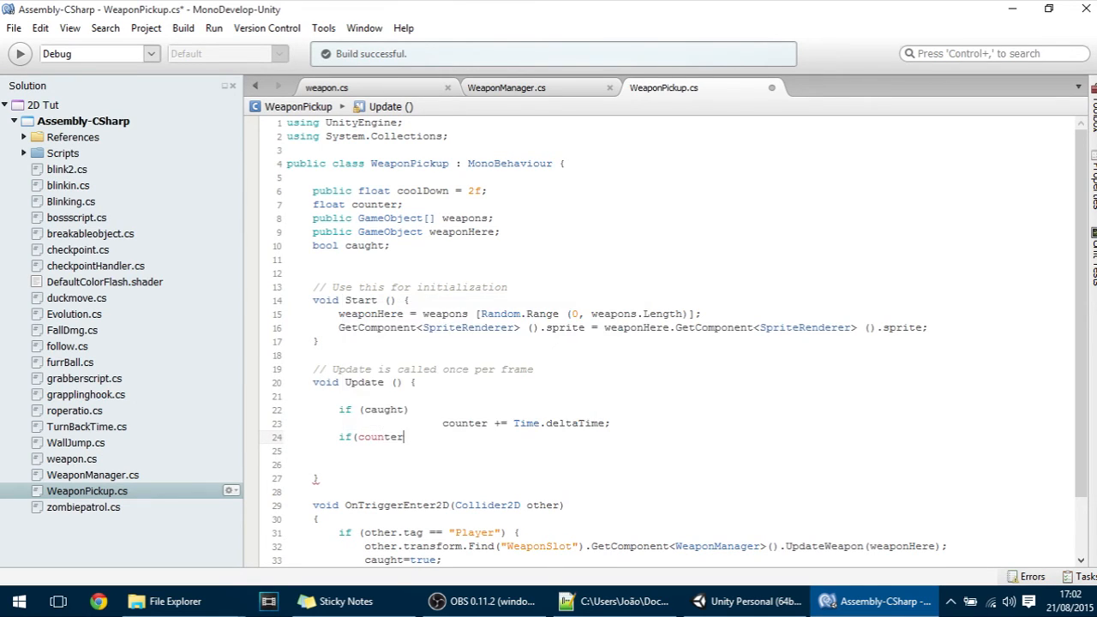
pyautogui.write('>=coolDown')
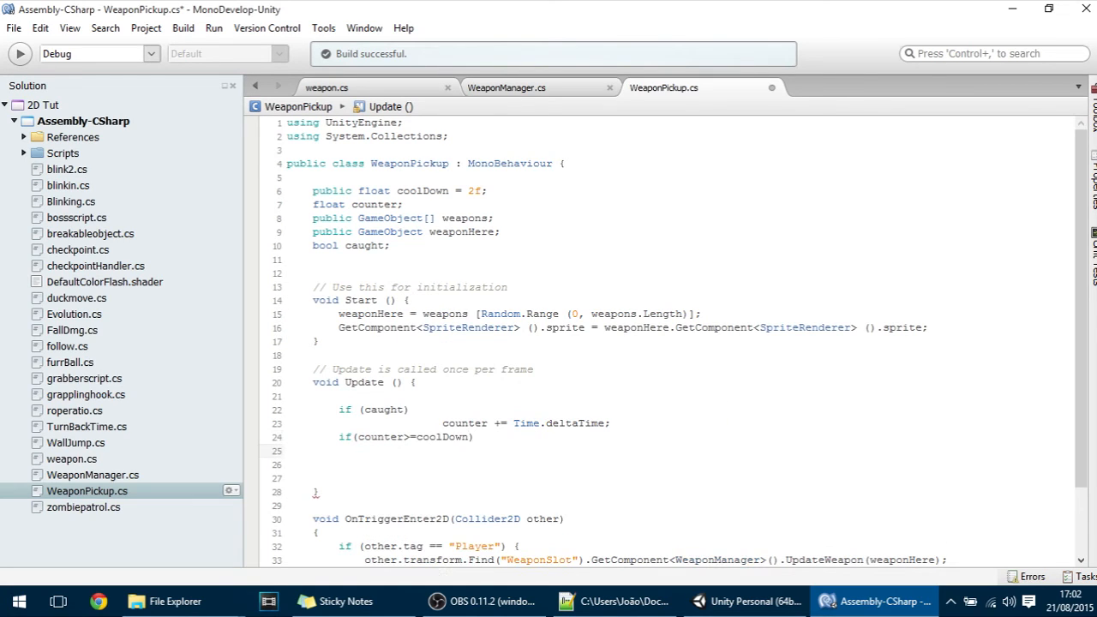
pyautogui.moveTo(322, 287); pyautogui.dragTo(925, 327)
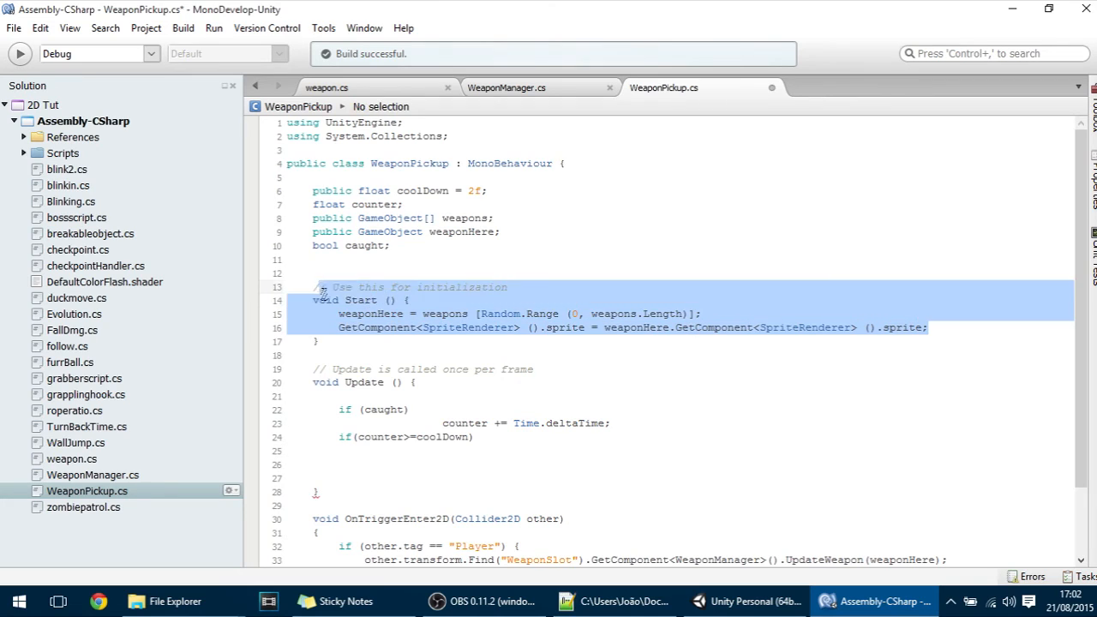
pyautogui.click(395, 450)
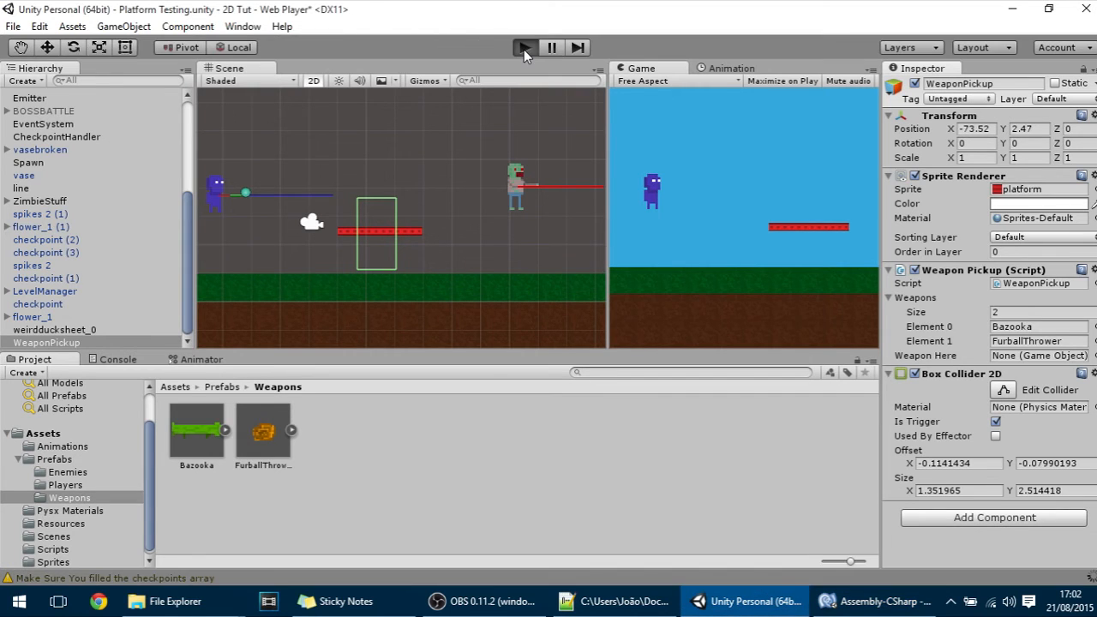
# Verify the Inspector shows Cool Down set to 2, then return to the script.
pyautogui.click(523, 47)
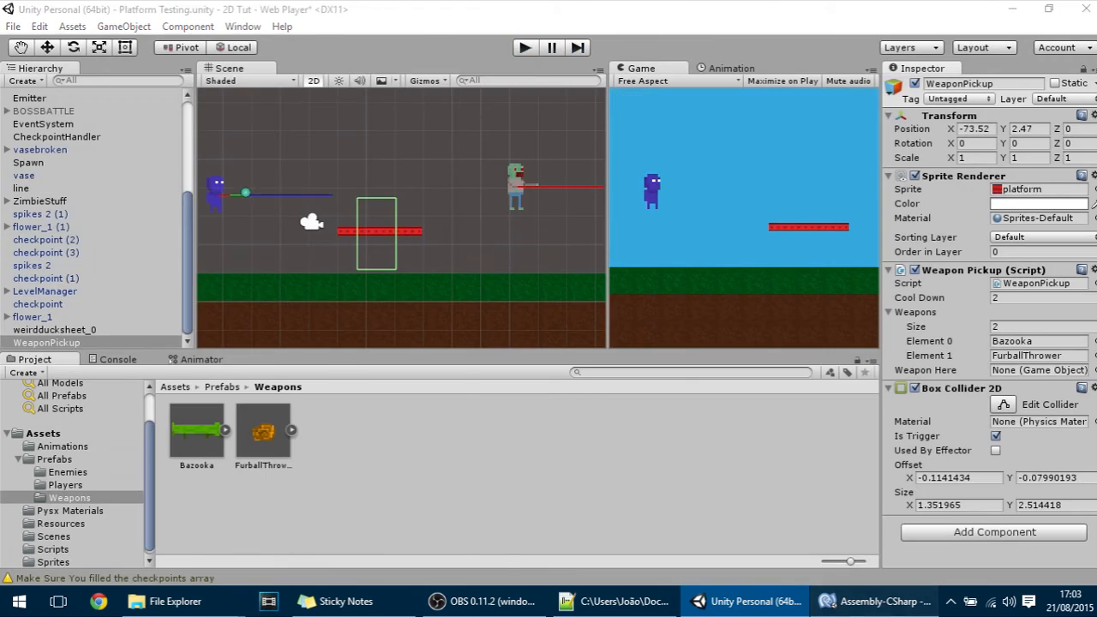
pyautogui.click(873, 600)
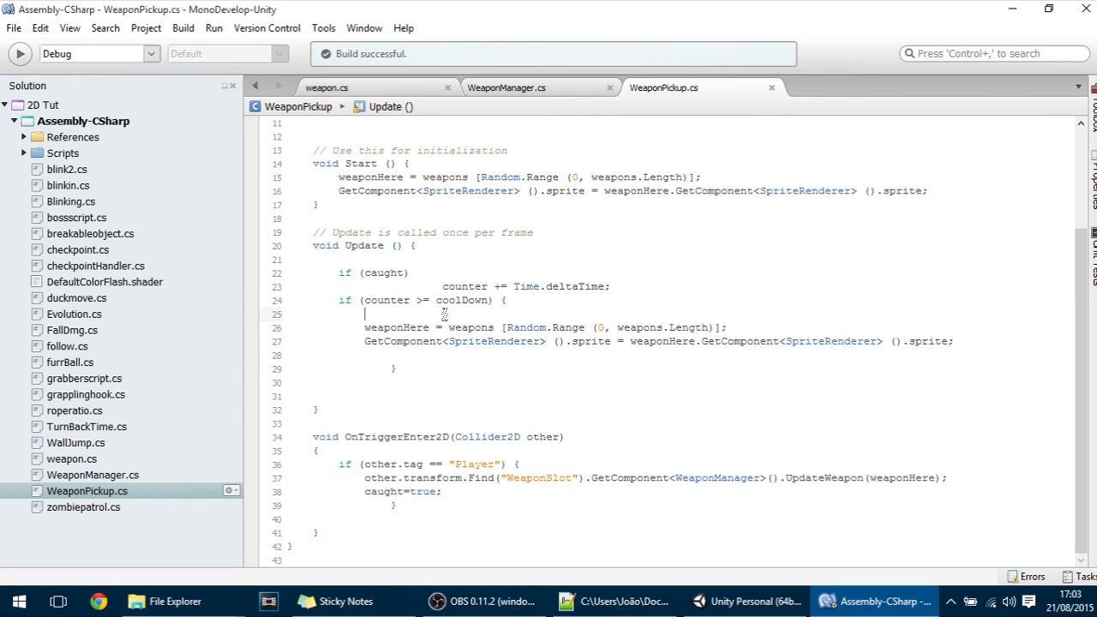
# Add counter=0; and caught=false; inside the coolDown block above the weapon pick.
pyautogui.write('counter')
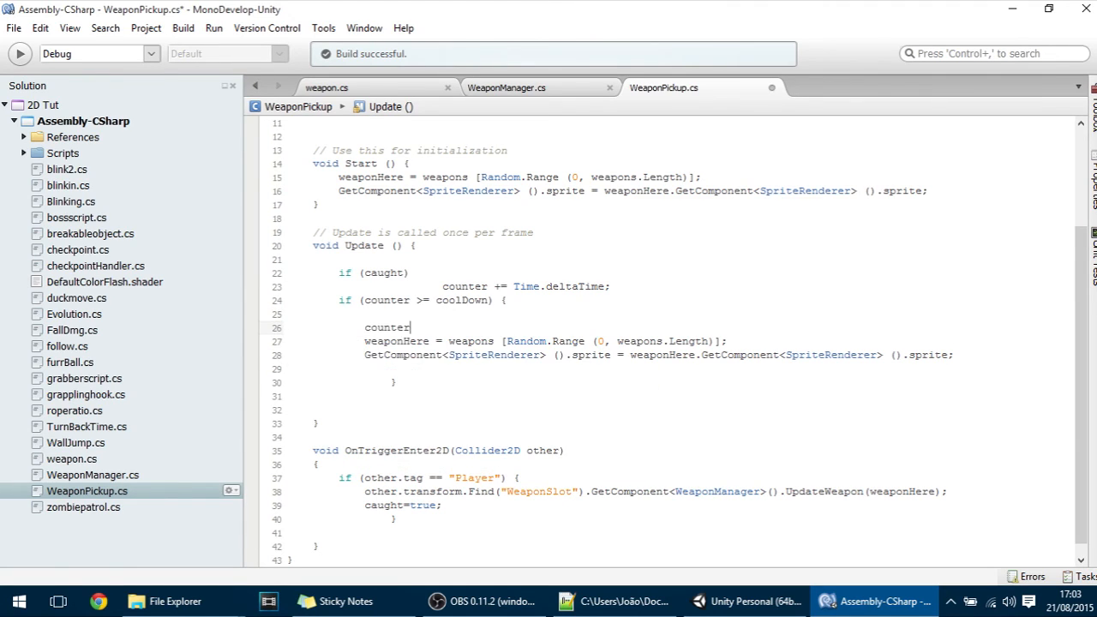
pyautogui.write('caught')
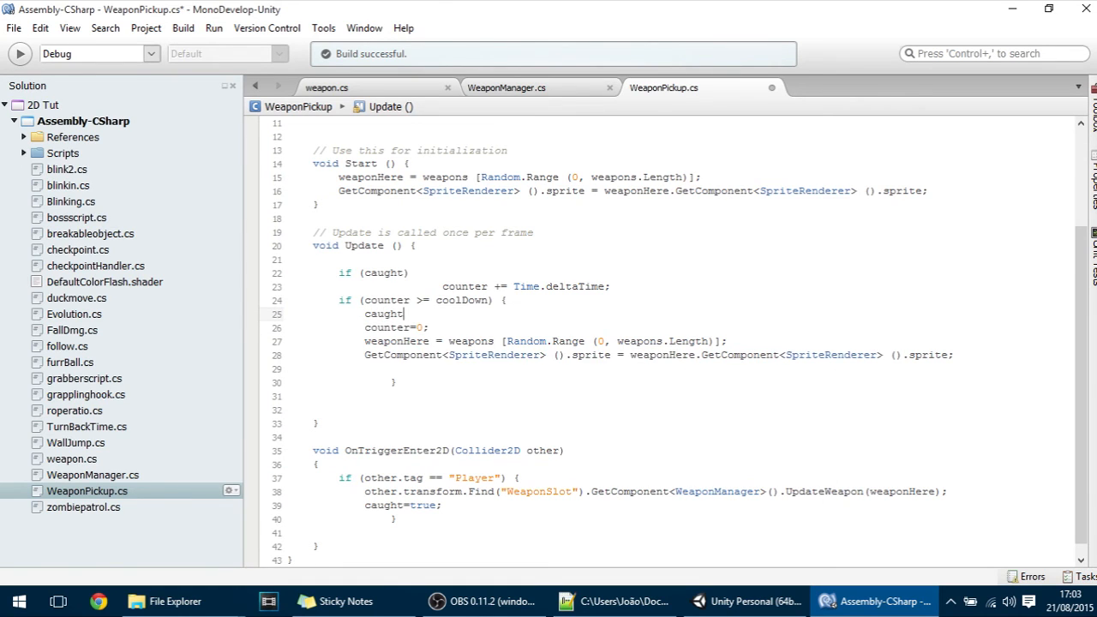
pyautogui.write('=false;')
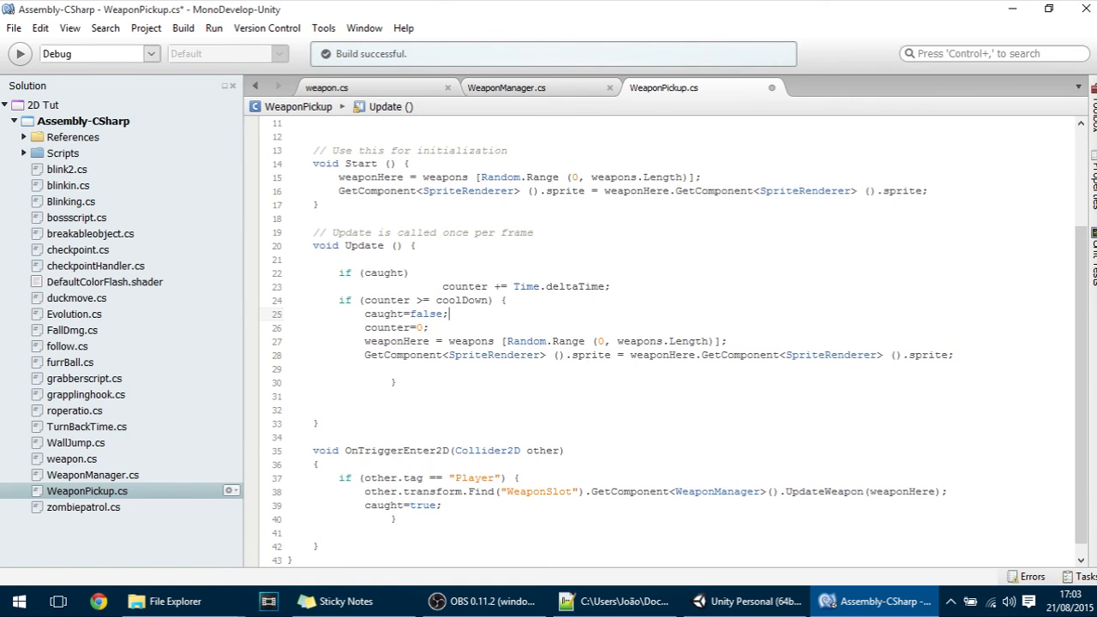
pyautogui.click(750, 601)
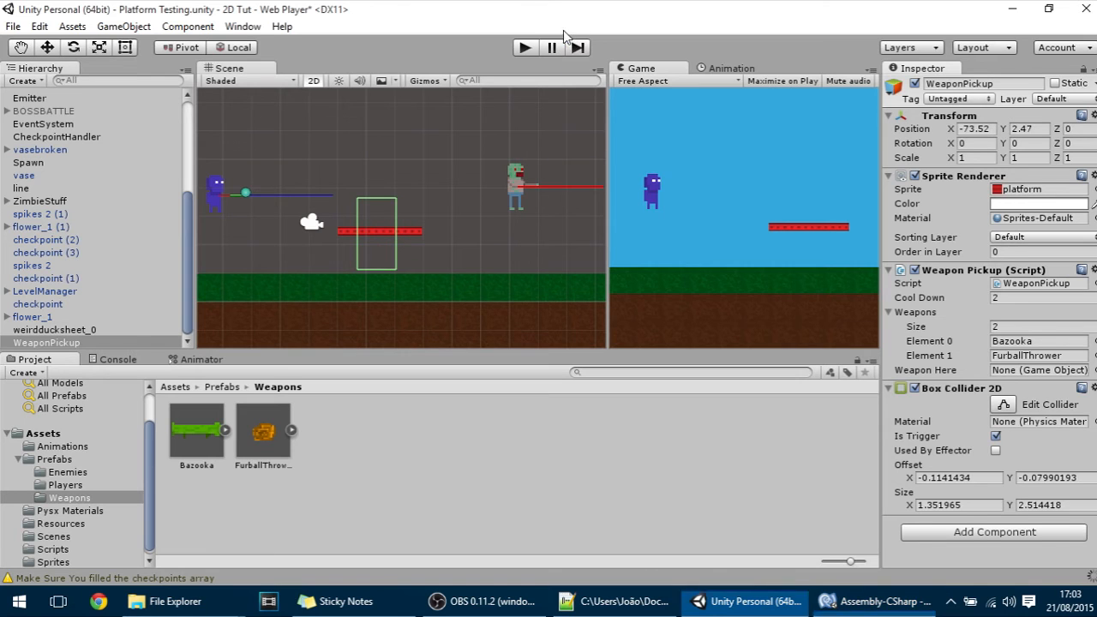
pyautogui.click(523, 47)
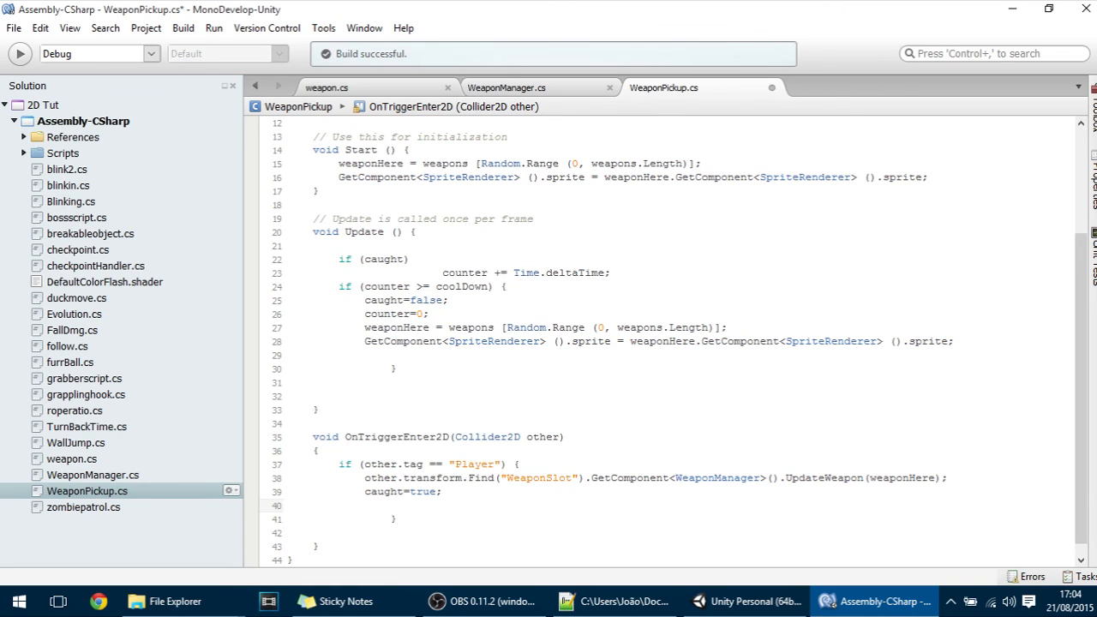
# Start a GetComponent<SpriteRenderer>(). line below caught=true in OnTriggerEnter2D.
pyautogui.write('getco')
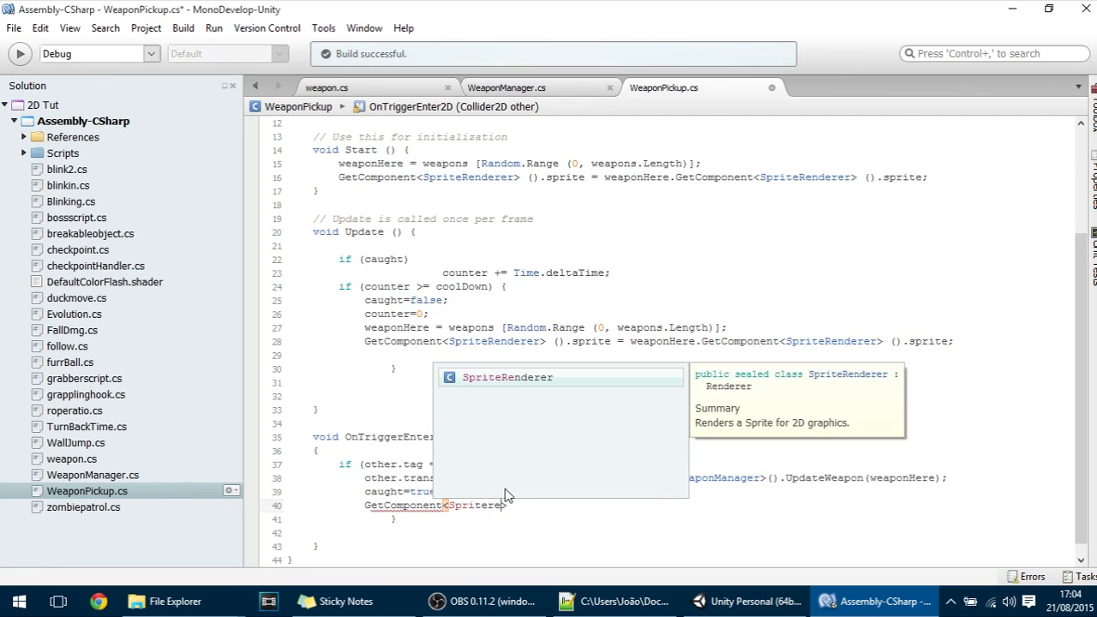
pyautogui.write('.')
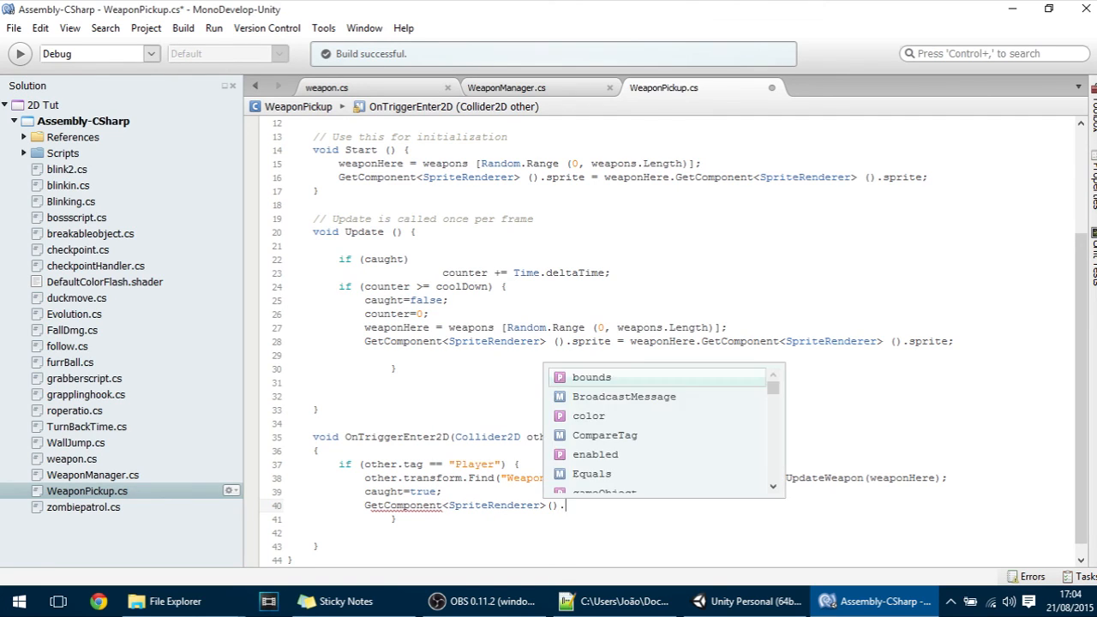